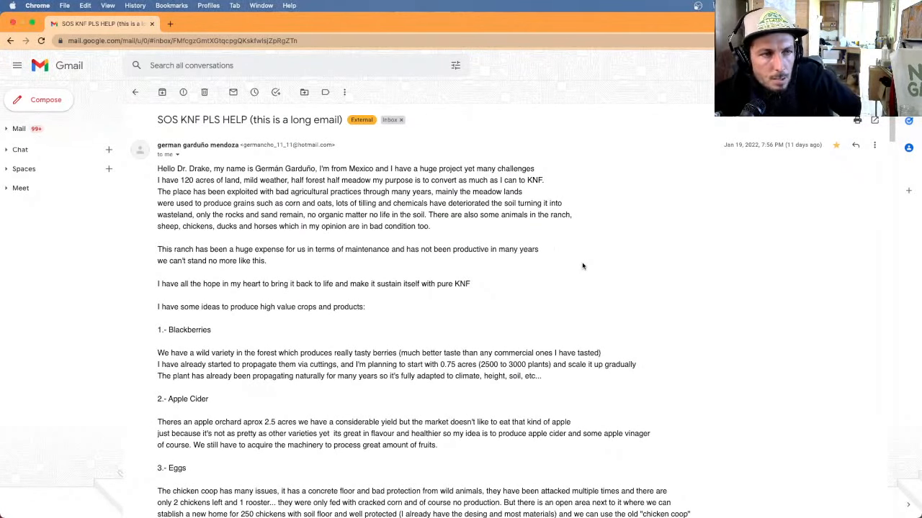
{"action": "mouse_move", "coordinate": [525, 239]}
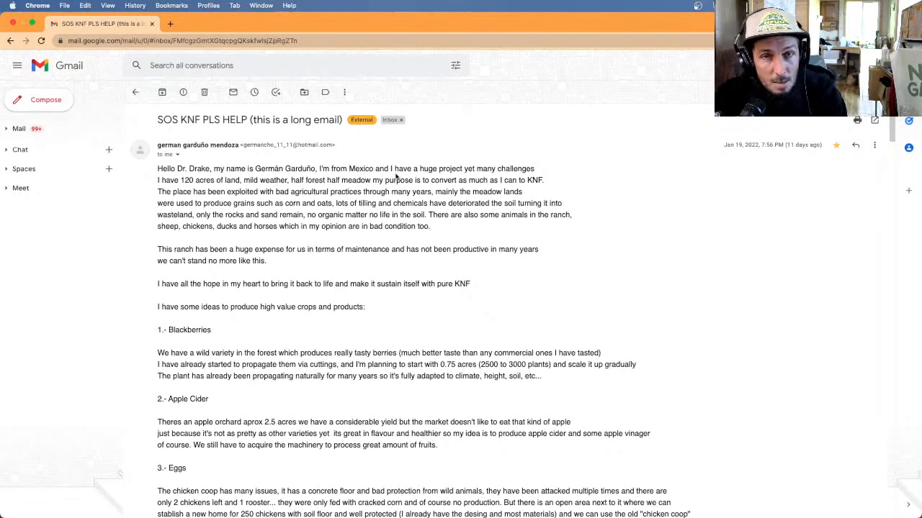
{"action": "mouse_move", "coordinate": [415, 152]}
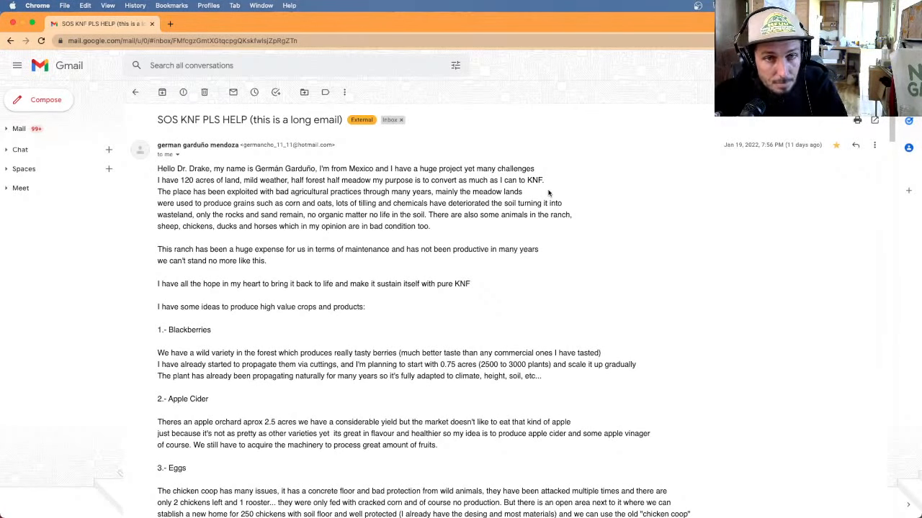
{"action": "mouse_move", "coordinate": [559, 193]}
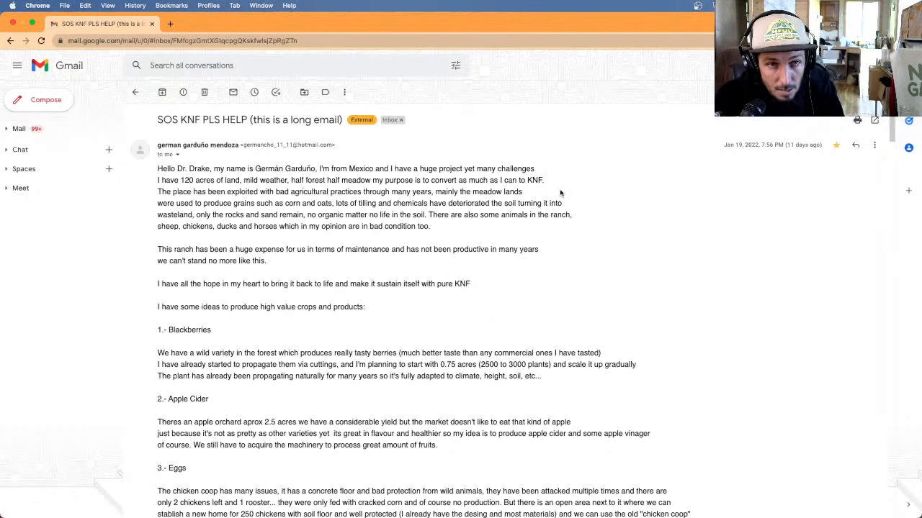
{"action": "mouse_move", "coordinate": [584, 199]}
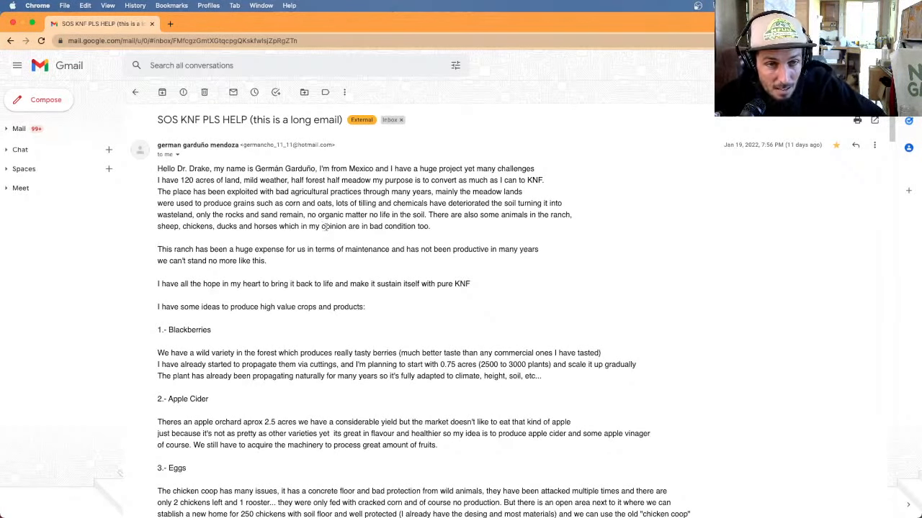
- Scroll the email past the Eggs idea to where the sender describes discovering KNF
{"action": "scroll", "scroll_direction": "down", "scroll_amount": 3}
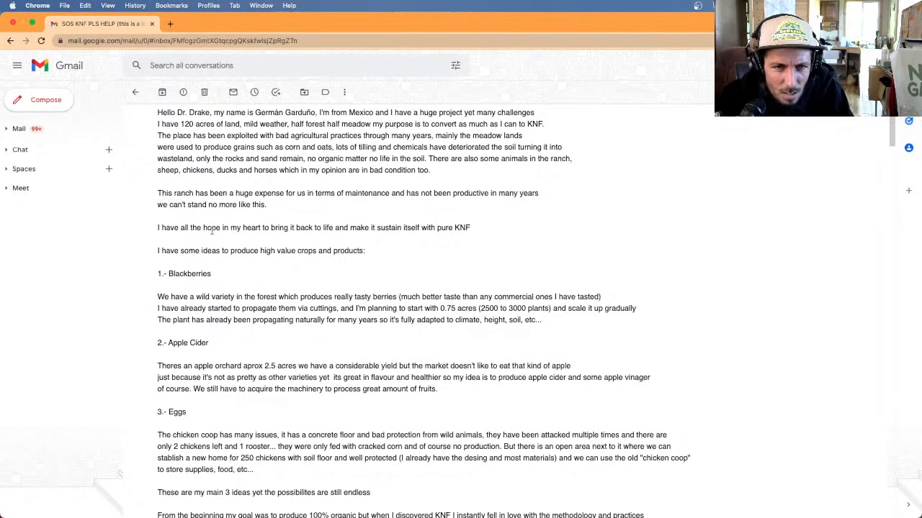
{"action": "mouse_move", "coordinate": [218, 240]}
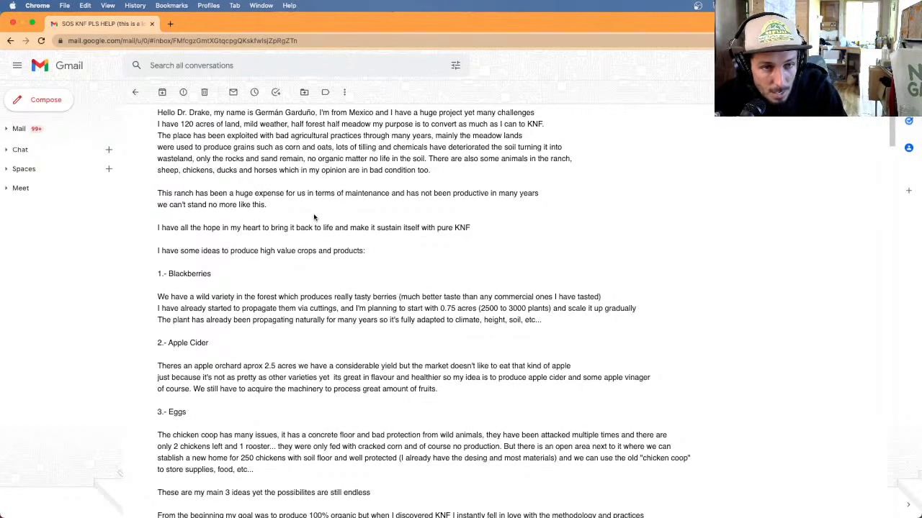
{"action": "mouse_move", "coordinate": [324, 239]}
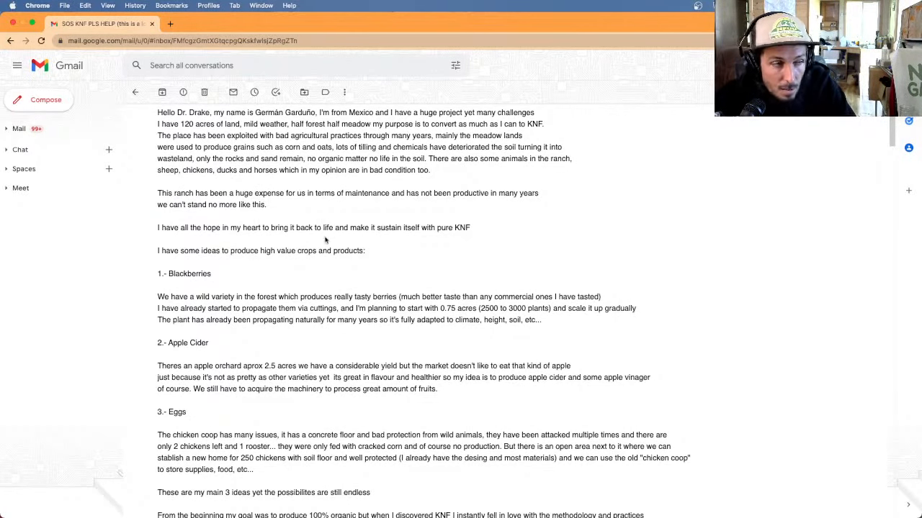
{"action": "scroll", "scroll_direction": "down", "scroll_amount": 3}
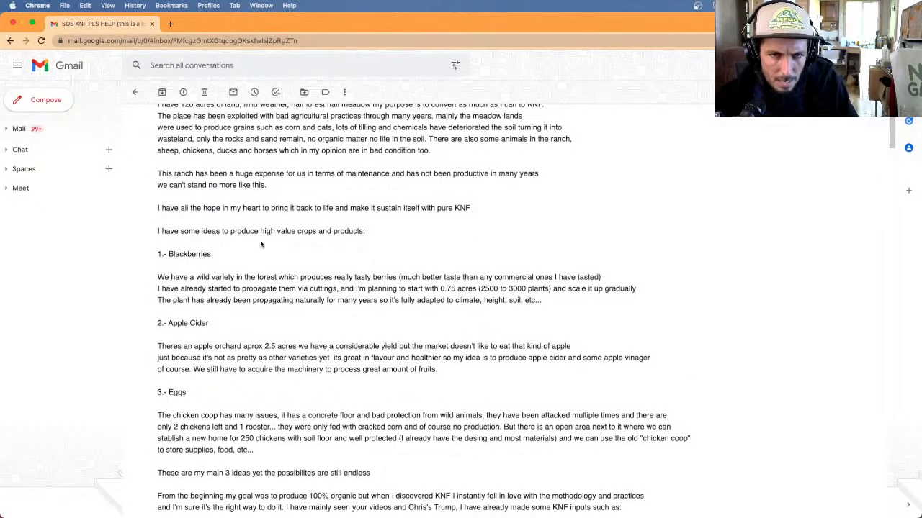
{"action": "mouse_move", "coordinate": [294, 259]}
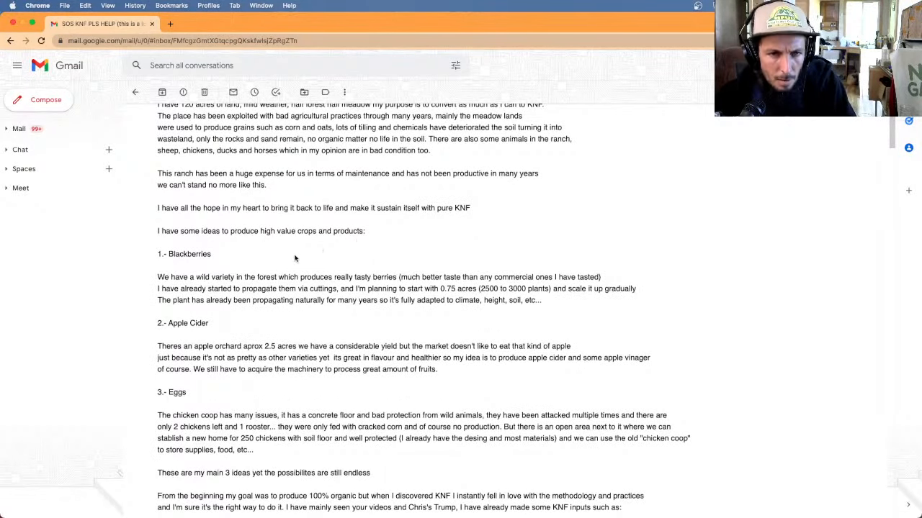
{"action": "scroll", "scroll_direction": "down", "scroll_amount": 3}
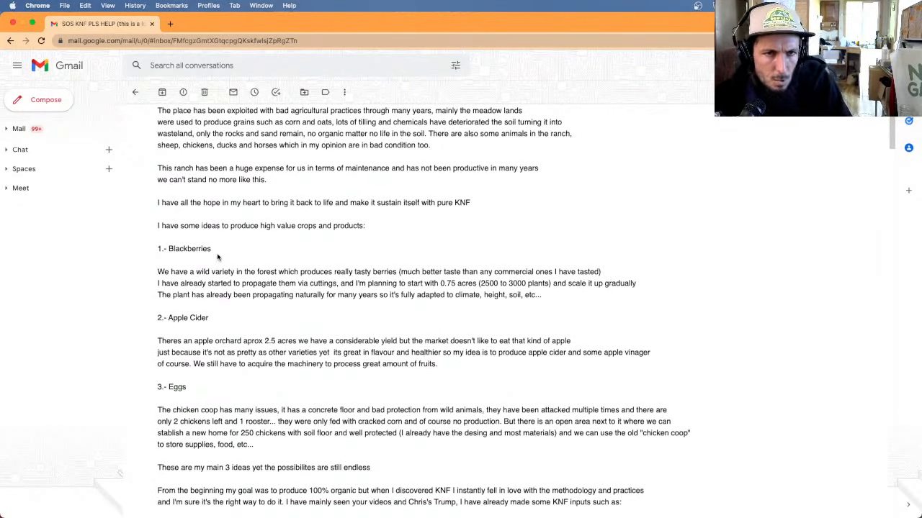
{"action": "mouse_move", "coordinate": [225, 262]}
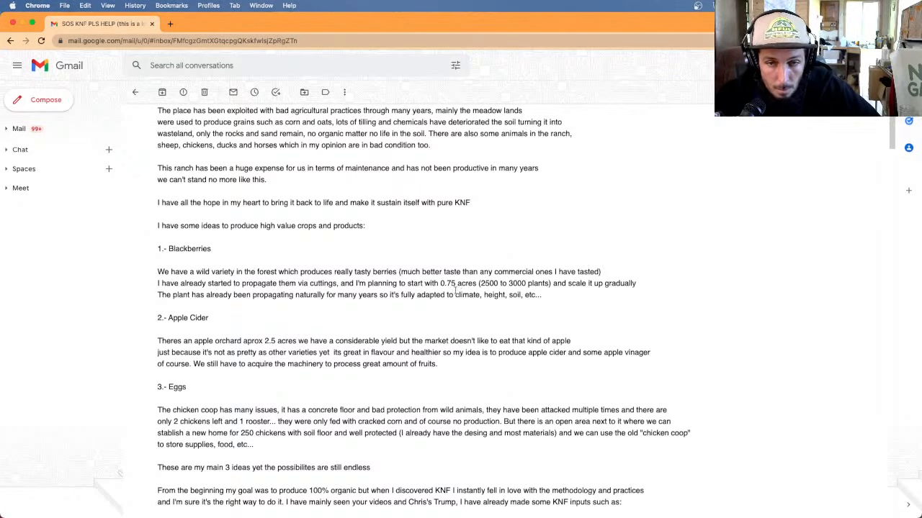
{"action": "mouse_move", "coordinate": [530, 287]}
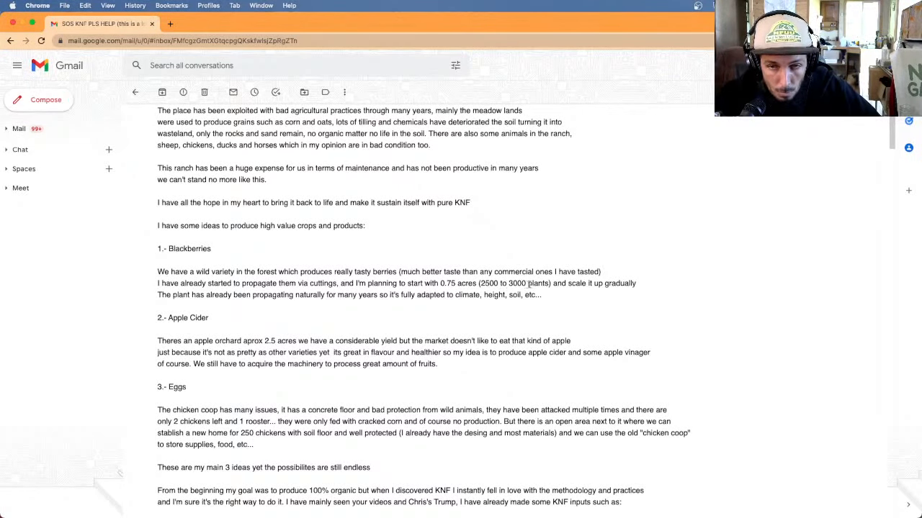
{"action": "mouse_move", "coordinate": [330, 303]}
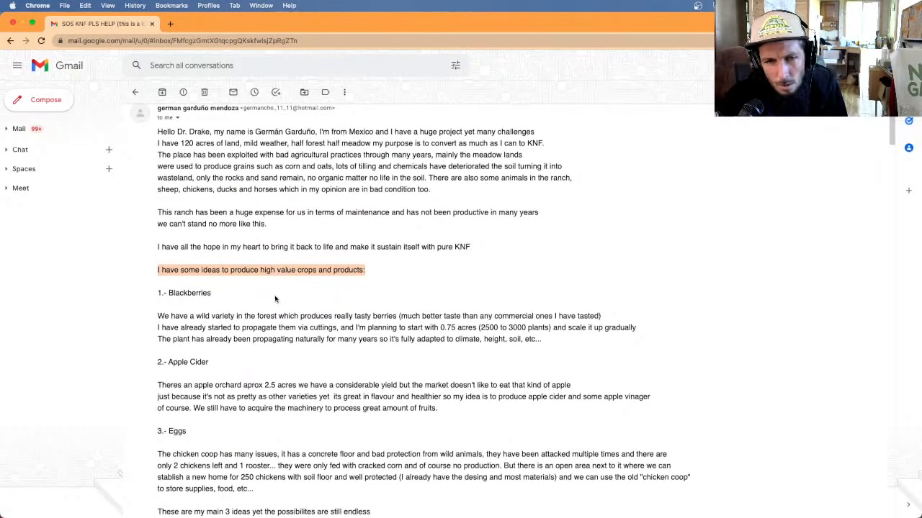
{"action": "scroll", "scroll_direction": "down", "scroll_amount": 3}
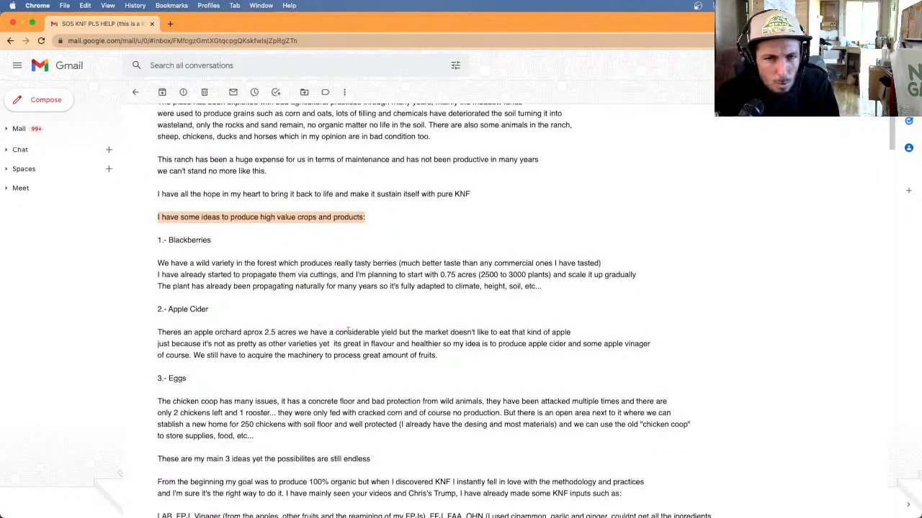
{"action": "mouse_move", "coordinate": [515, 300]}
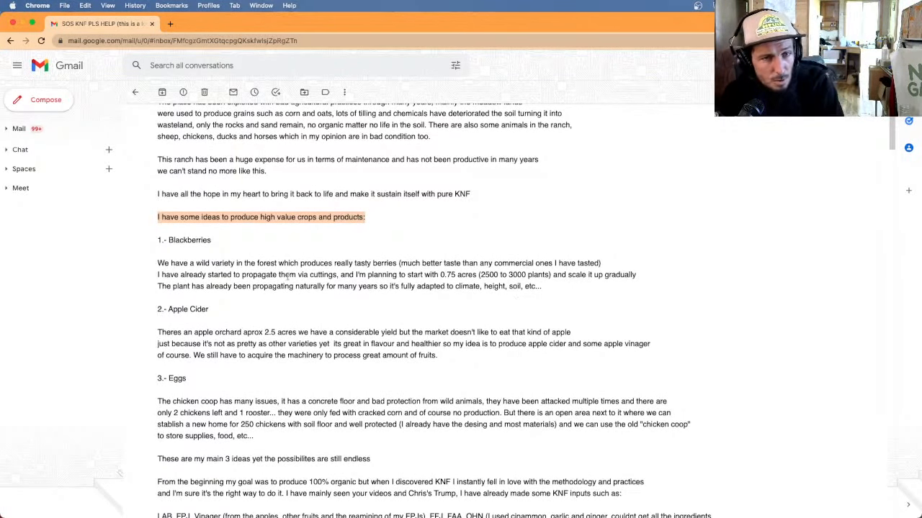
{"action": "scroll", "scroll_direction": "down", "scroll_amount": 3}
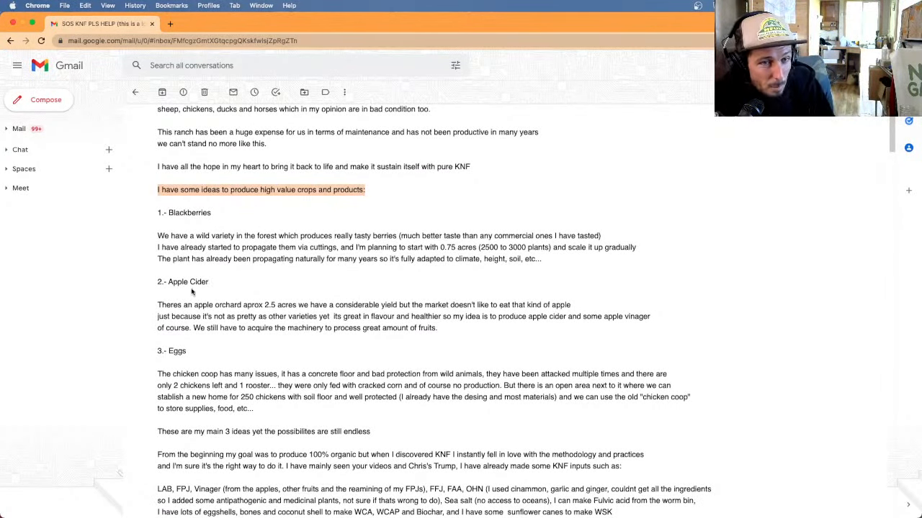
{"action": "double_click", "coordinate": [199, 281]}
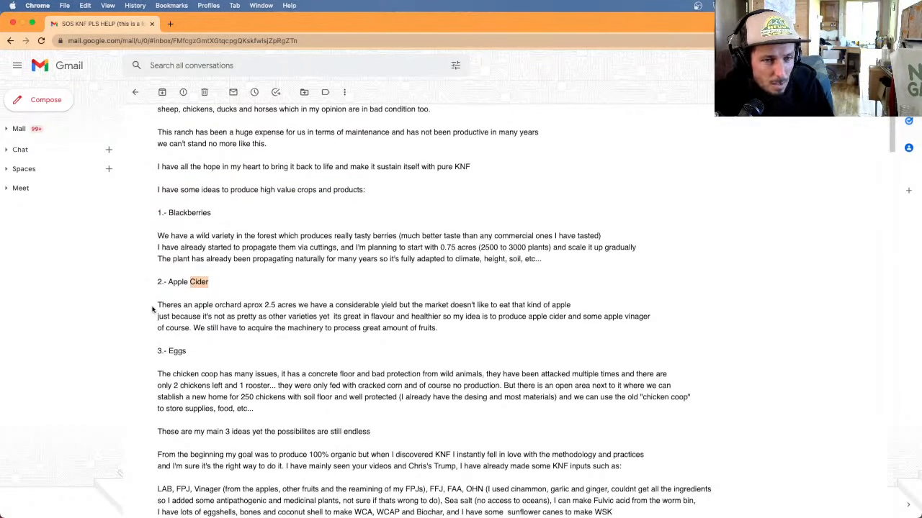
{"action": "left_click_drag", "start_coordinate": [158, 305], "coordinate": [296, 305]}
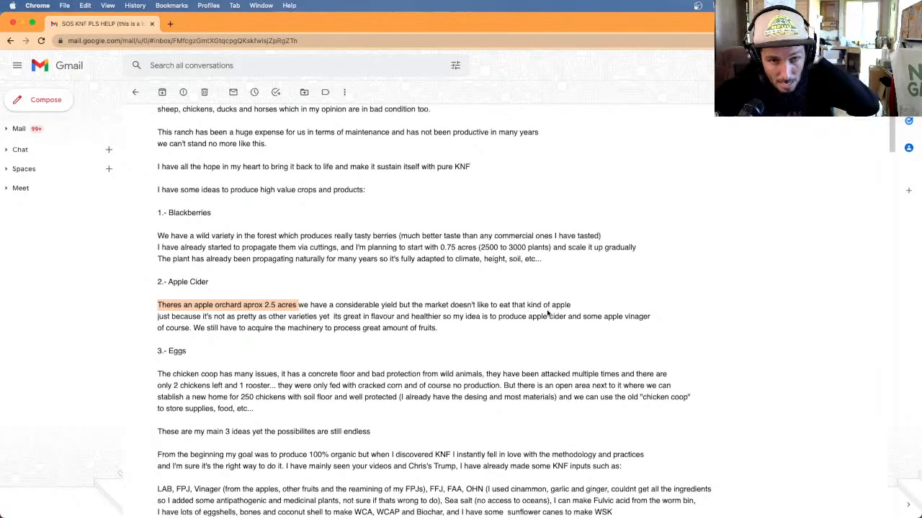
{"action": "mouse_move", "coordinate": [445, 329]}
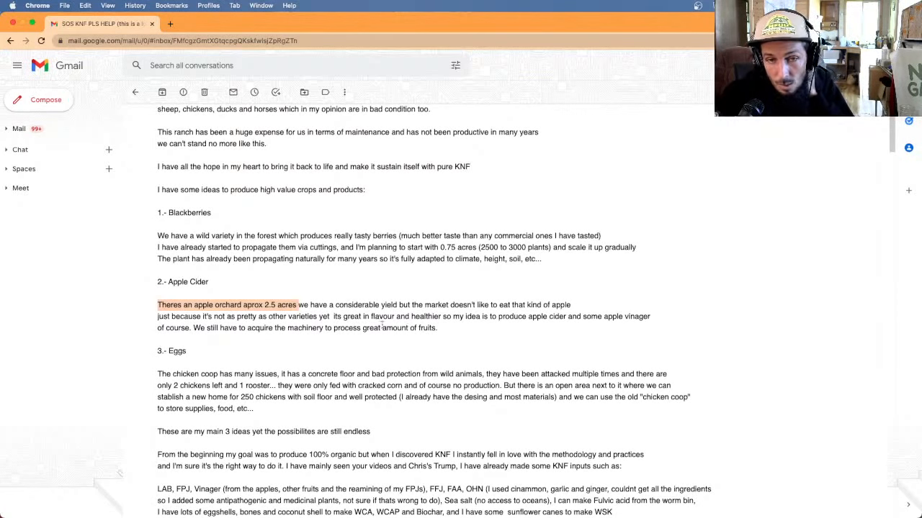
{"action": "mouse_move", "coordinate": [502, 326]}
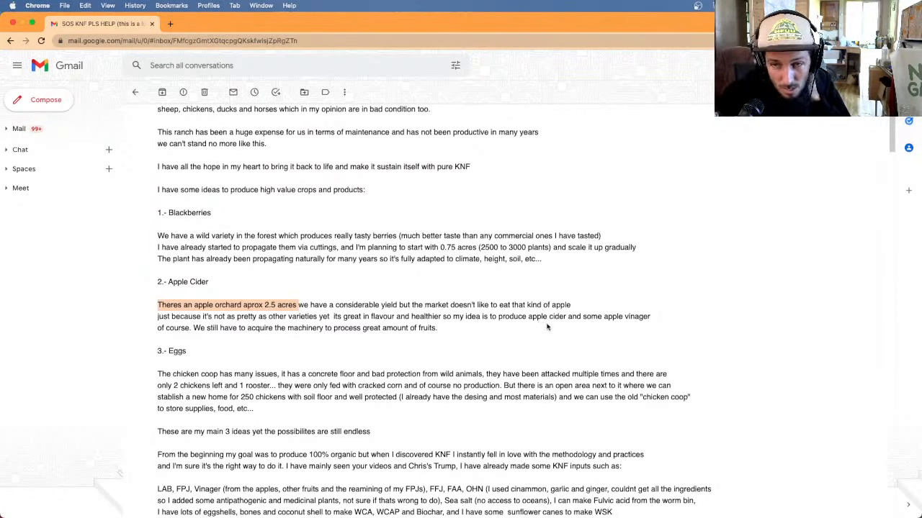
{"action": "mouse_move", "coordinate": [570, 325]}
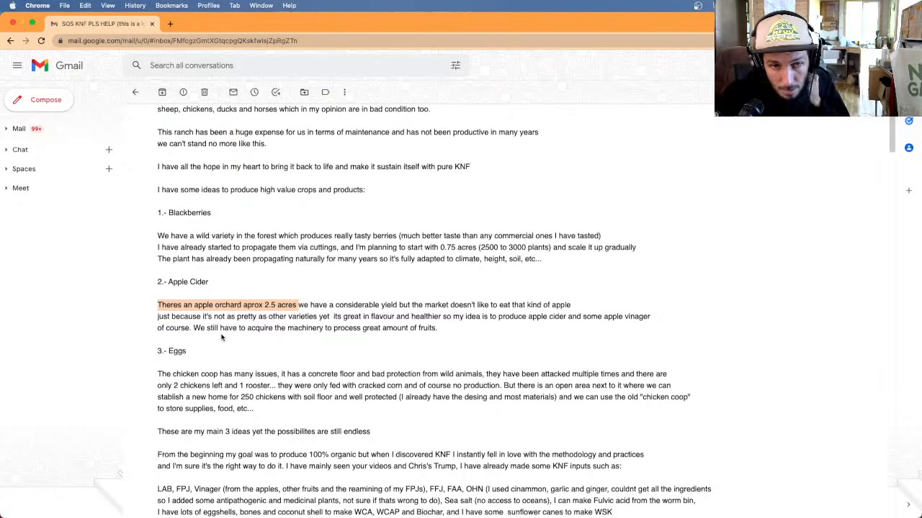
{"action": "mouse_move", "coordinate": [269, 337]}
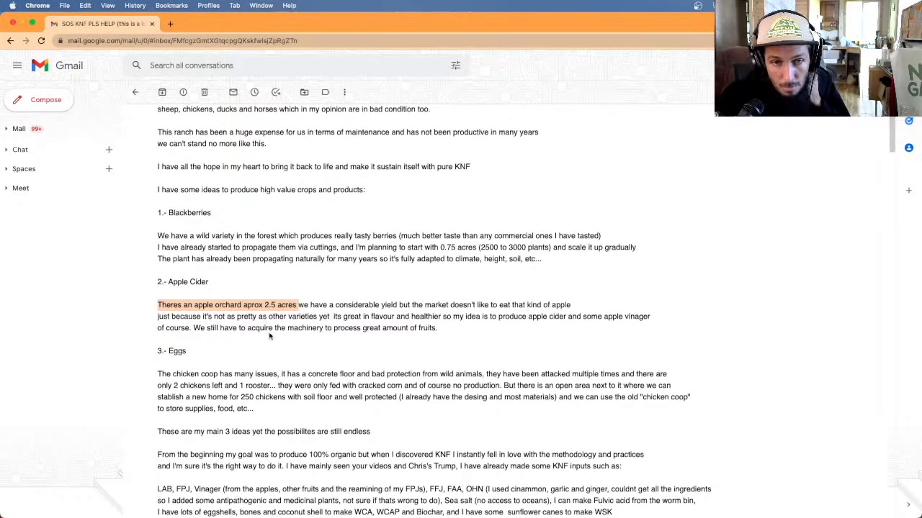
{"action": "mouse_move", "coordinate": [409, 337]}
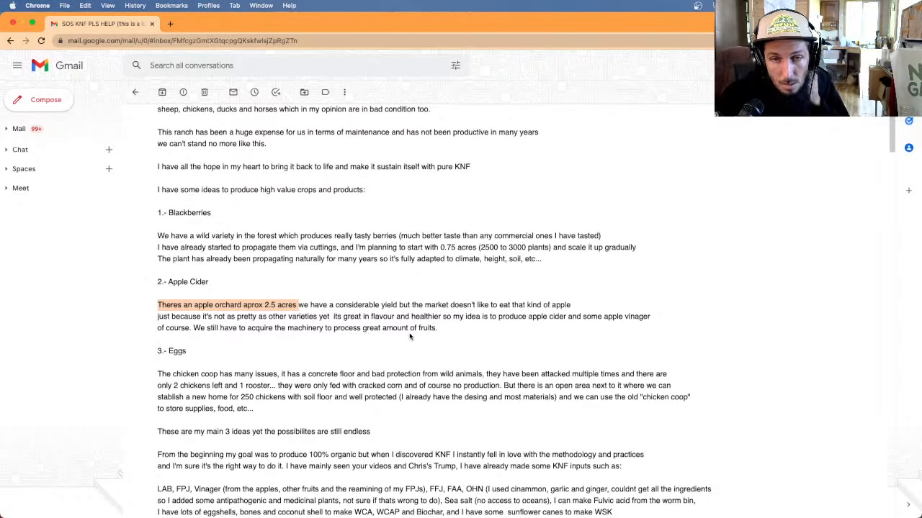
{"action": "mouse_move", "coordinate": [437, 339]}
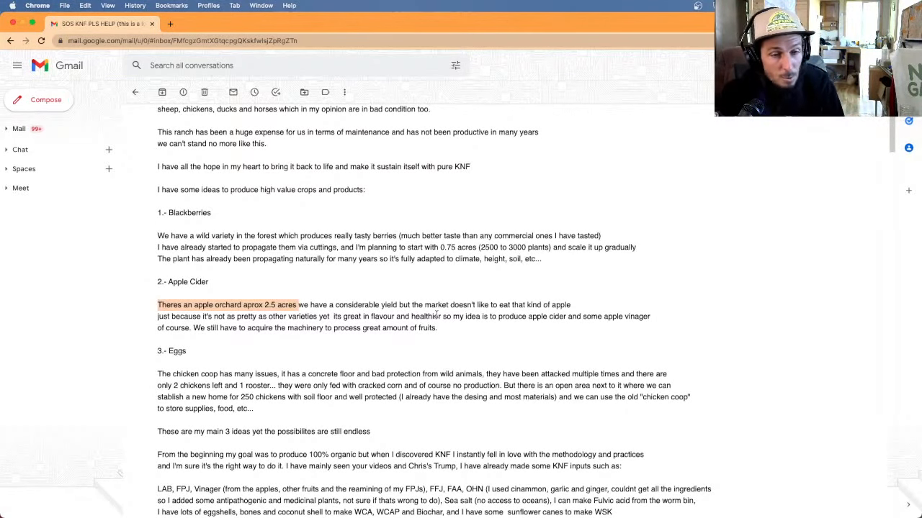
{"action": "mouse_move", "coordinate": [443, 354]}
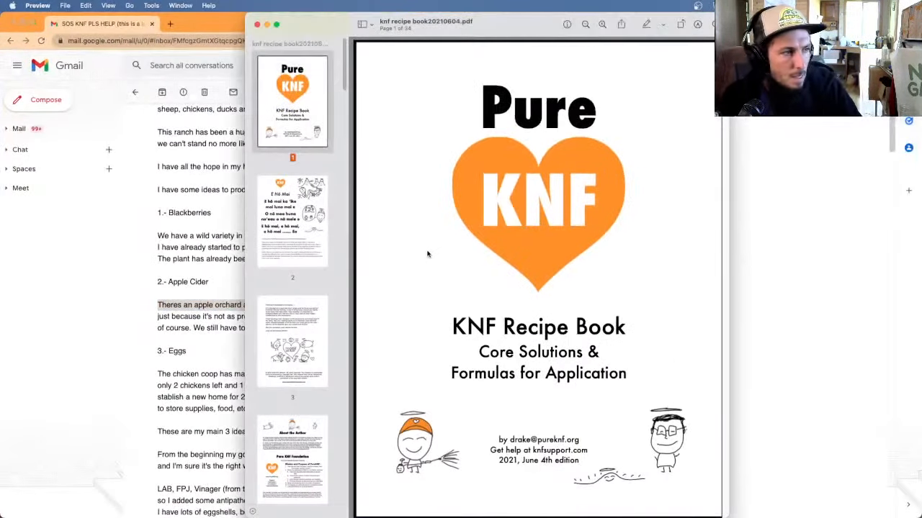
{"action": "mouse_move", "coordinate": [372, 101]}
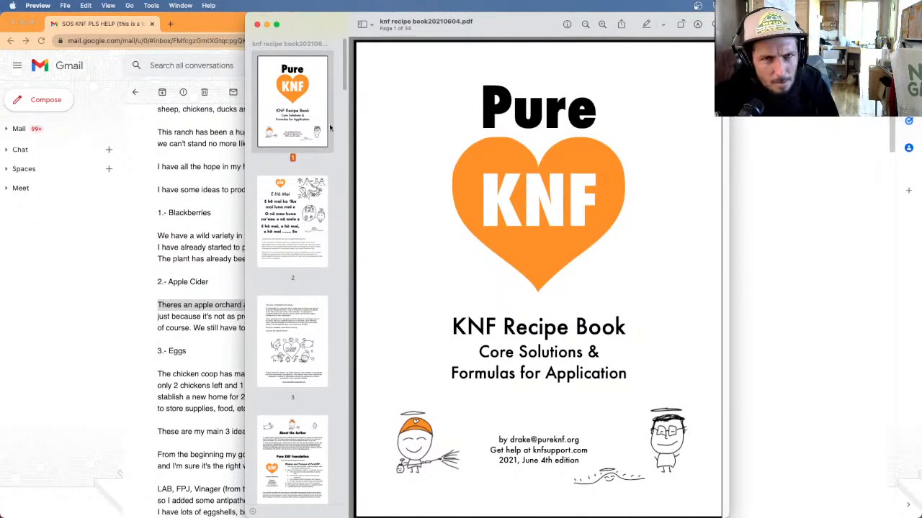
{"action": "scroll", "scroll_direction": "down", "scroll_amount": 3}
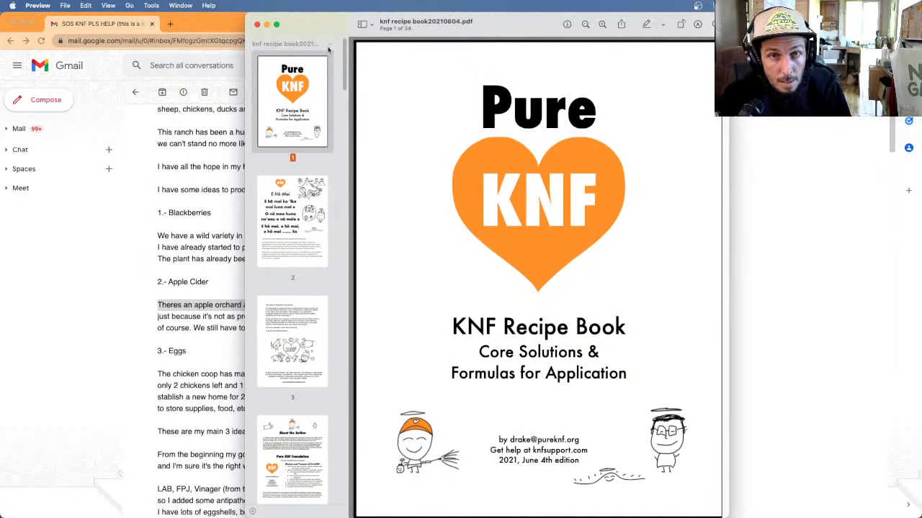
{"action": "scroll", "scroll_direction": "down", "scroll_amount": 3}
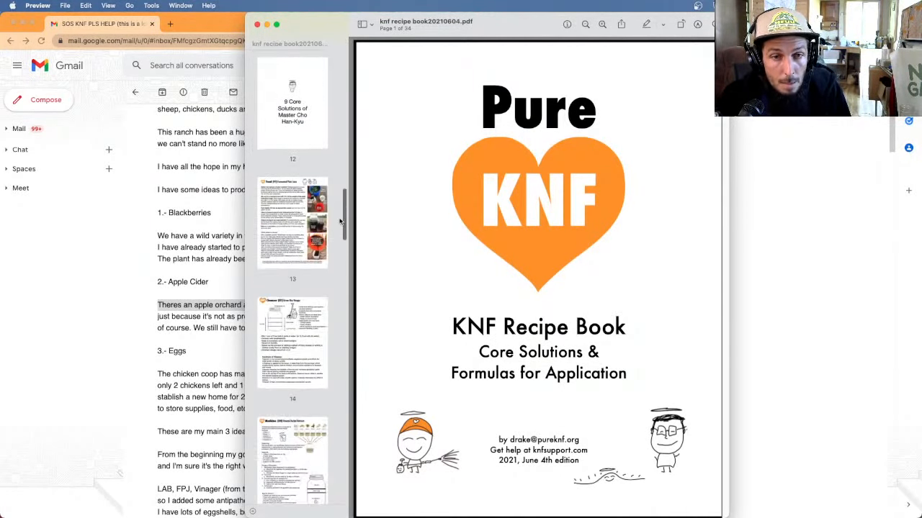
{"action": "scroll", "scroll_direction": "down", "scroll_amount": 3}
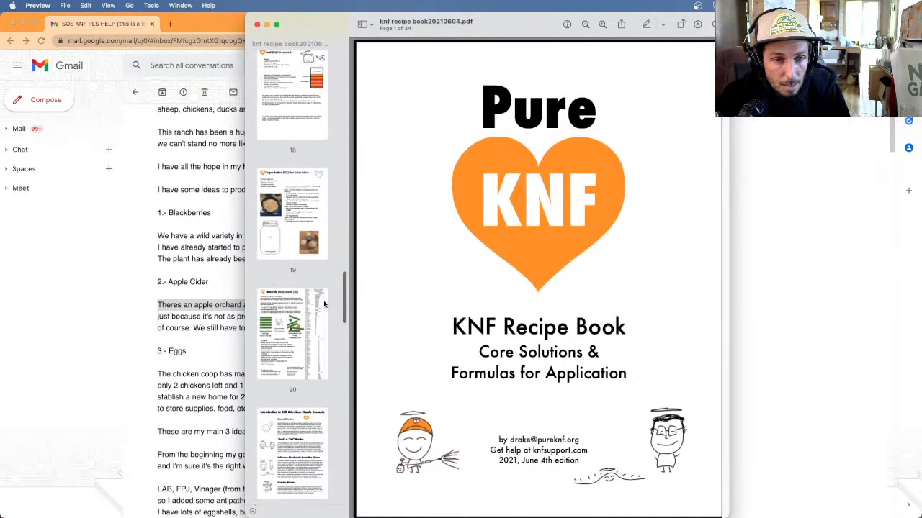
{"action": "scroll", "scroll_direction": "down", "scroll_amount": 3}
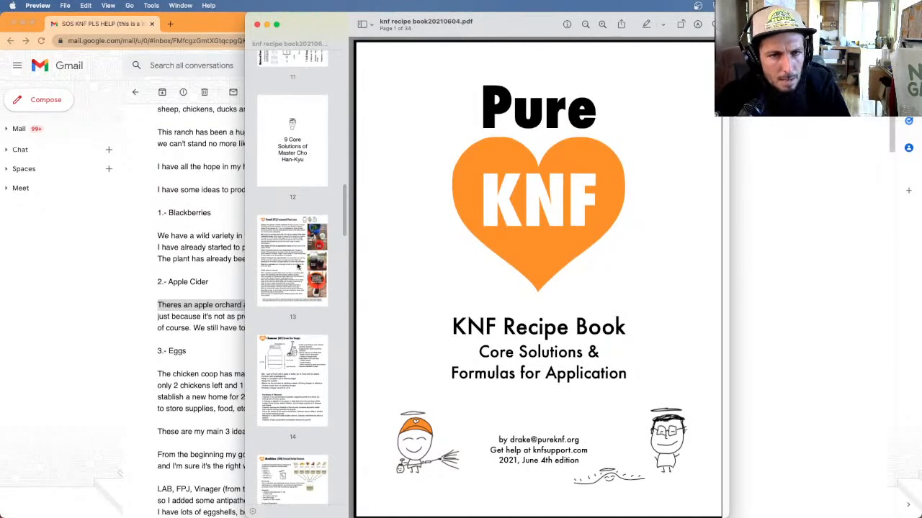
{"action": "left_click", "coordinate": [292, 259]}
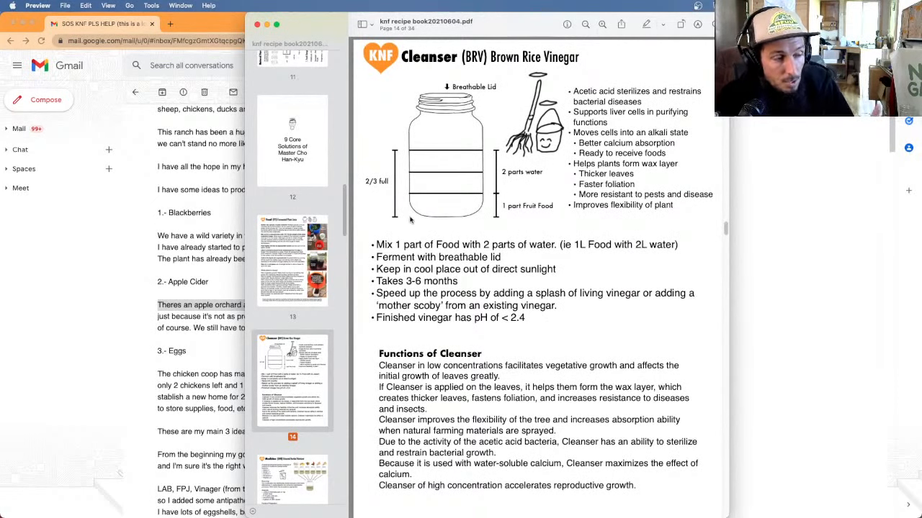
{"action": "mouse_move", "coordinate": [305, 298]}
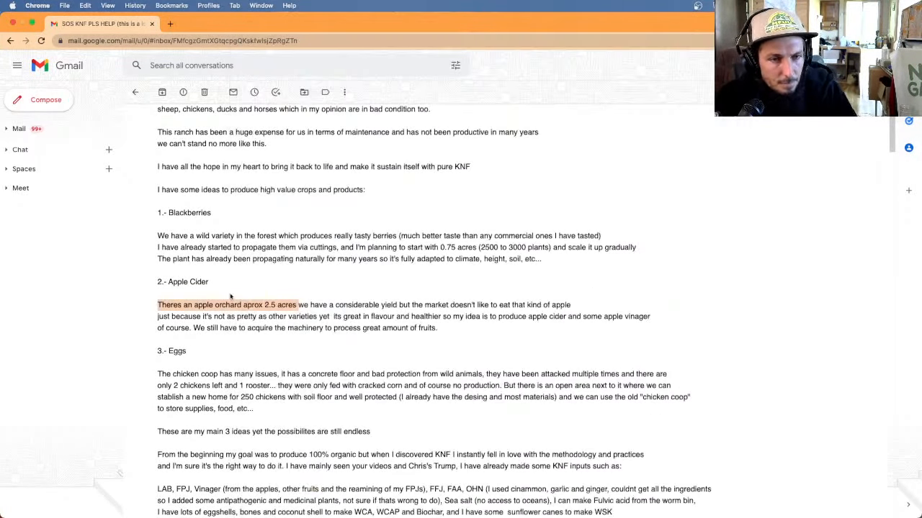
{"action": "scroll", "scroll_direction": "down", "scroll_amount": 3}
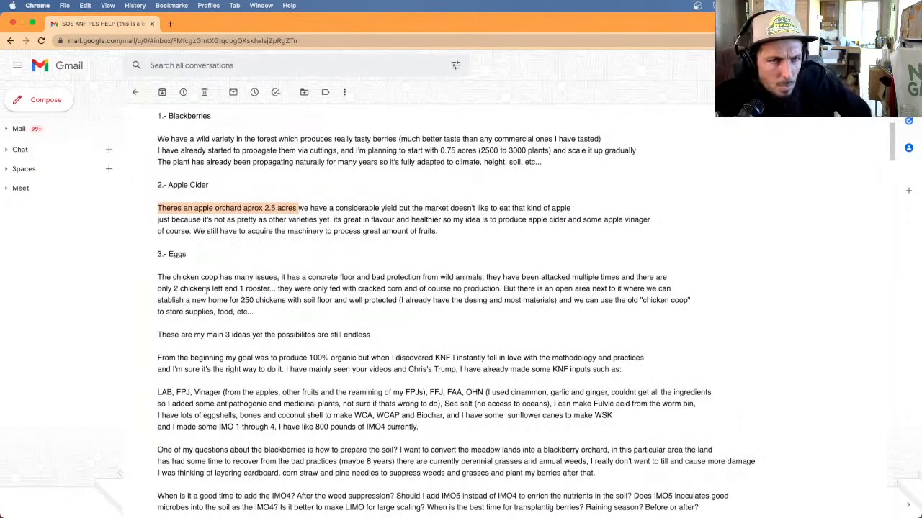
{"action": "scroll", "scroll_direction": "down", "scroll_amount": 3}
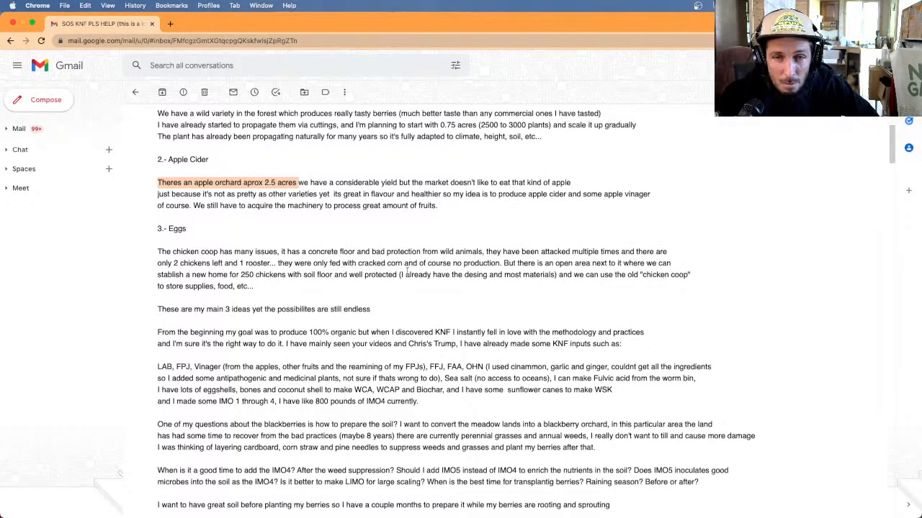
{"action": "mouse_move", "coordinate": [589, 272]}
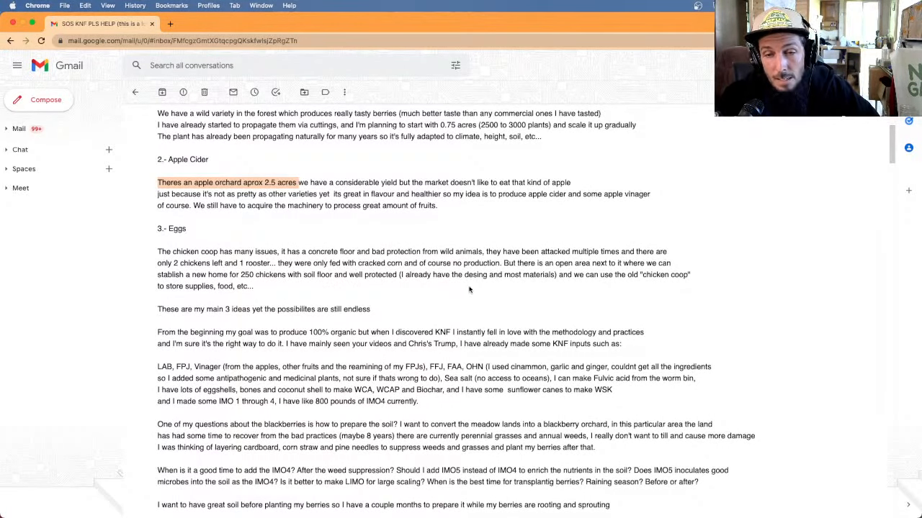
{"action": "mouse_move", "coordinate": [585, 284]}
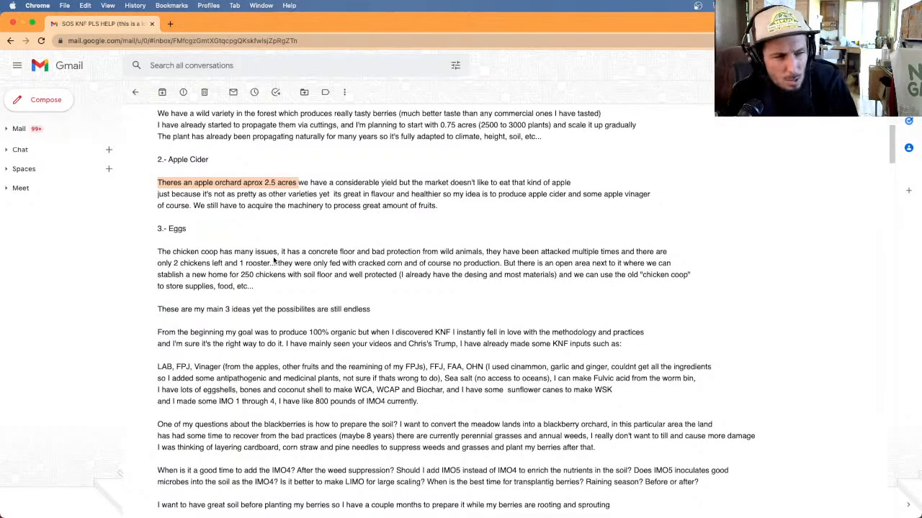
{"action": "mouse_move", "coordinate": [209, 178]}
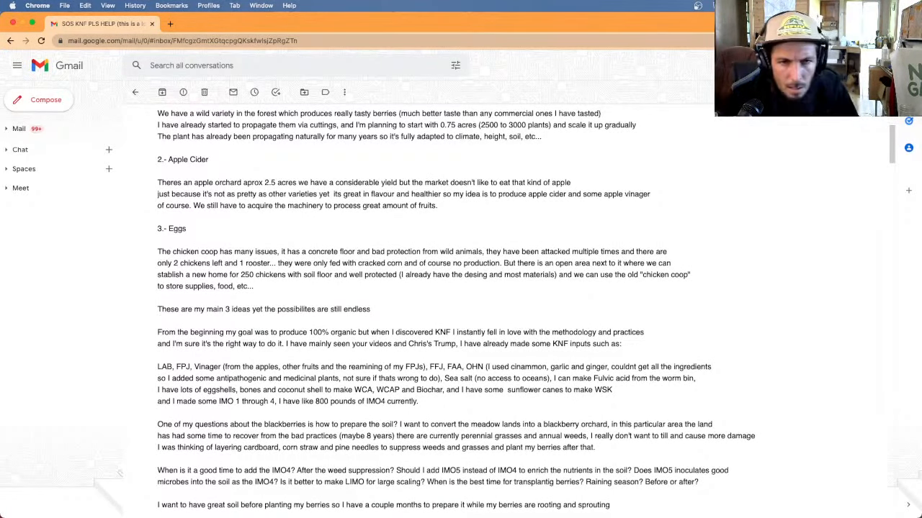
{"action": "mouse_move", "coordinate": [382, 300]}
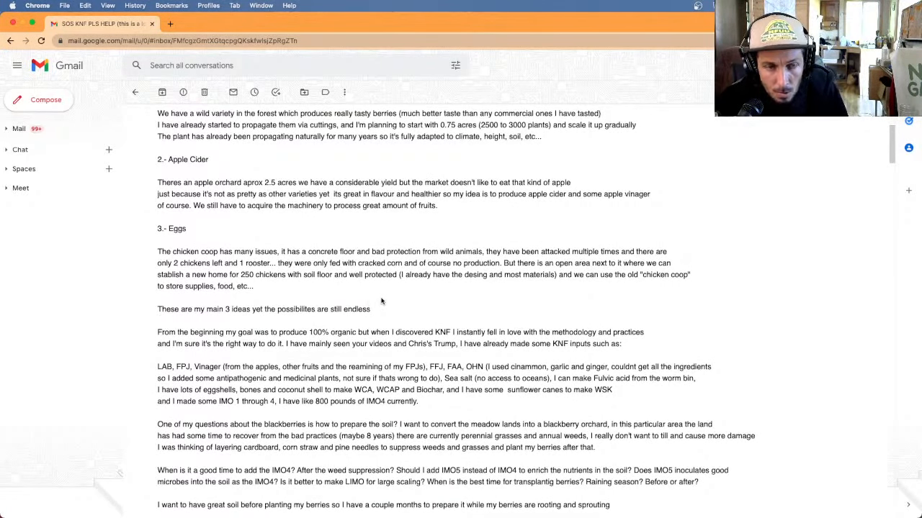
{"action": "scroll", "scroll_direction": "down", "scroll_amount": 3}
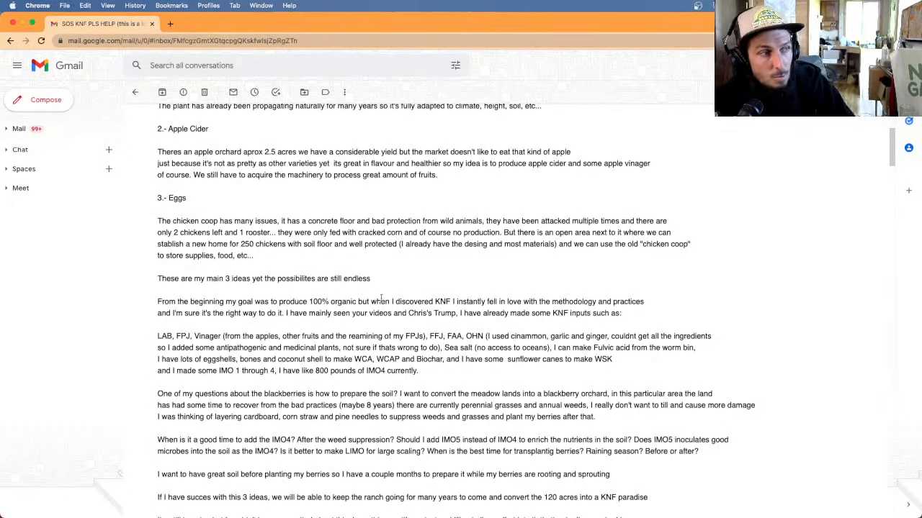
{"action": "scroll", "scroll_direction": "down", "scroll_amount": 3}
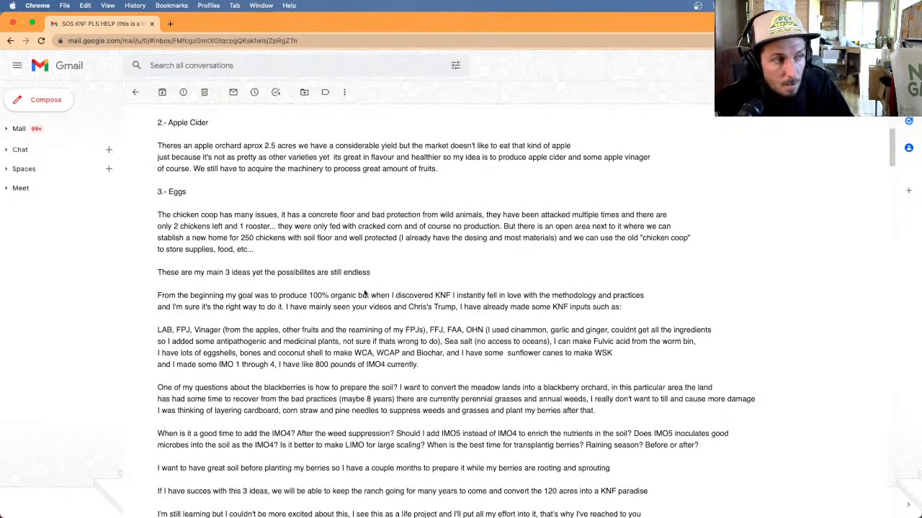
{"action": "scroll", "scroll_direction": "down", "scroll_amount": 3}
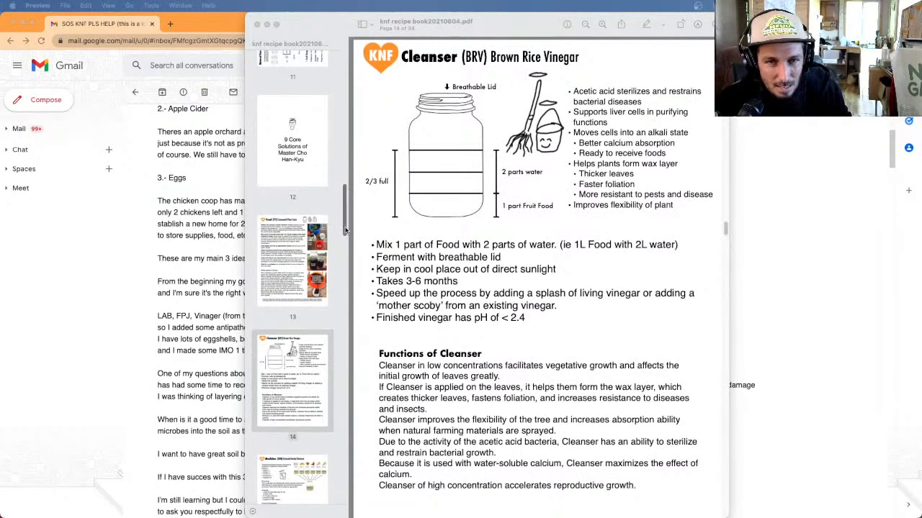
- Scroll the recipe book thumbnails on the Brown Rice Vinegar page, then return to the Gmail tab
{"action": "scroll", "scroll_direction": "down", "scroll_amount": 3}
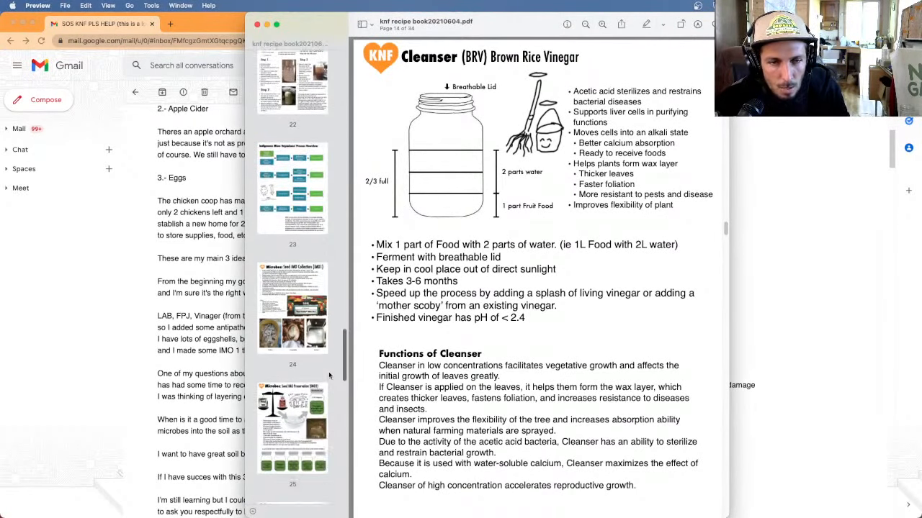
{"action": "scroll", "scroll_direction": "down", "scroll_amount": 3}
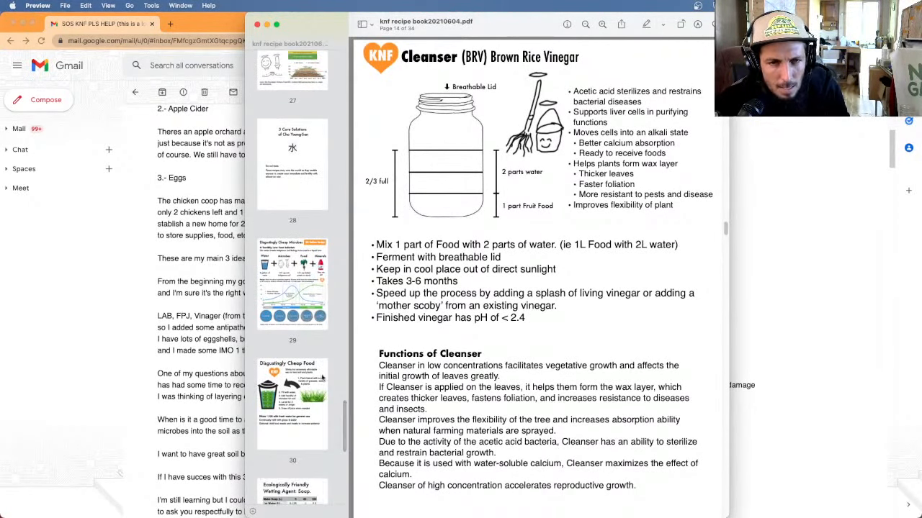
{"action": "left_click", "coordinate": [292, 282]}
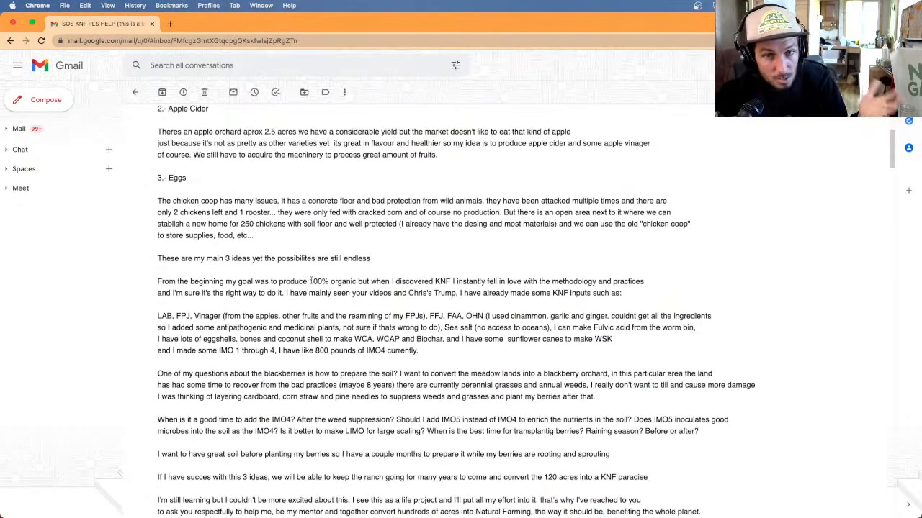
{"action": "scroll", "scroll_direction": "down", "scroll_amount": 3}
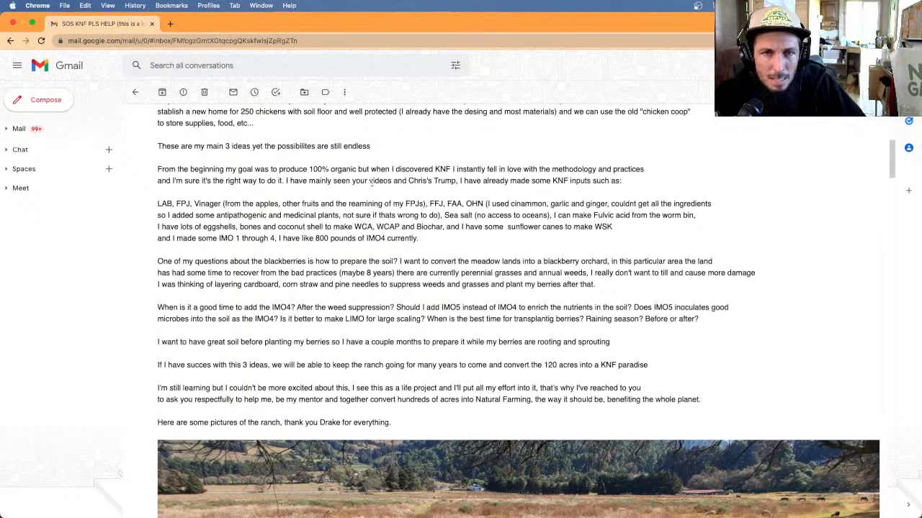
{"action": "mouse_move", "coordinate": [468, 190]}
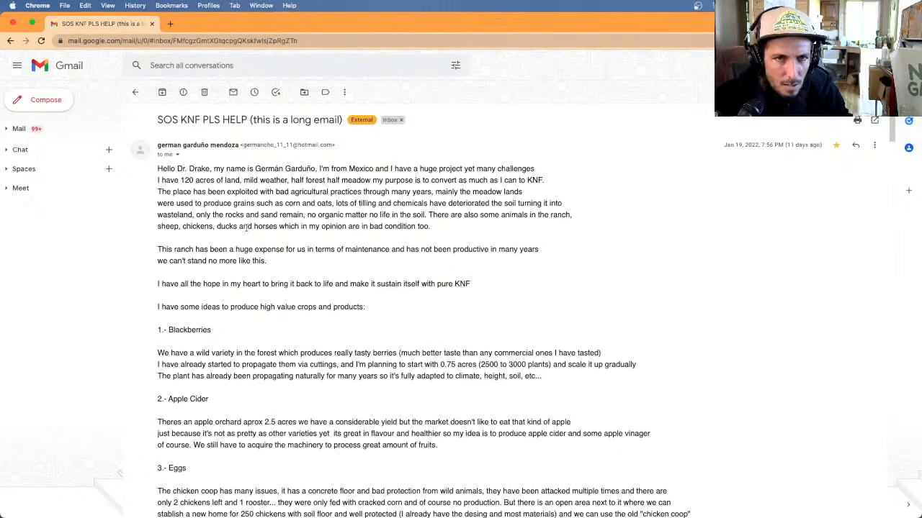
{"action": "scroll", "scroll_direction": "down", "scroll_amount": 3}
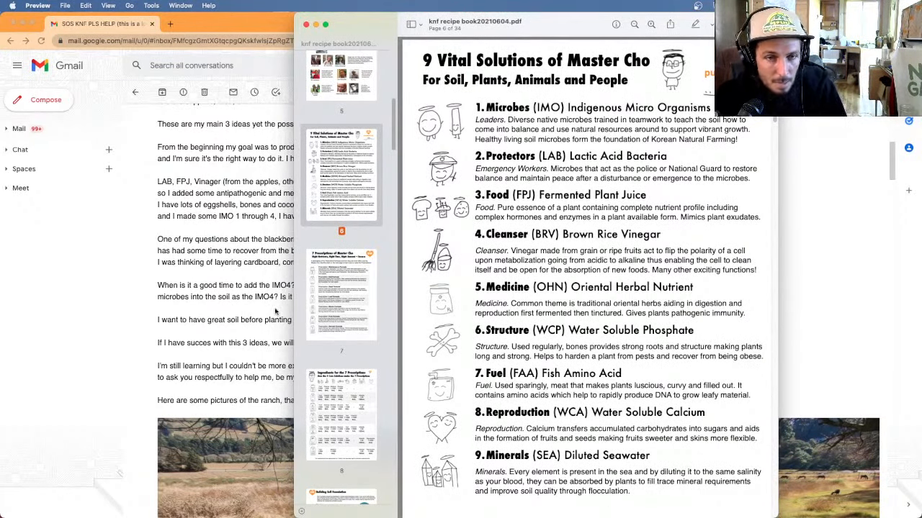
{"action": "mouse_move", "coordinate": [258, 265]}
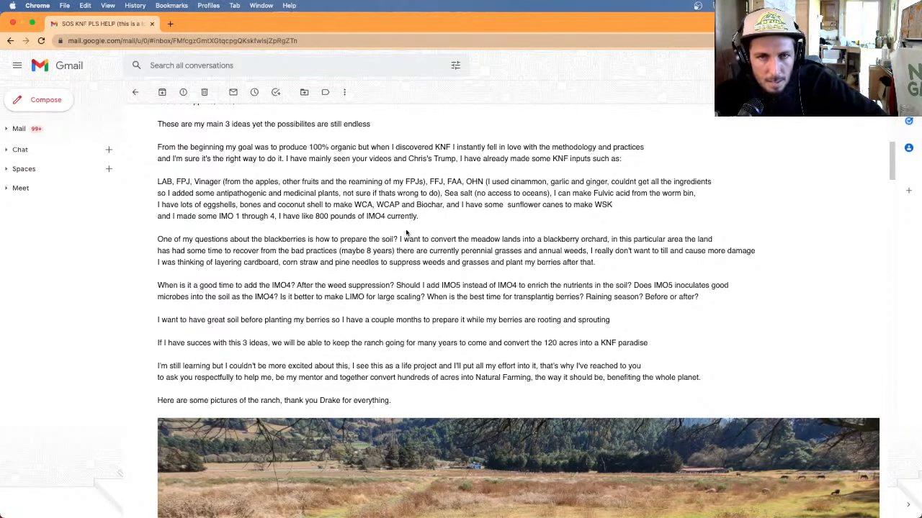
{"action": "mouse_move", "coordinate": [389, 208]}
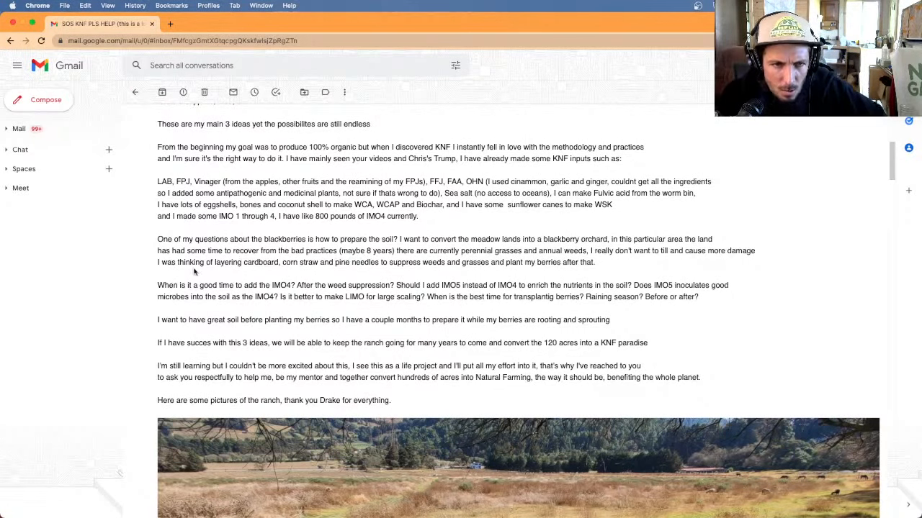
{"action": "mouse_move", "coordinate": [311, 277]}
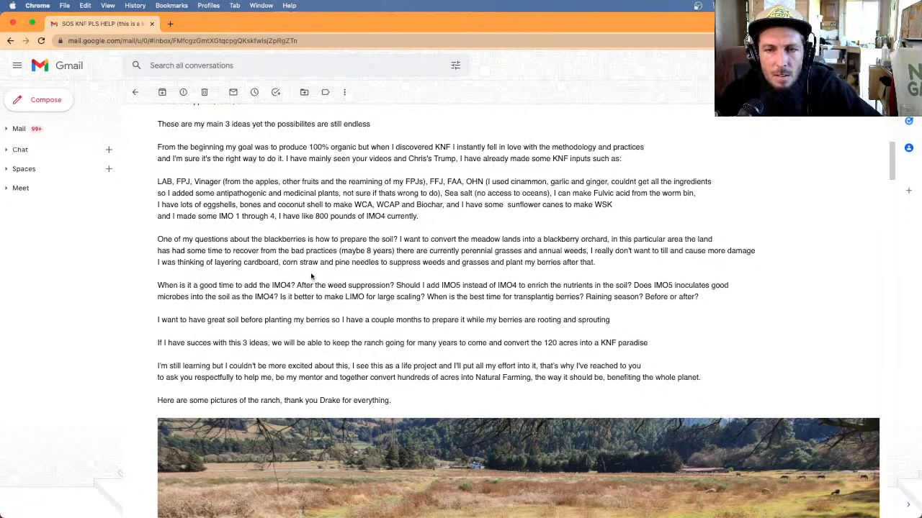
{"action": "mouse_move", "coordinate": [297, 225]}
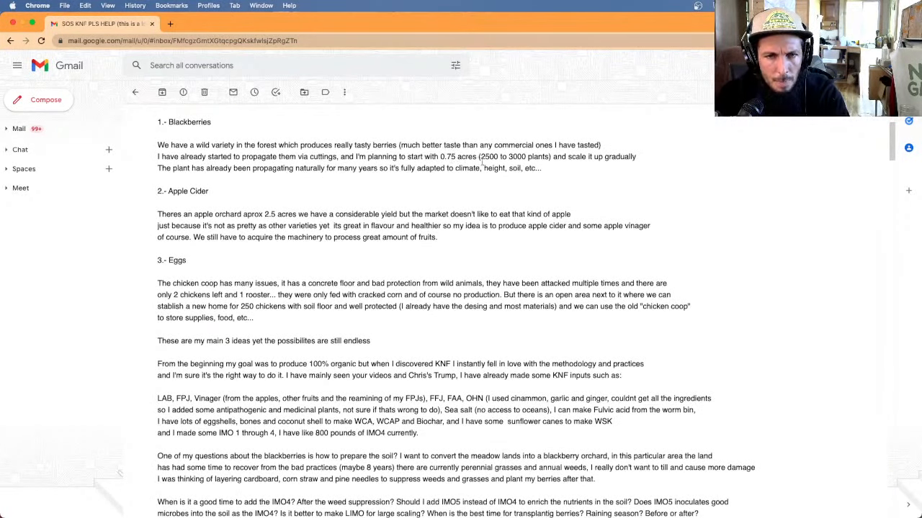
{"action": "scroll", "scroll_direction": "down", "scroll_amount": 3}
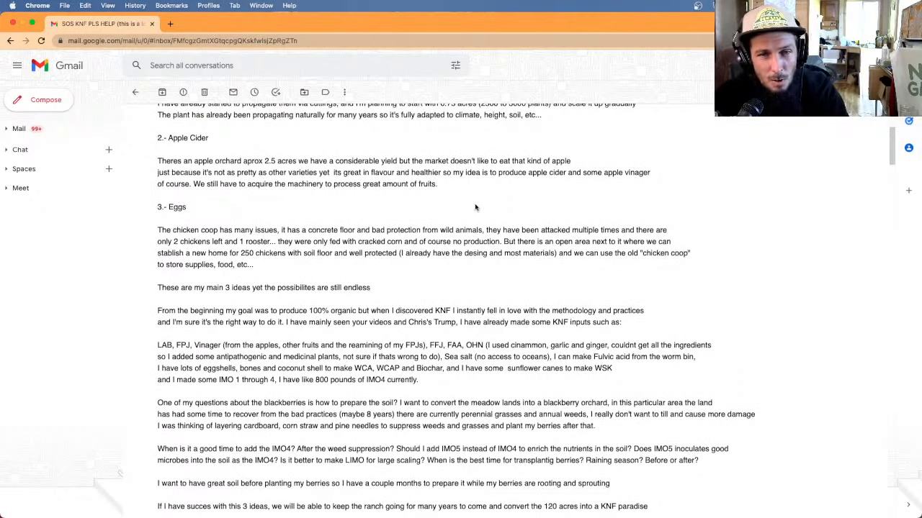
{"action": "scroll", "scroll_direction": "down", "scroll_amount": 3}
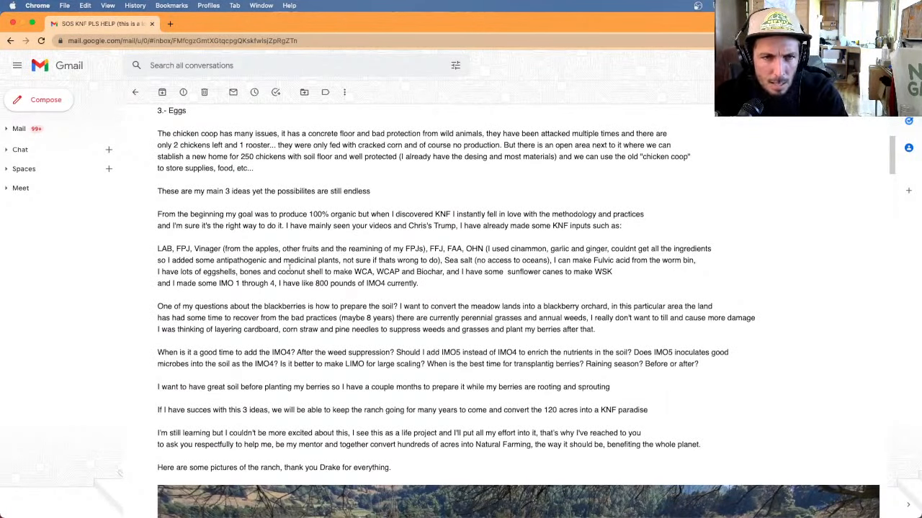
{"action": "scroll", "scroll_direction": "down", "scroll_amount": 3}
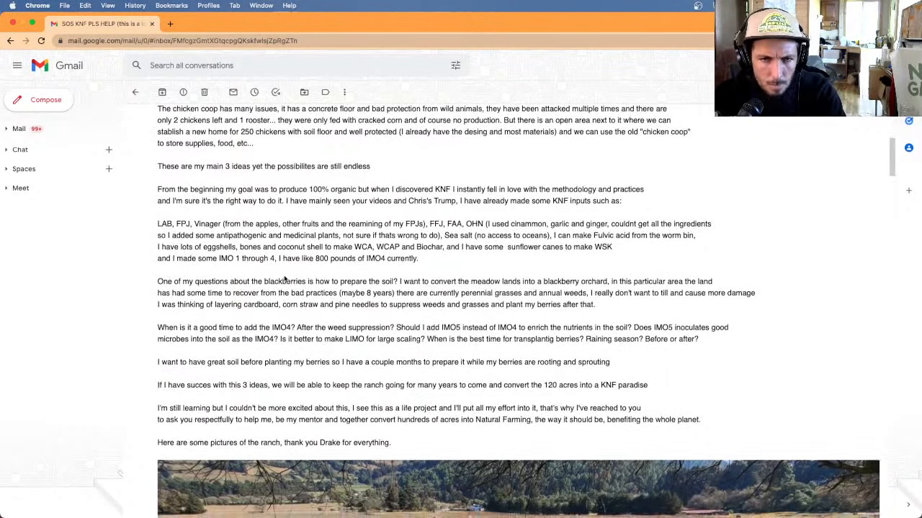
{"action": "scroll", "scroll_direction": "down", "scroll_amount": 3}
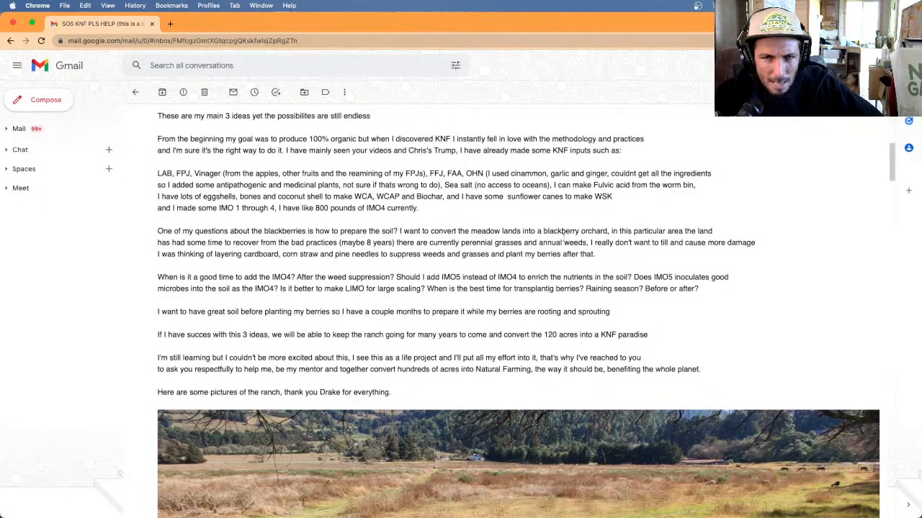
{"action": "mouse_move", "coordinate": [602, 235]}
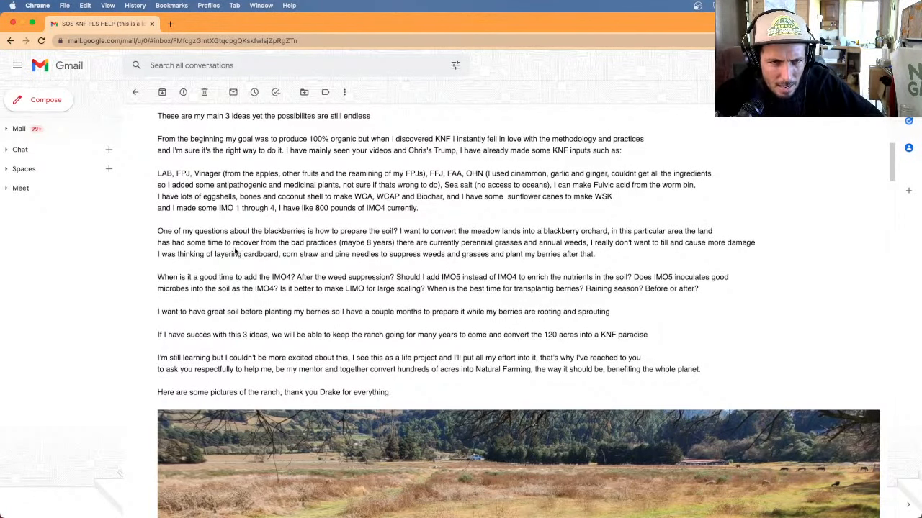
{"action": "mouse_move", "coordinate": [314, 250]}
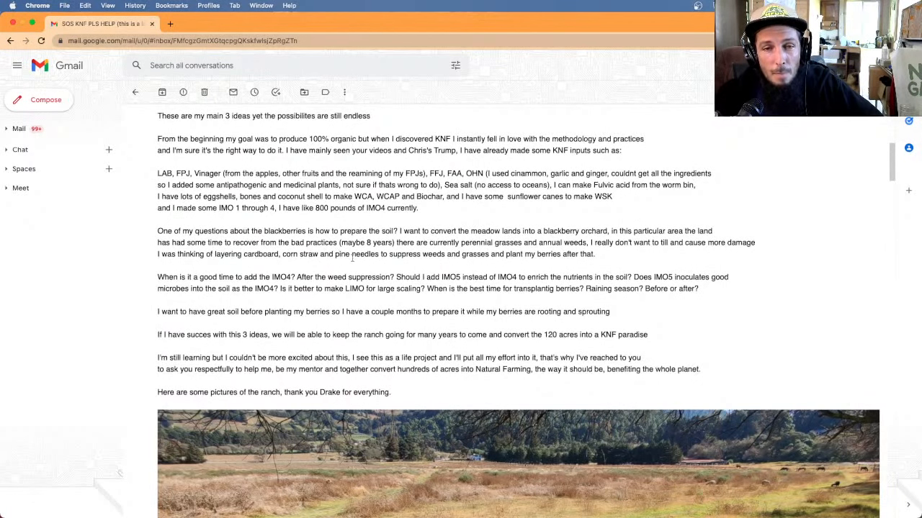
{"action": "mouse_move", "coordinate": [503, 262]}
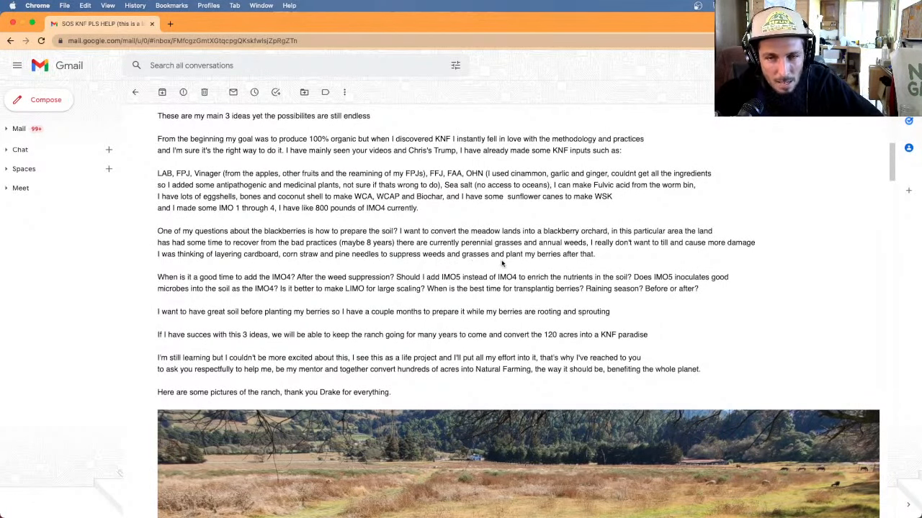
{"action": "mouse_move", "coordinate": [588, 265]}
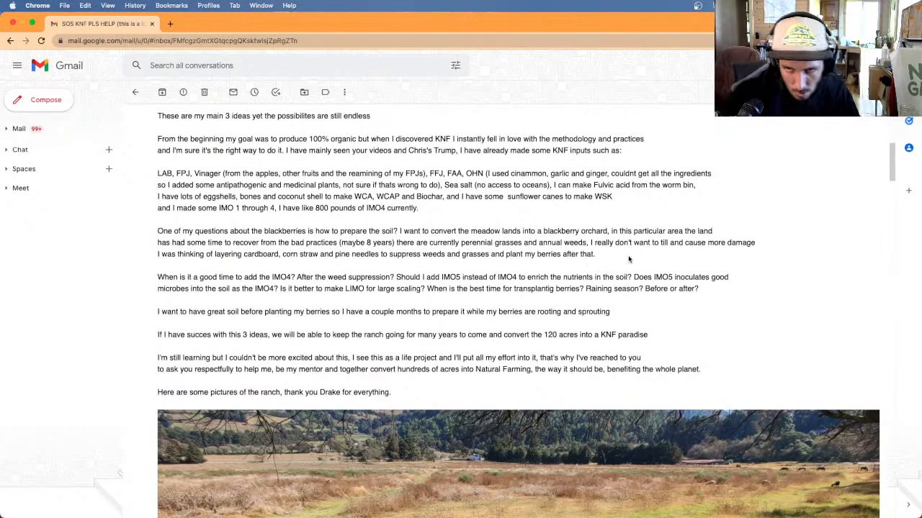
{"action": "mouse_move", "coordinate": [183, 298]}
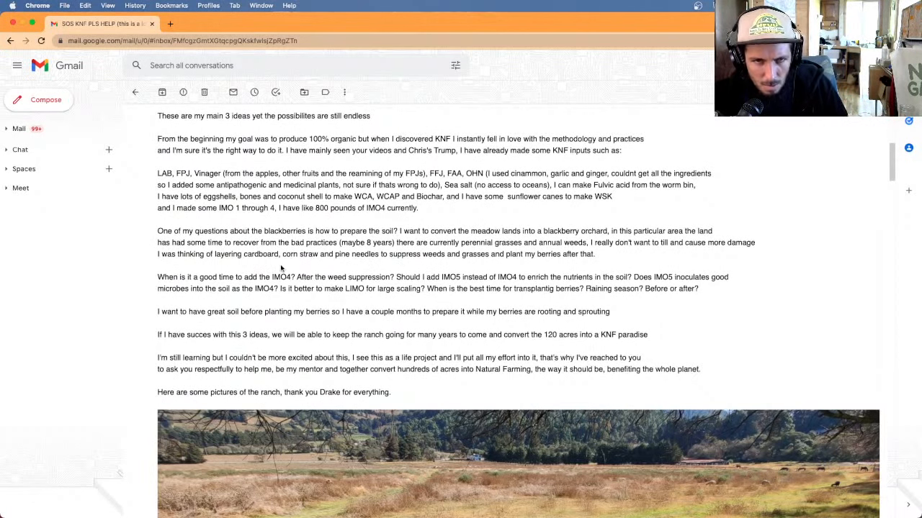
{"action": "mouse_move", "coordinate": [380, 265]}
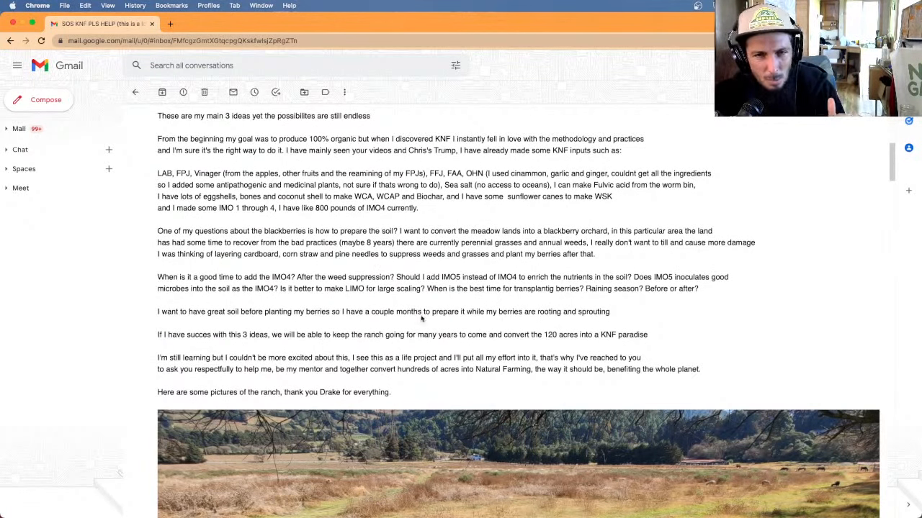
- Scroll the email slightly so the first ranch photo shows below the soil questions
{"action": "scroll", "scroll_direction": "down", "scroll_amount": 3}
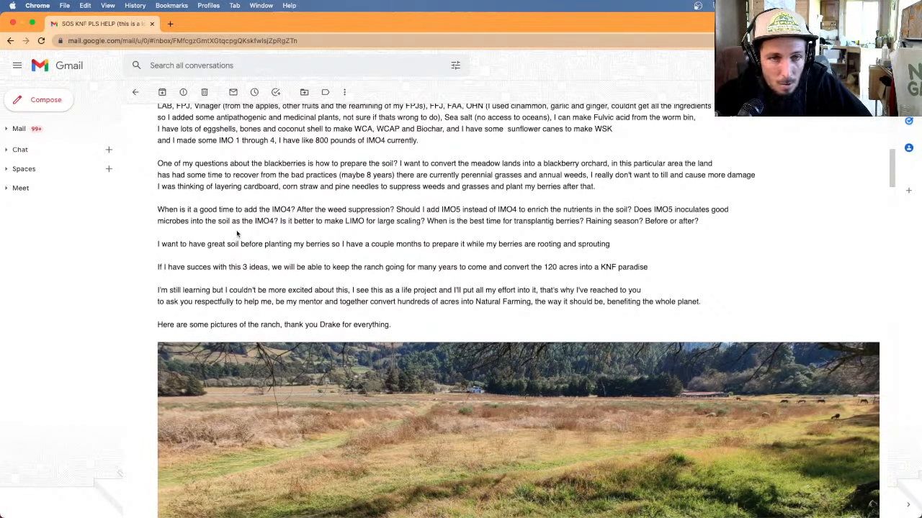
{"action": "mouse_move", "coordinate": [272, 229]}
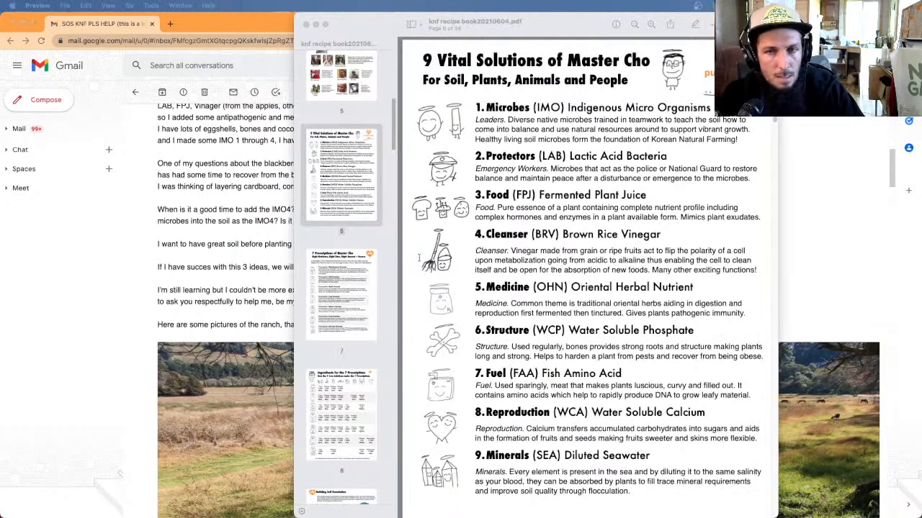
- Scroll through the recipe book thumbnail sidebar before returning to the email
{"action": "scroll", "scroll_direction": "down", "scroll_amount": 3}
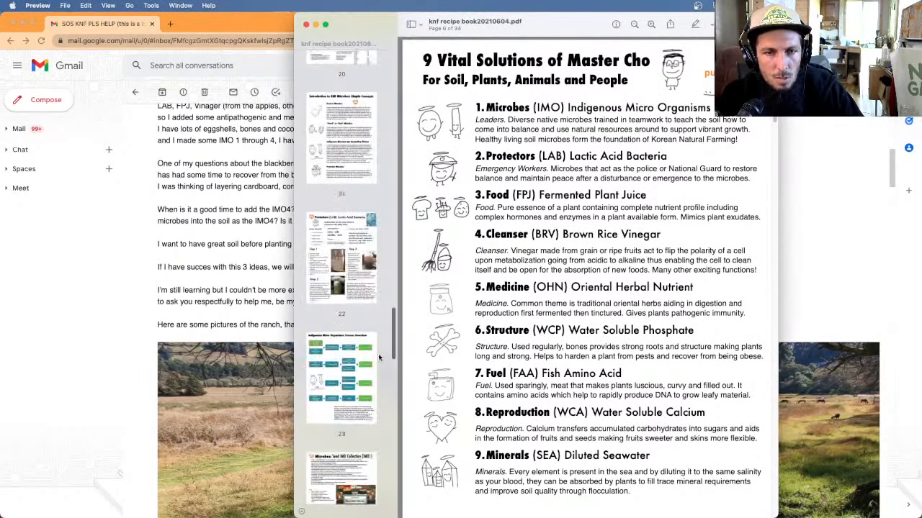
{"action": "scroll", "scroll_direction": "down", "scroll_amount": 3}
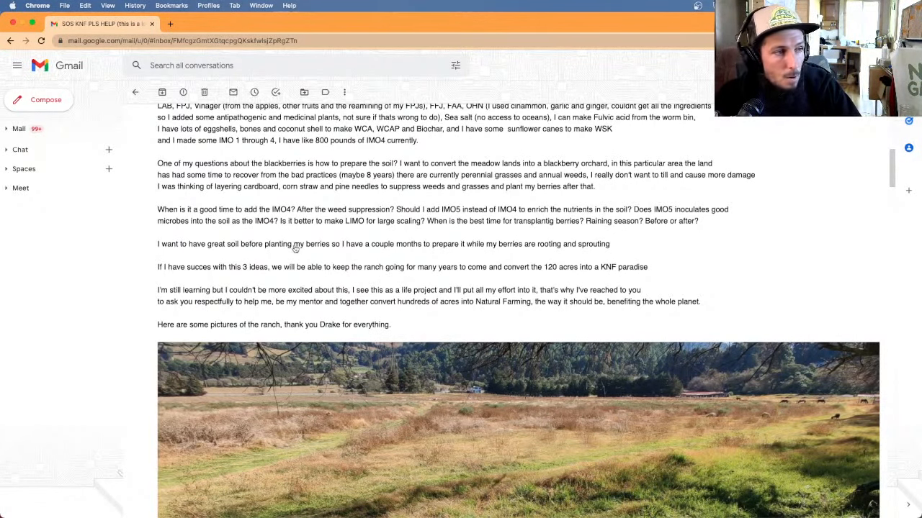
{"action": "mouse_move", "coordinate": [303, 248]}
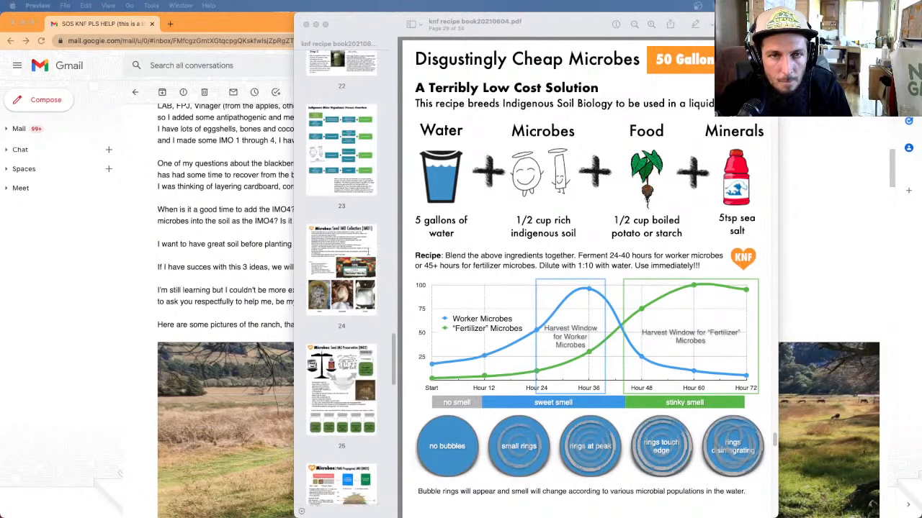
- Jump to the PIMO Propagated IMO recipe page, then to page 8 of the recipe book
{"action": "scroll", "scroll_direction": "down", "scroll_amount": 3}
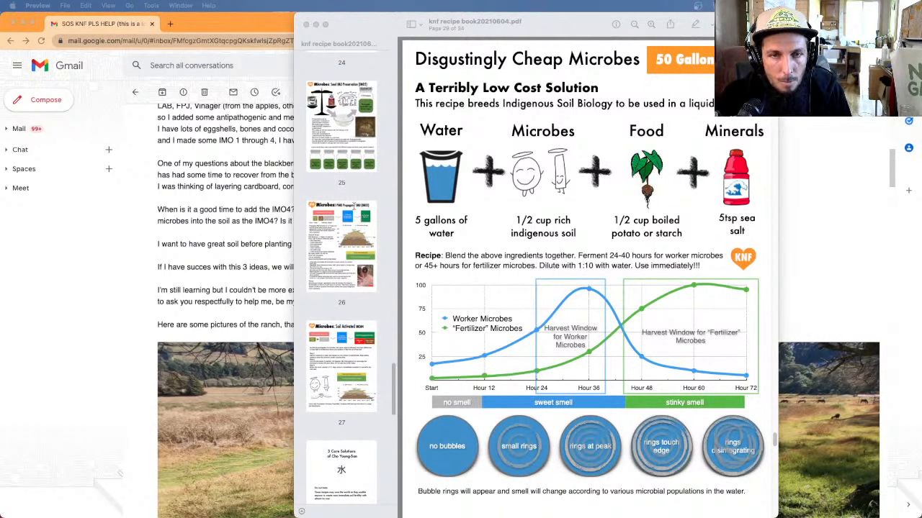
{"action": "left_click", "coordinate": [341, 245]}
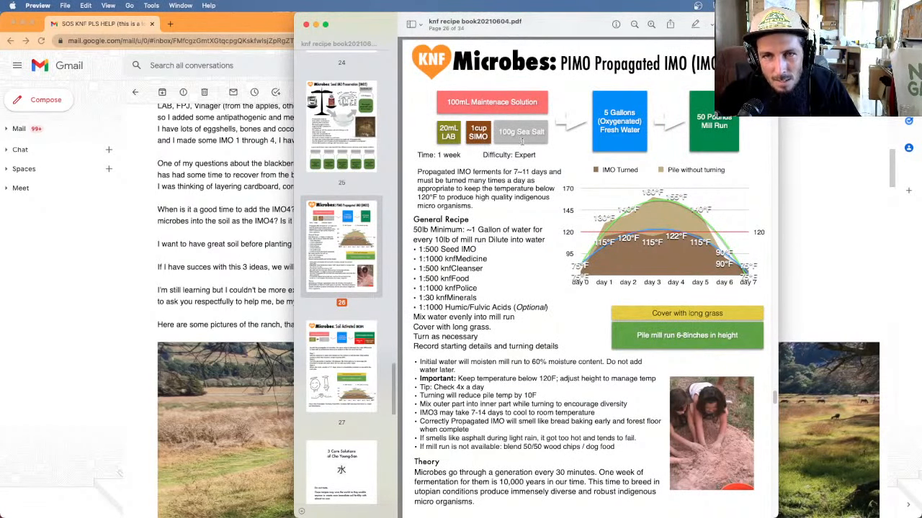
{"action": "scroll", "scroll_direction": "down", "scroll_amount": 3}
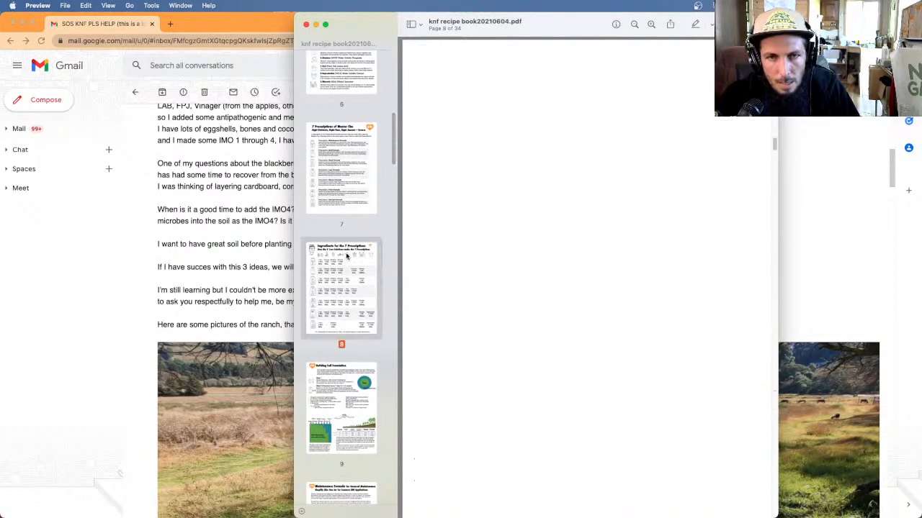
{"action": "left_click", "coordinate": [341, 287]}
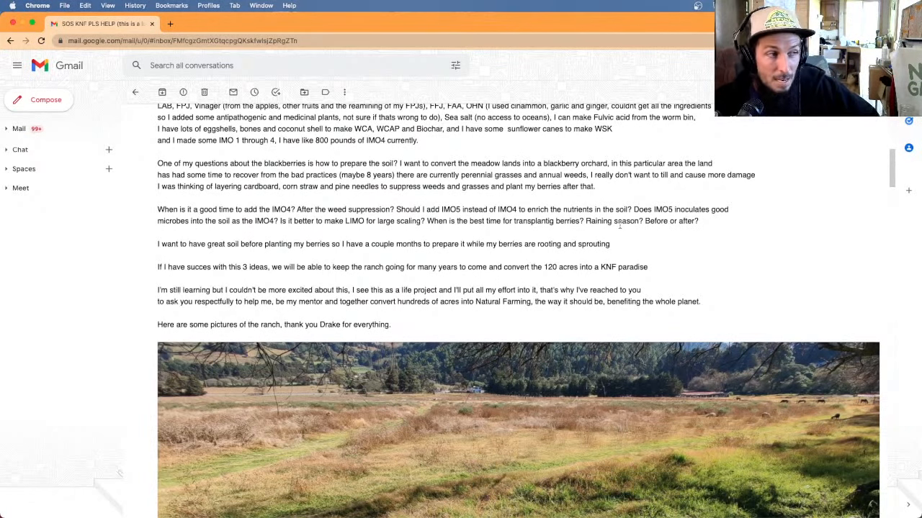
{"action": "mouse_move", "coordinate": [583, 229]}
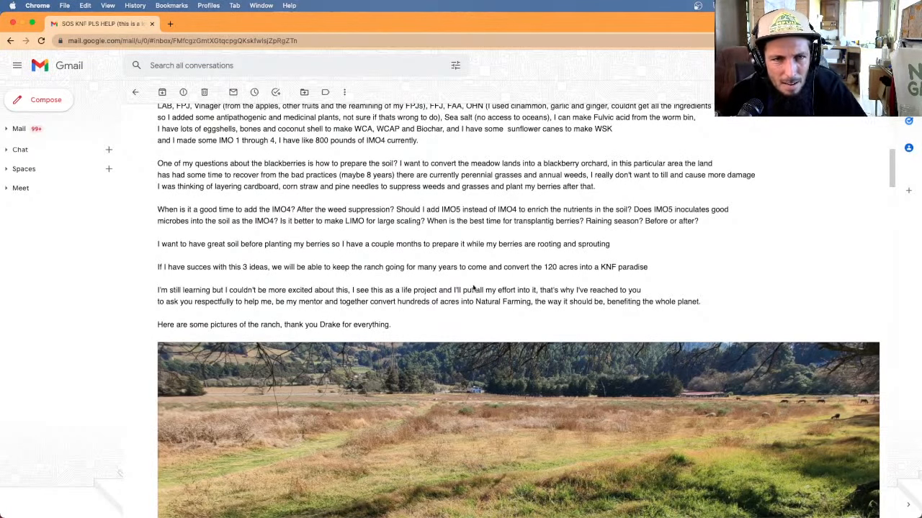
{"action": "scroll", "scroll_direction": "down", "scroll_amount": 3}
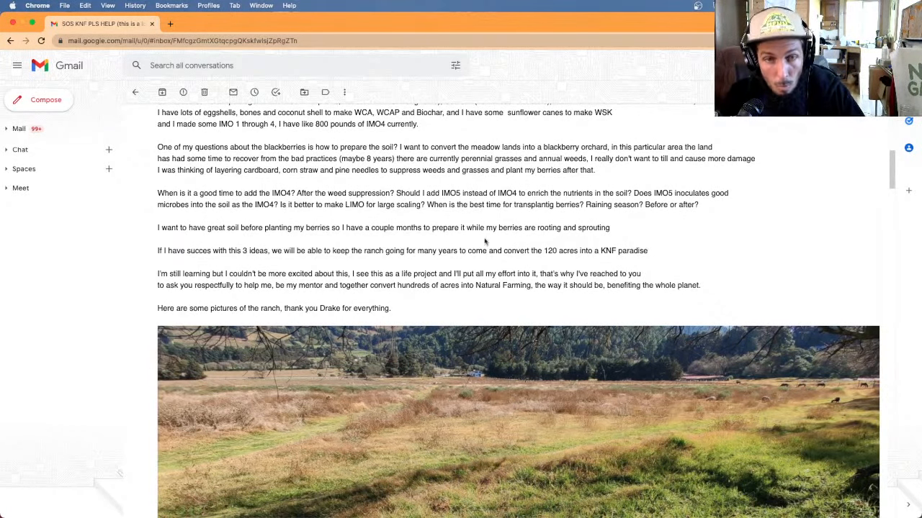
{"action": "mouse_move", "coordinate": [314, 237]}
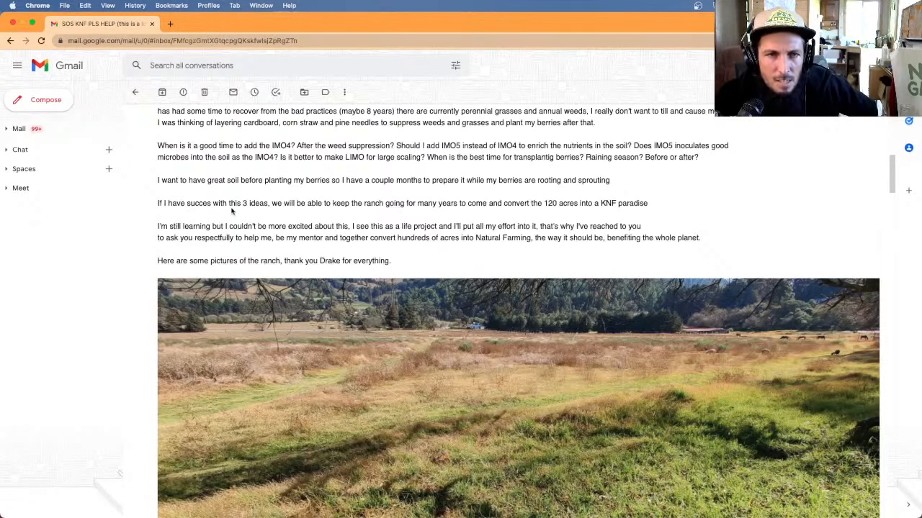
{"action": "mouse_move", "coordinate": [435, 214]}
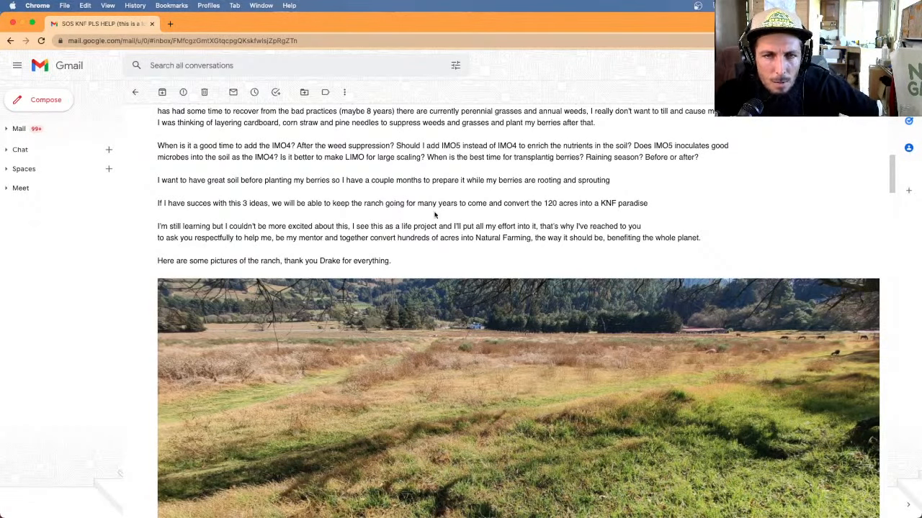
{"action": "mouse_move", "coordinate": [553, 213]}
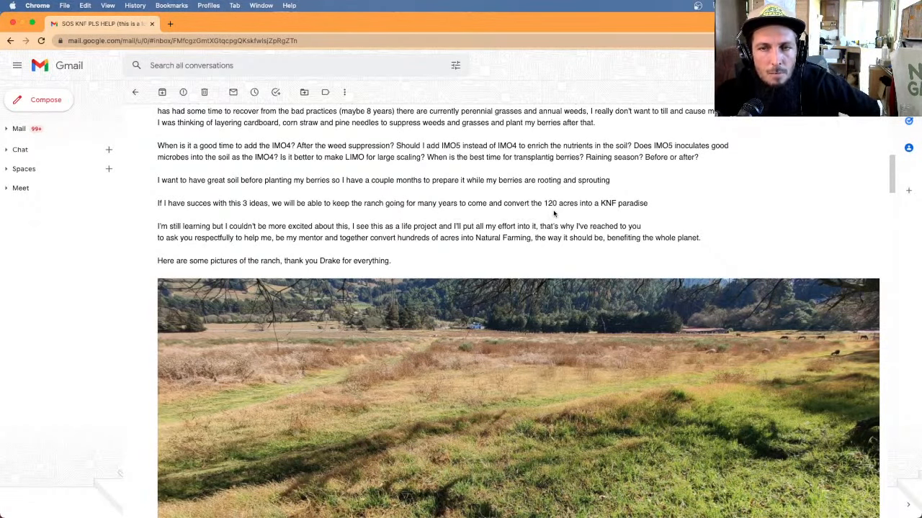
{"action": "mouse_move", "coordinate": [618, 216]}
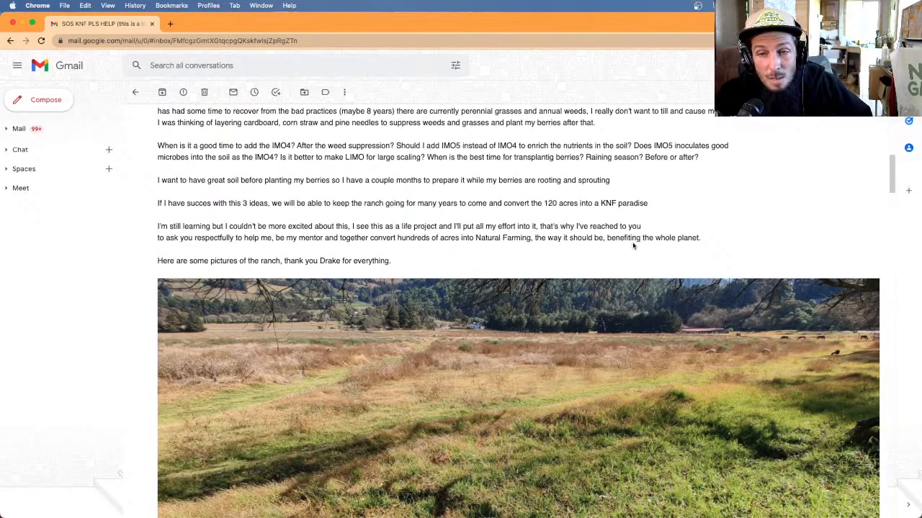
{"action": "mouse_move", "coordinate": [411, 262]}
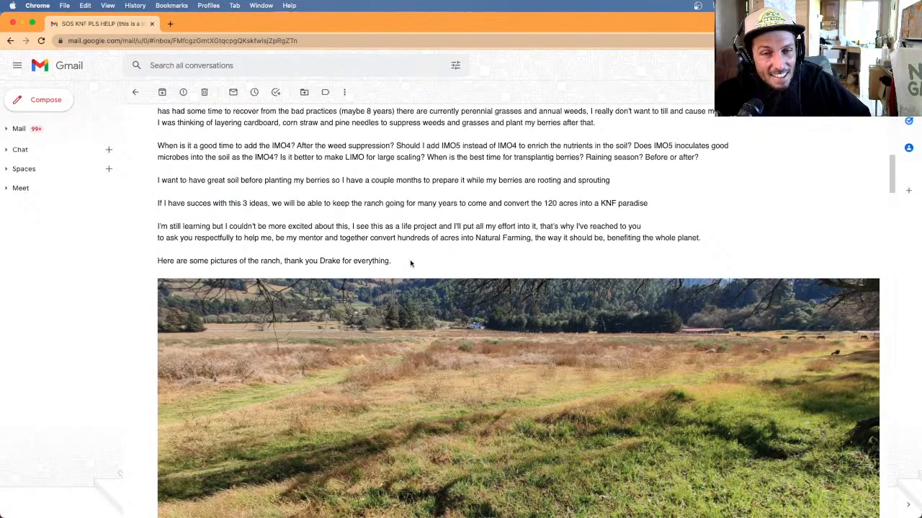
- Scroll down to the 'Here are some pictures of the ranch' line and first photo
{"action": "scroll", "scroll_direction": "down", "scroll_amount": 3}
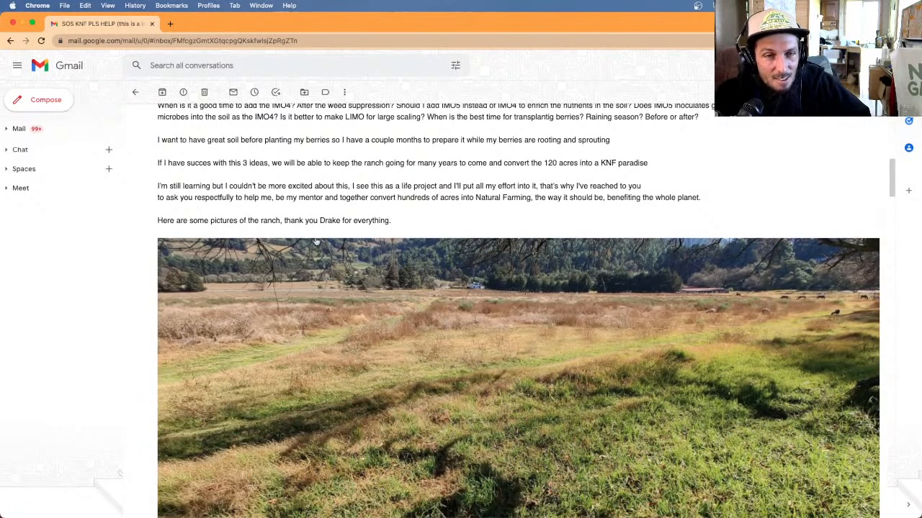
- Scroll so the grassy pasture ranch photo fills the message view
{"action": "scroll", "scroll_direction": "down", "scroll_amount": 3}
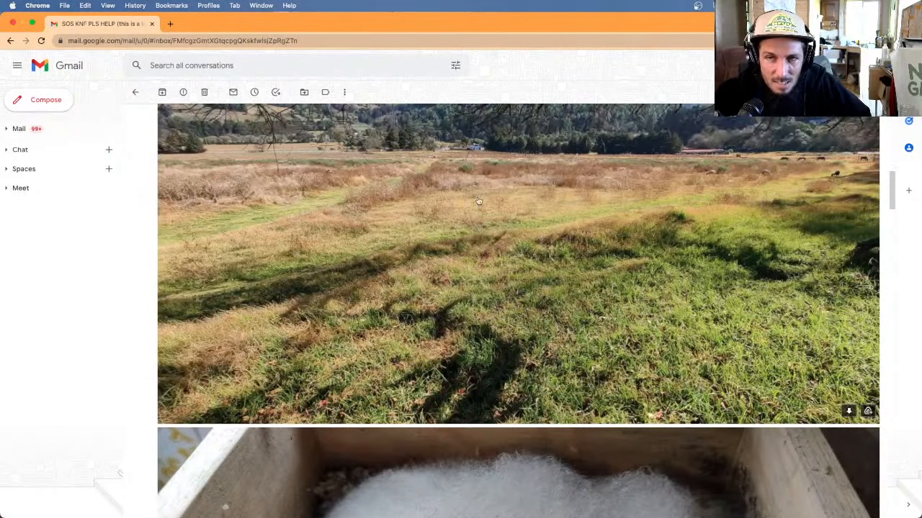
{"action": "scroll", "scroll_direction": "down", "scroll_amount": 3}
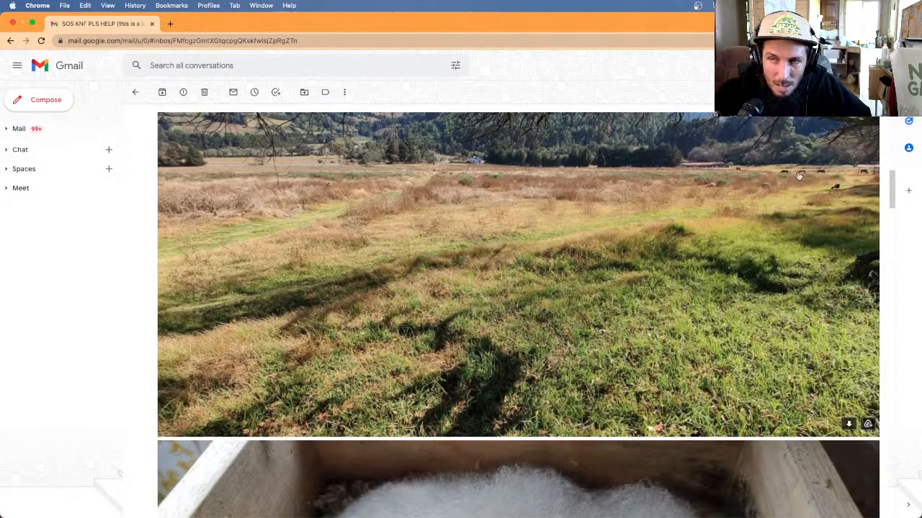
{"action": "mouse_move", "coordinate": [740, 207]}
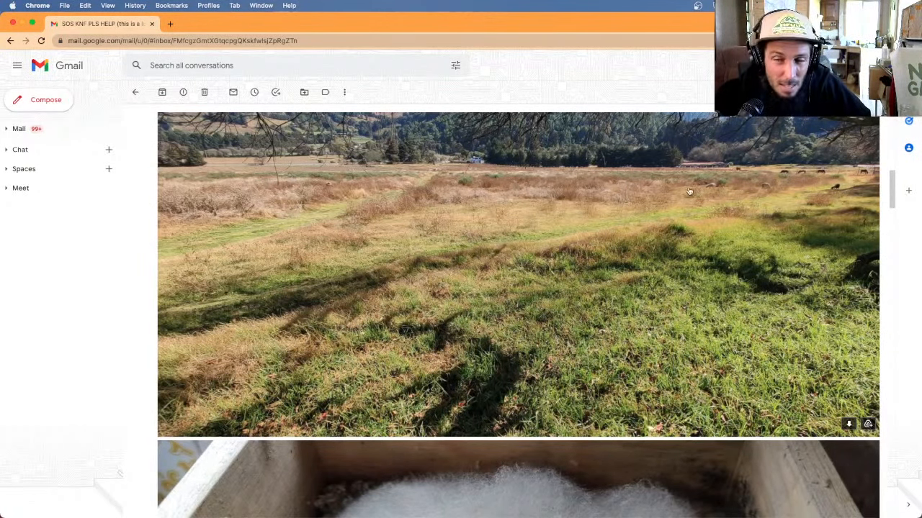
{"action": "mouse_move", "coordinate": [607, 198]}
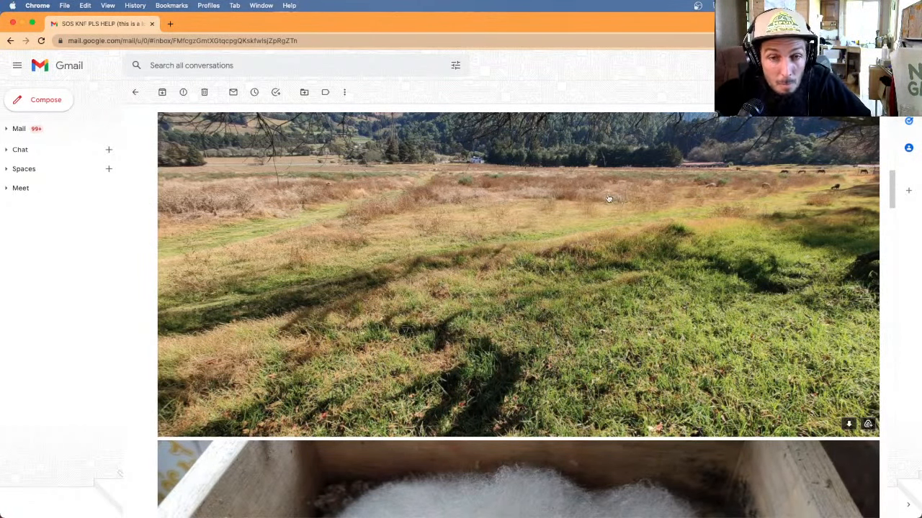
{"action": "mouse_move", "coordinate": [798, 190]}
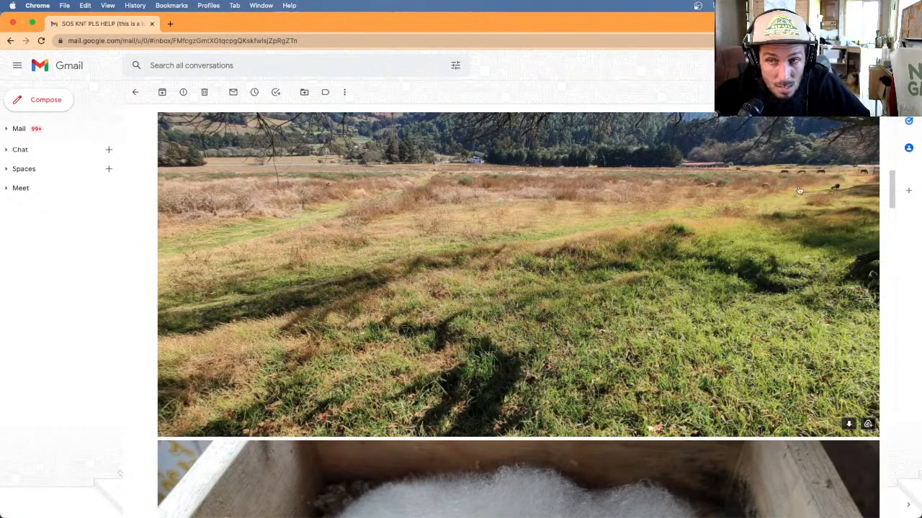
{"action": "mouse_move", "coordinate": [404, 170]}
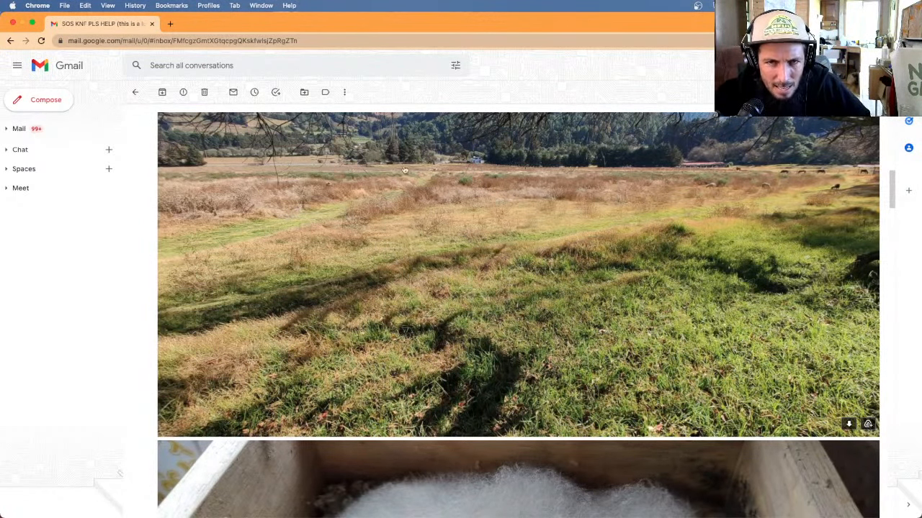
{"action": "mouse_move", "coordinate": [305, 228]}
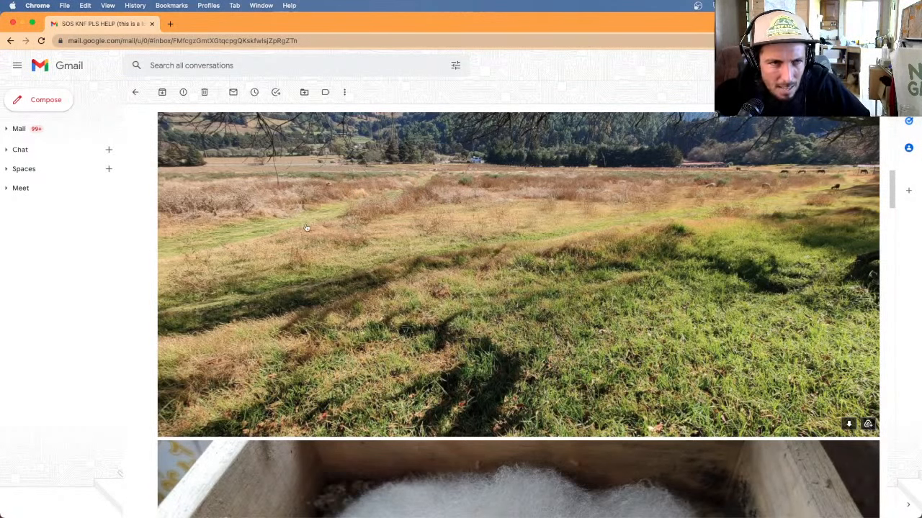
{"action": "mouse_move", "coordinate": [320, 227]}
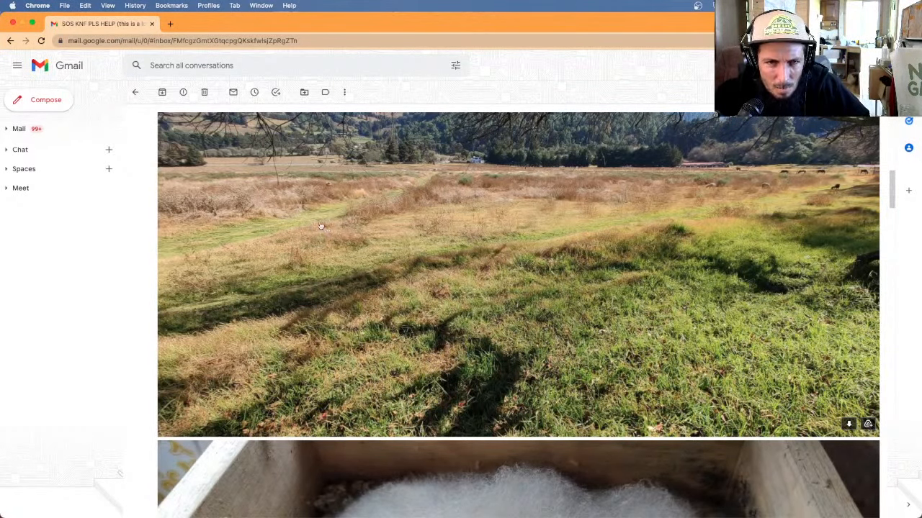
{"action": "mouse_move", "coordinate": [422, 216]}
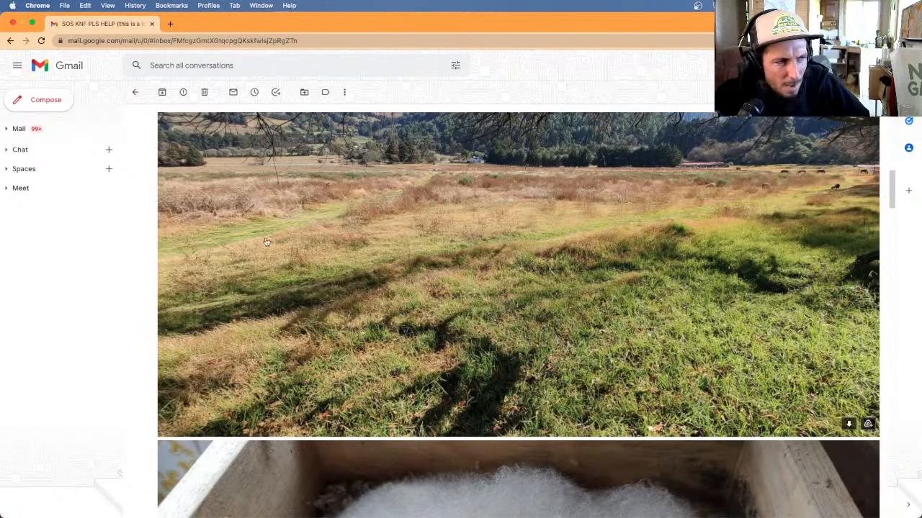
{"action": "mouse_move", "coordinate": [543, 185]}
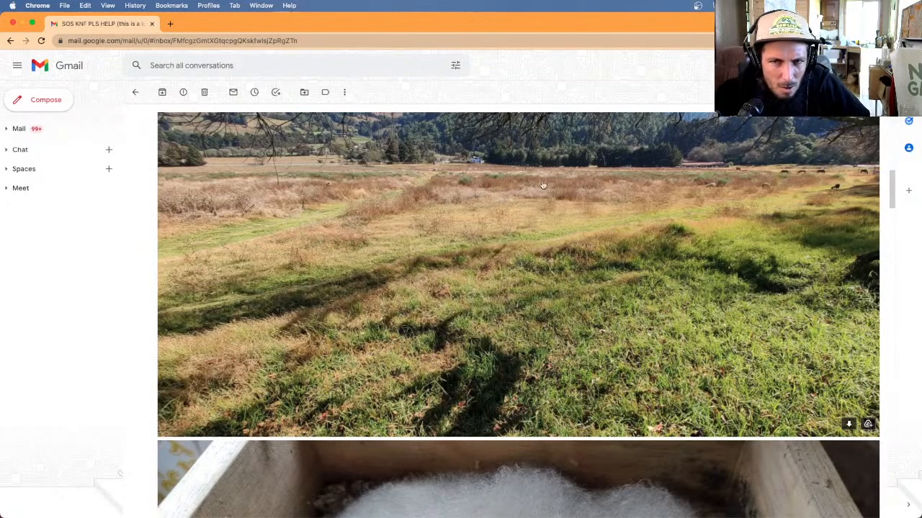
{"action": "mouse_move", "coordinate": [394, 202]}
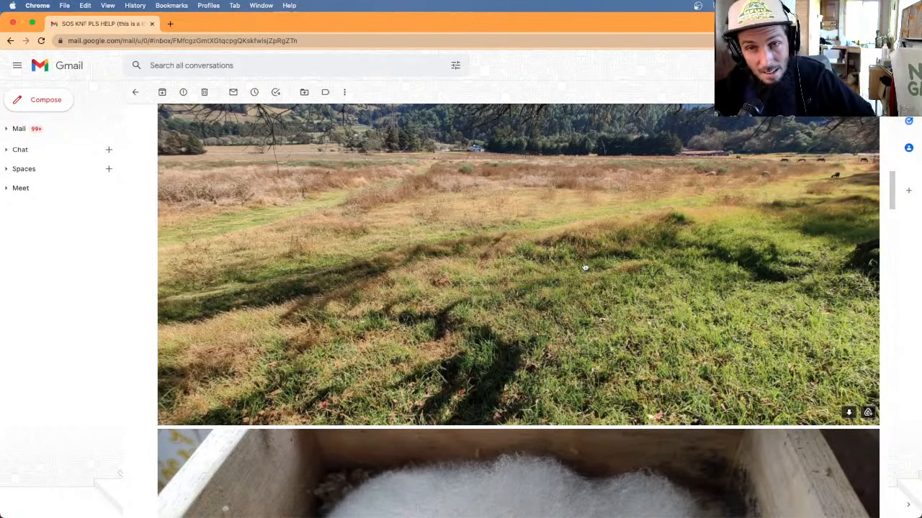
{"action": "mouse_move", "coordinate": [560, 182]}
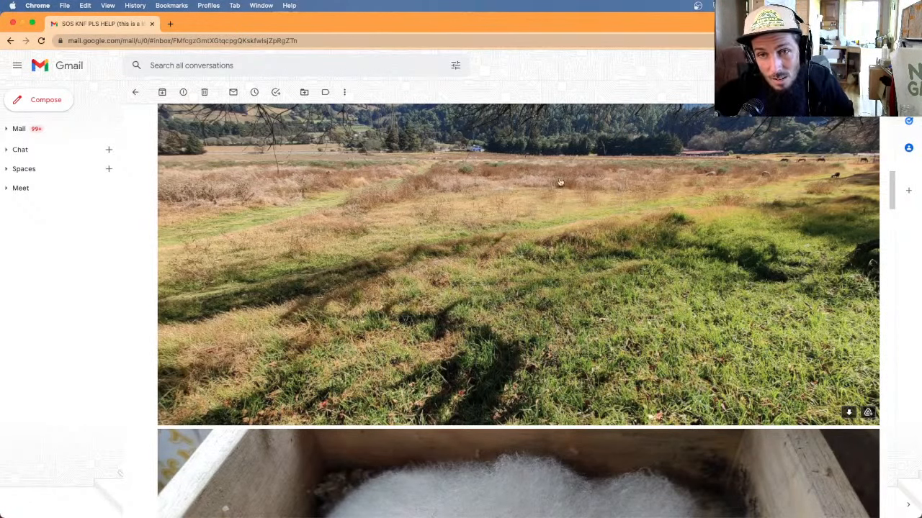
{"action": "mouse_move", "coordinate": [345, 227]}
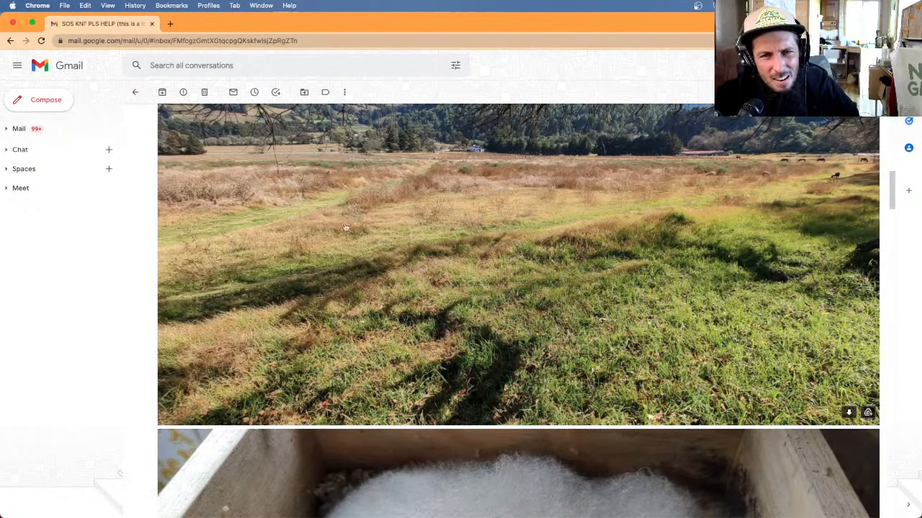
{"action": "mouse_move", "coordinate": [752, 170]}
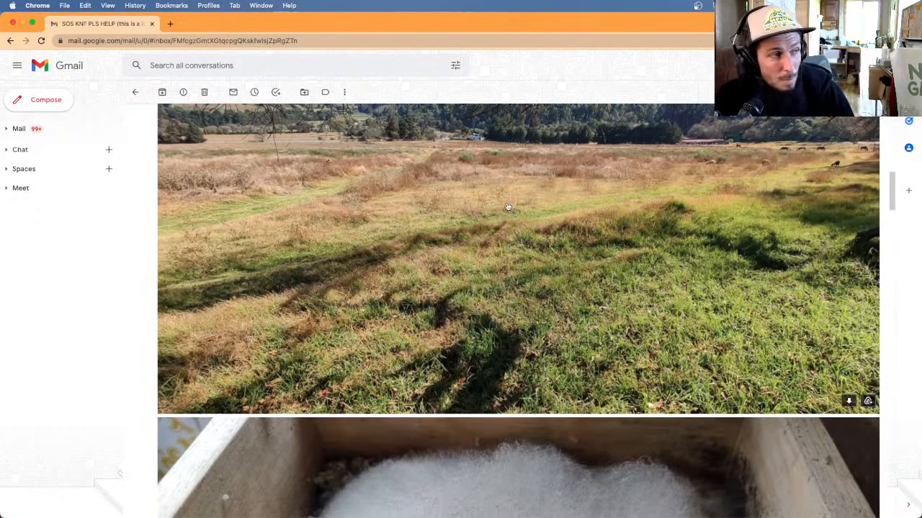
- Scroll past the pasture and white-mold wooden box photos to the blackberries-in-hand photo
{"action": "scroll", "scroll_direction": "down", "scroll_amount": 3}
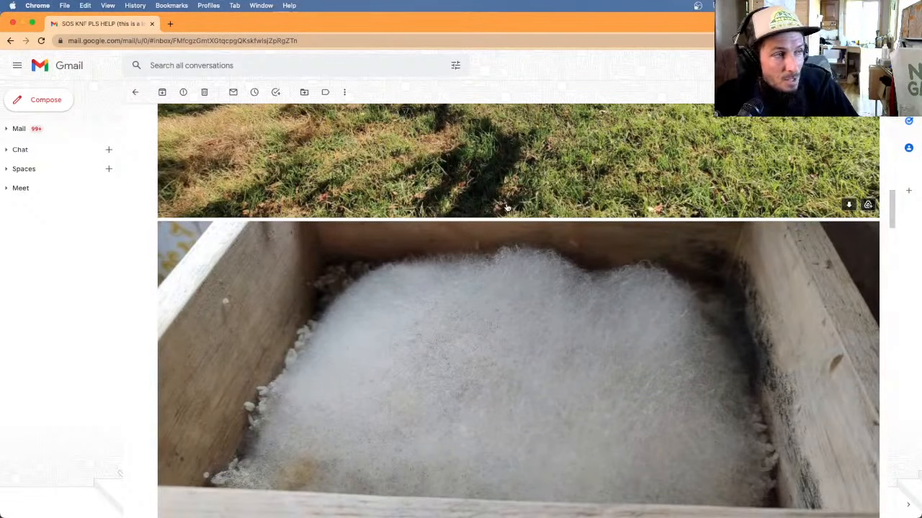
{"action": "scroll", "scroll_direction": "down", "scroll_amount": 3}
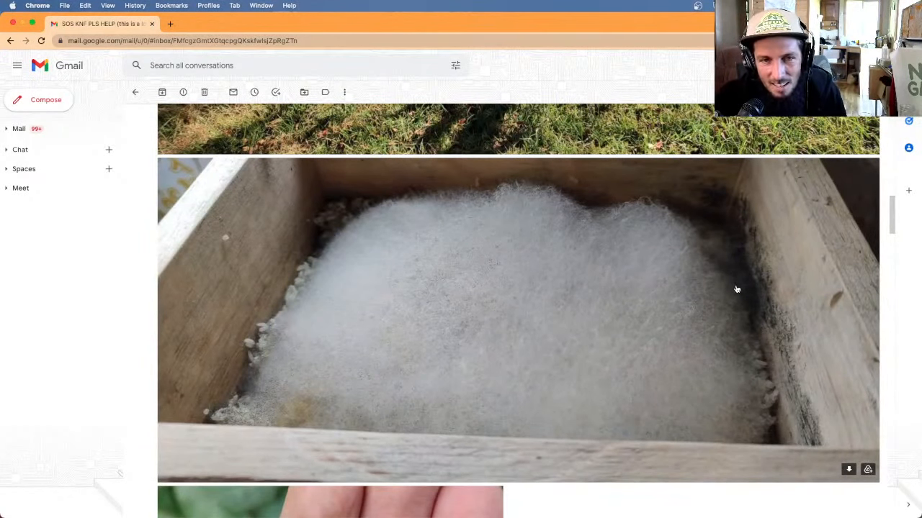
{"action": "mouse_move", "coordinate": [371, 371]}
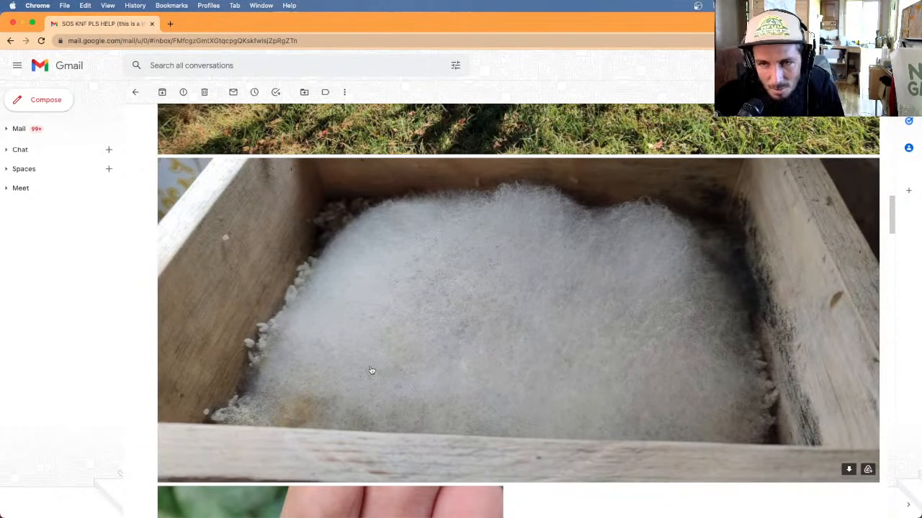
{"action": "mouse_move", "coordinate": [444, 317]}
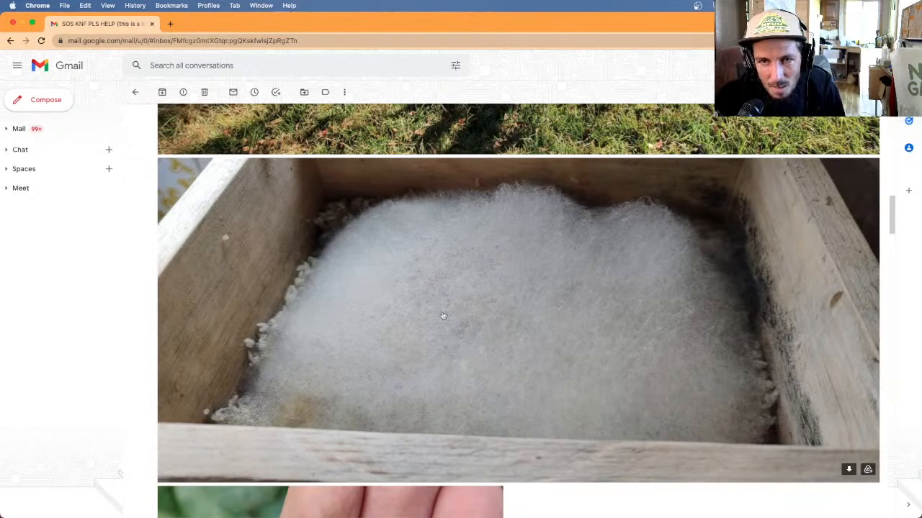
{"action": "scroll", "scroll_direction": "down", "scroll_amount": 3}
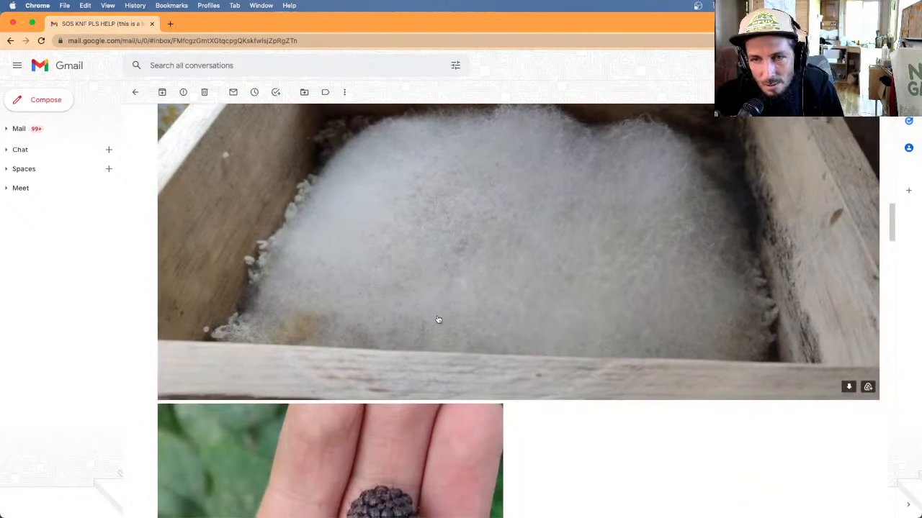
{"action": "scroll", "scroll_direction": "down", "scroll_amount": 3}
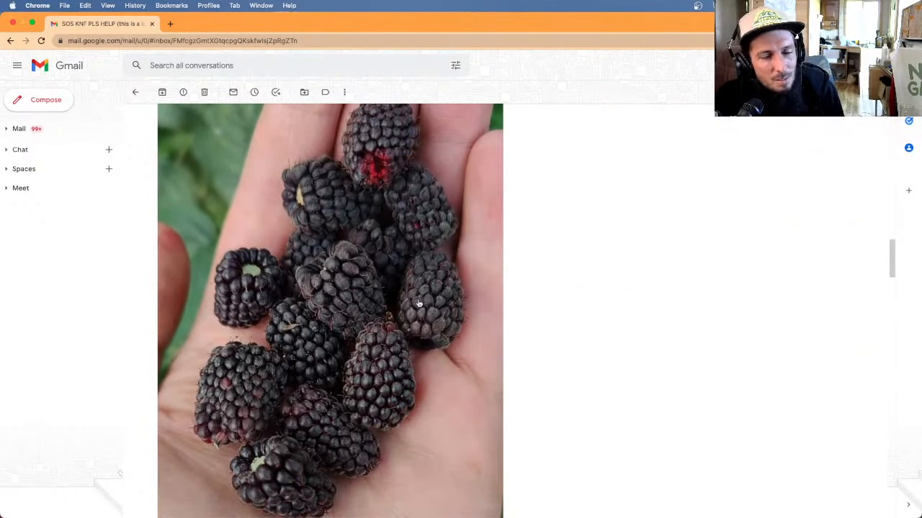
{"action": "mouse_move", "coordinate": [363, 330]}
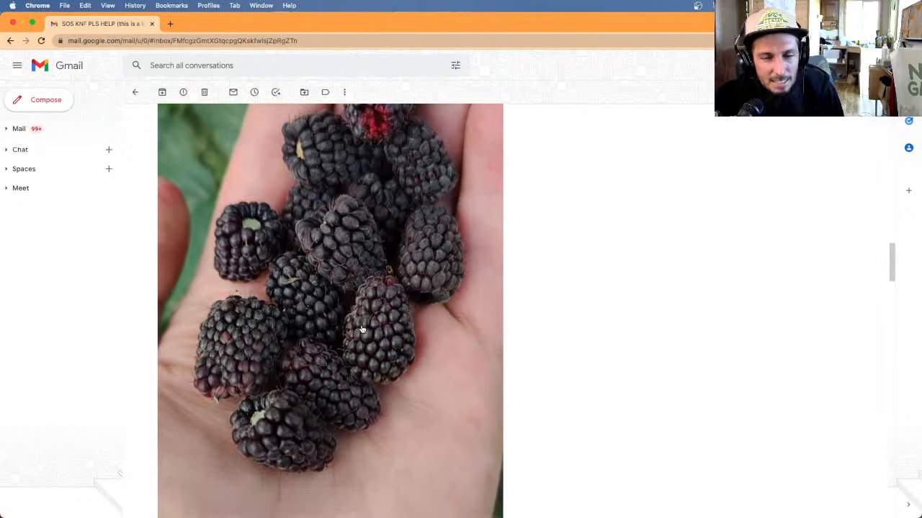
- Scroll past the farmyard photo to the close-up of soil and roots with white fungal threads
{"action": "scroll", "scroll_direction": "down", "scroll_amount": 3}
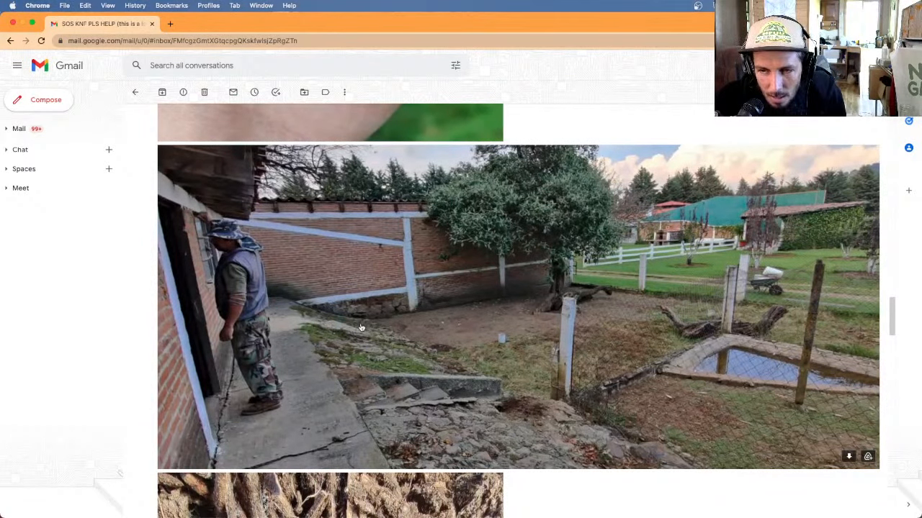
{"action": "mouse_move", "coordinate": [671, 389]}
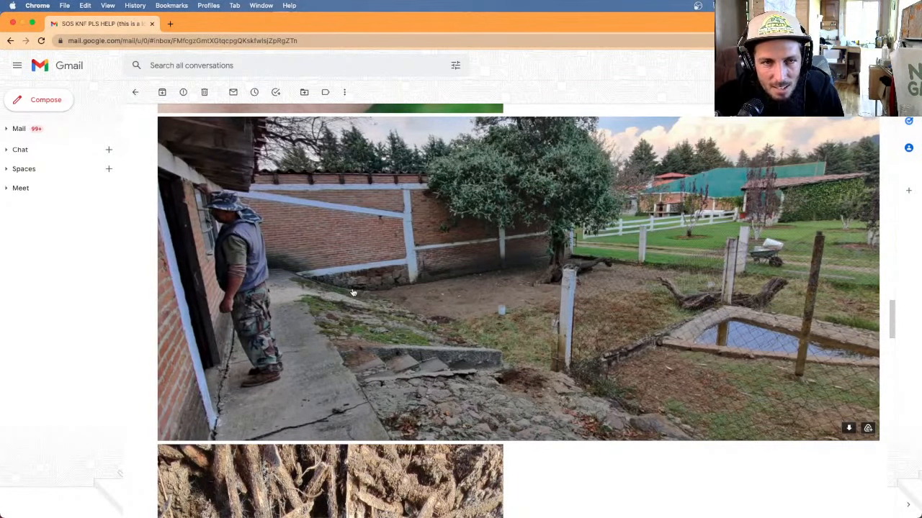
{"action": "scroll", "scroll_direction": "down", "scroll_amount": 3}
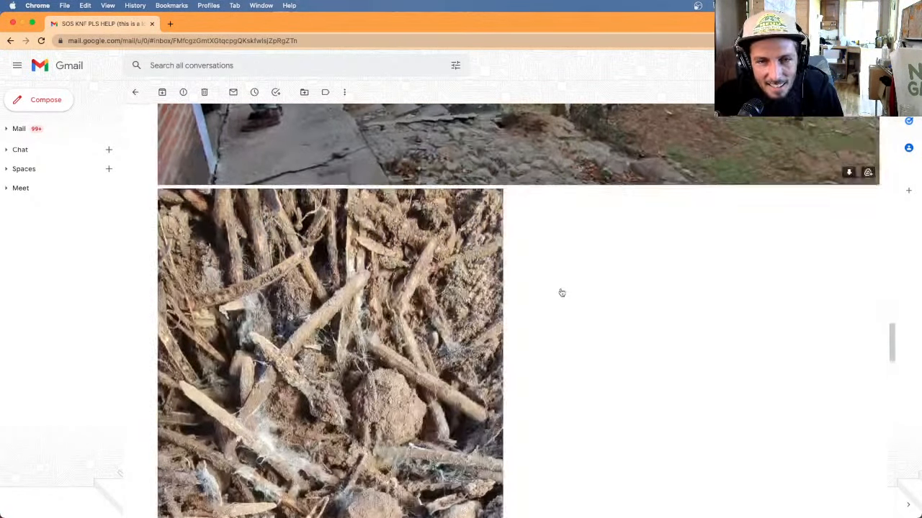
{"action": "scroll", "scroll_direction": "down", "scroll_amount": 3}
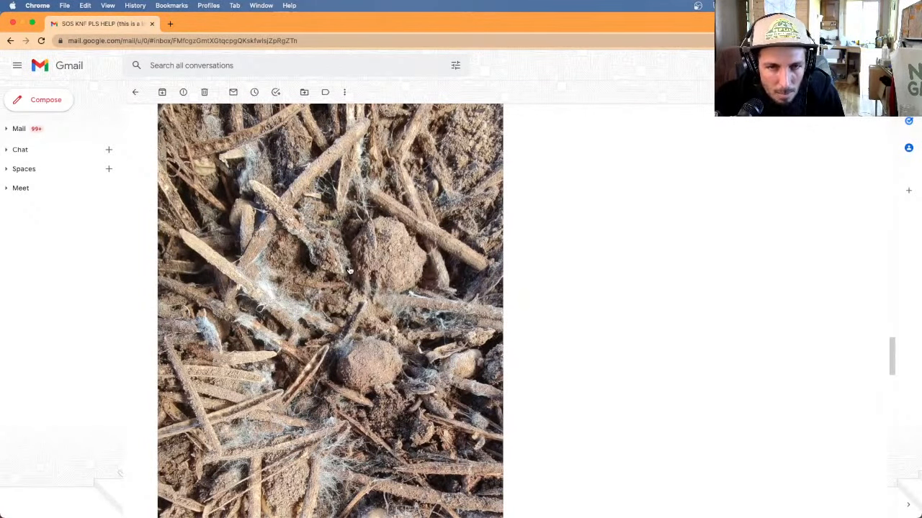
{"action": "mouse_move", "coordinate": [305, 298]}
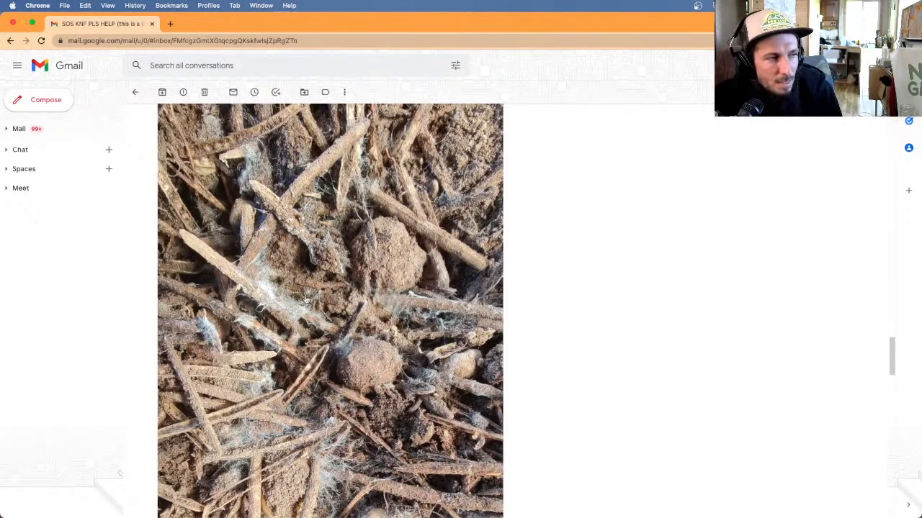
- Scroll down to the hand-on-pine-needles photo with the mulched tree photo below
{"action": "scroll", "scroll_direction": "down", "scroll_amount": 3}
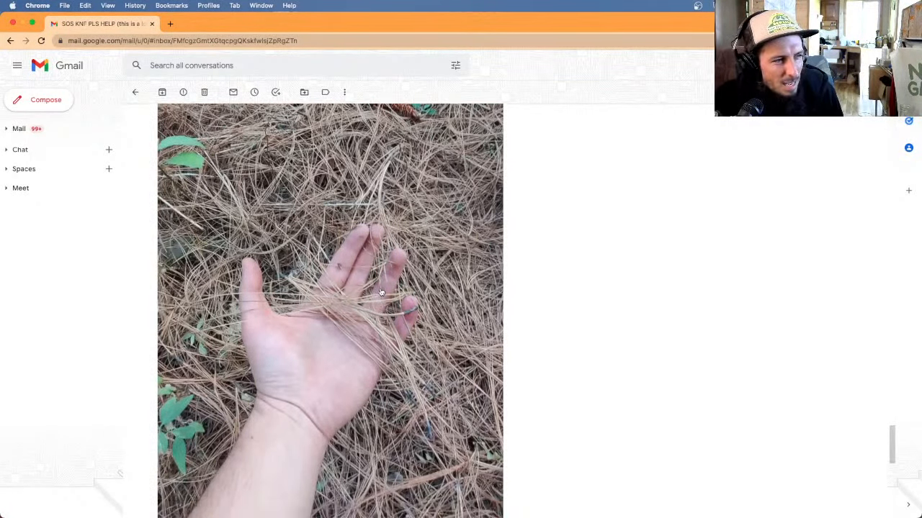
{"action": "scroll", "scroll_direction": "down", "scroll_amount": 3}
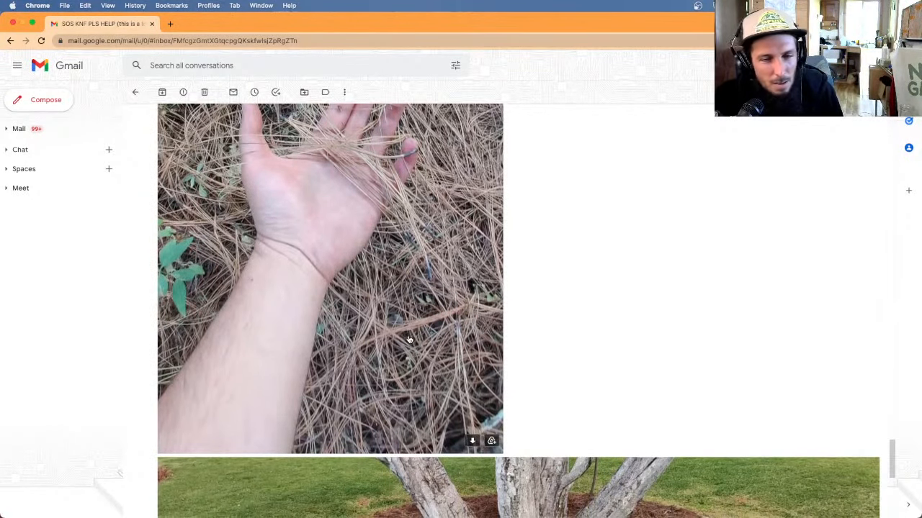
{"action": "scroll", "scroll_direction": "down", "scroll_amount": 3}
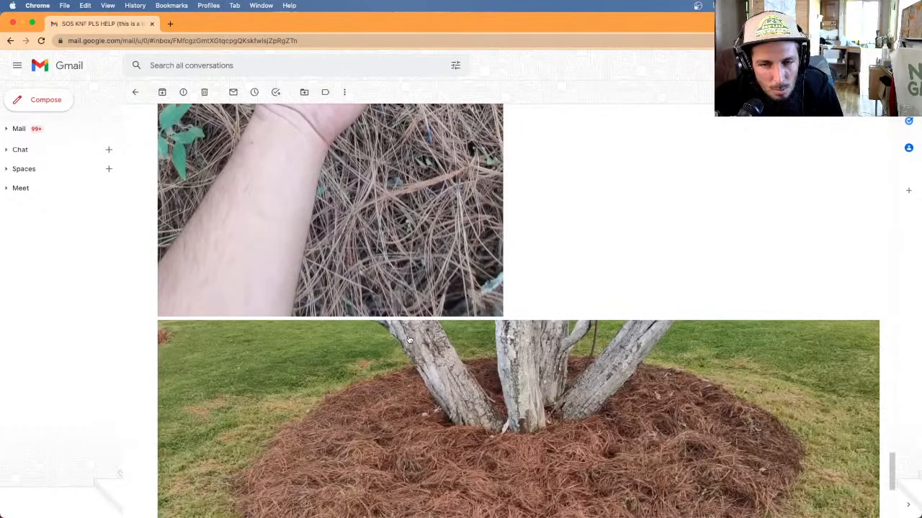
{"action": "scroll", "scroll_direction": "down", "scroll_amount": 3}
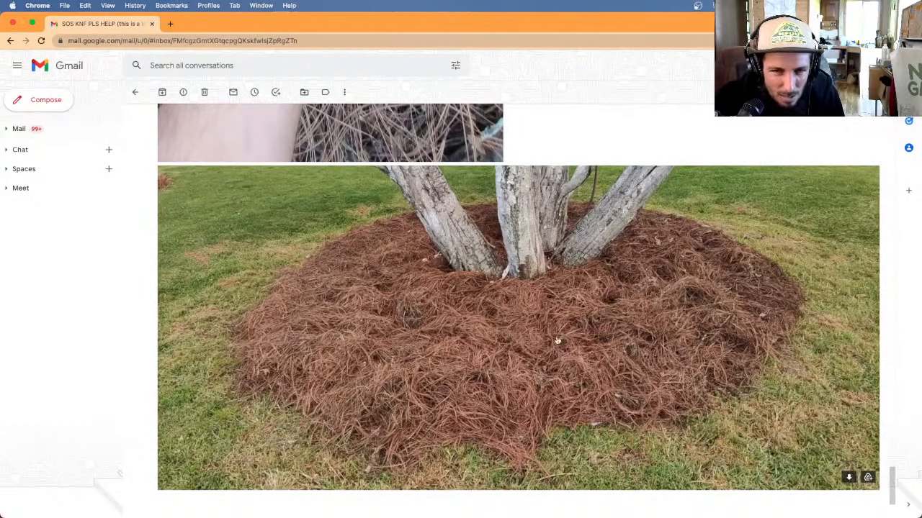
{"action": "mouse_move", "coordinate": [463, 300]}
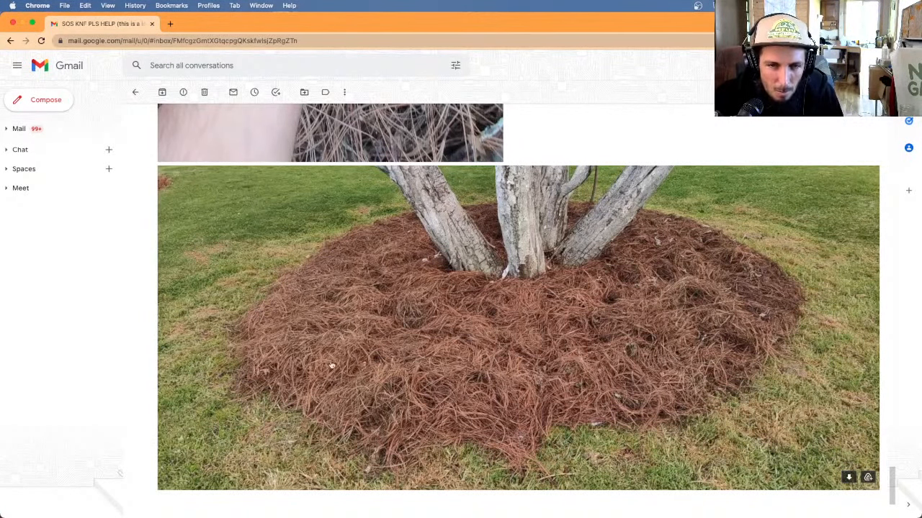
{"action": "mouse_move", "coordinate": [423, 346]}
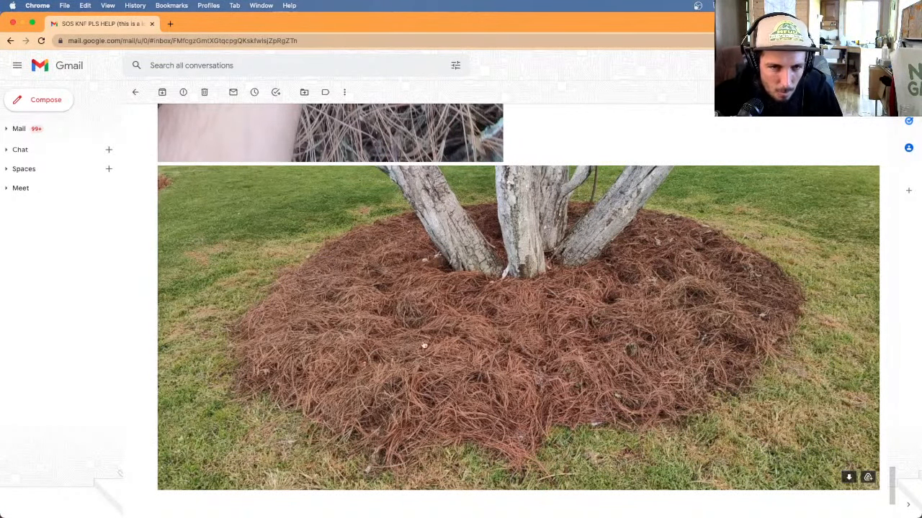
{"action": "mouse_move", "coordinate": [413, 257]}
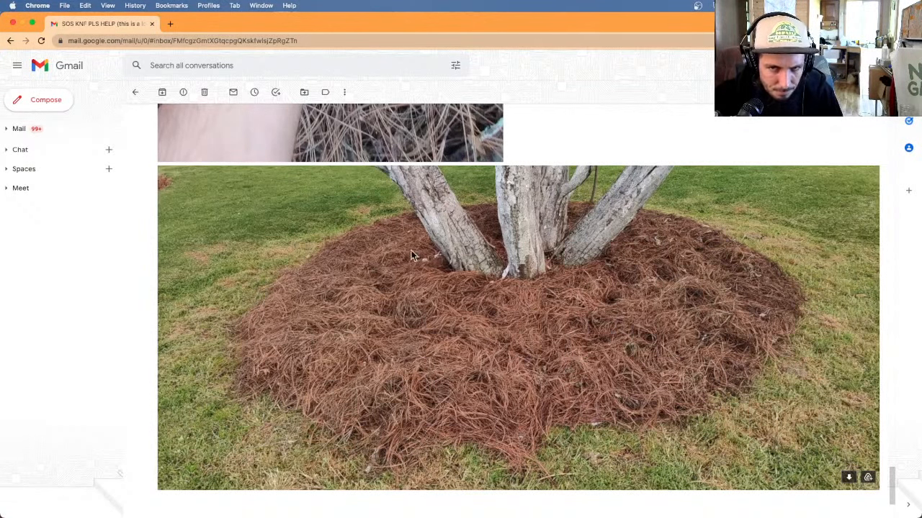
{"action": "mouse_move", "coordinate": [460, 363]}
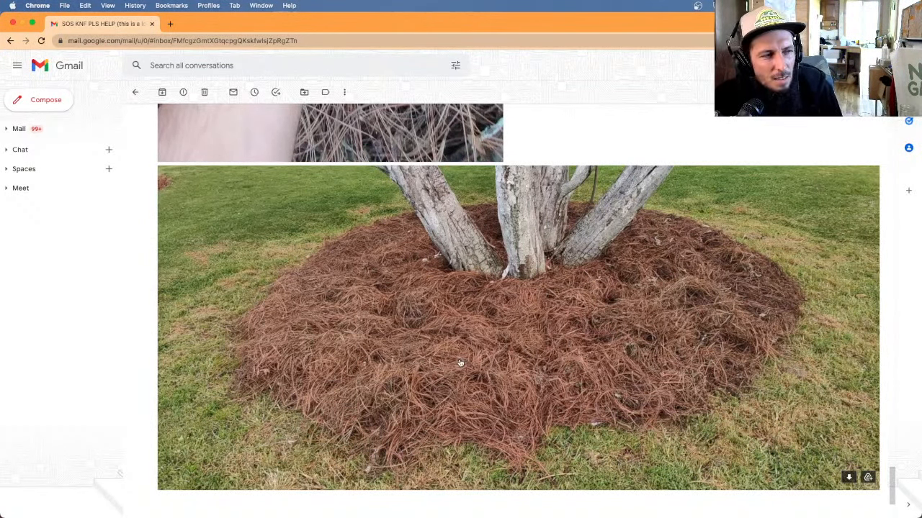
{"action": "mouse_move", "coordinate": [486, 229]}
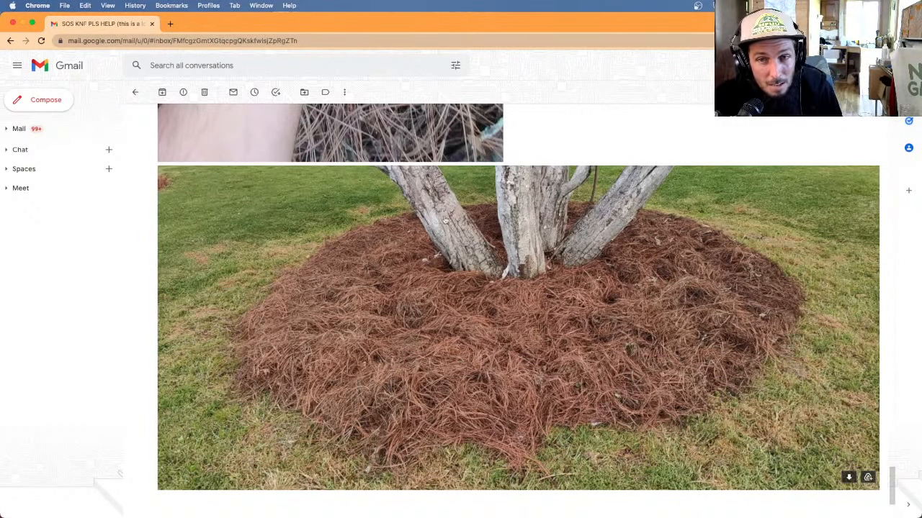
{"action": "mouse_move", "coordinate": [396, 271]}
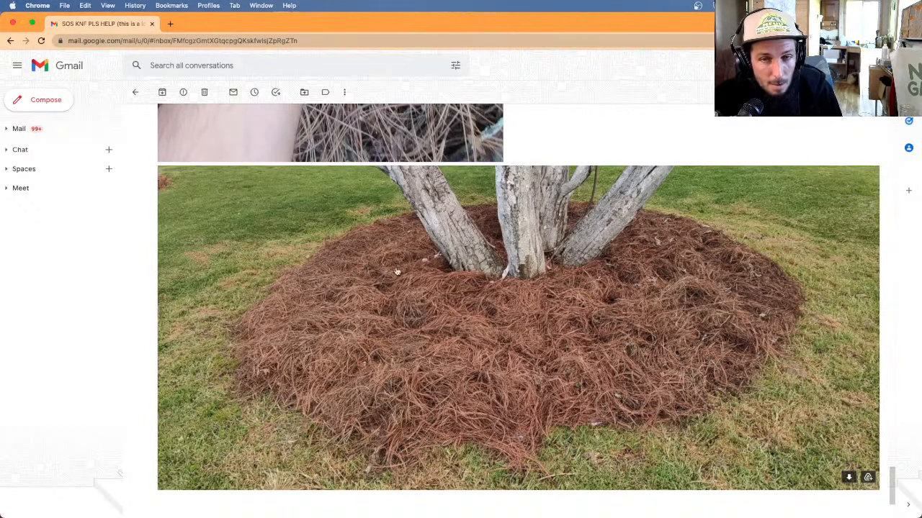
{"action": "mouse_move", "coordinate": [596, 331]}
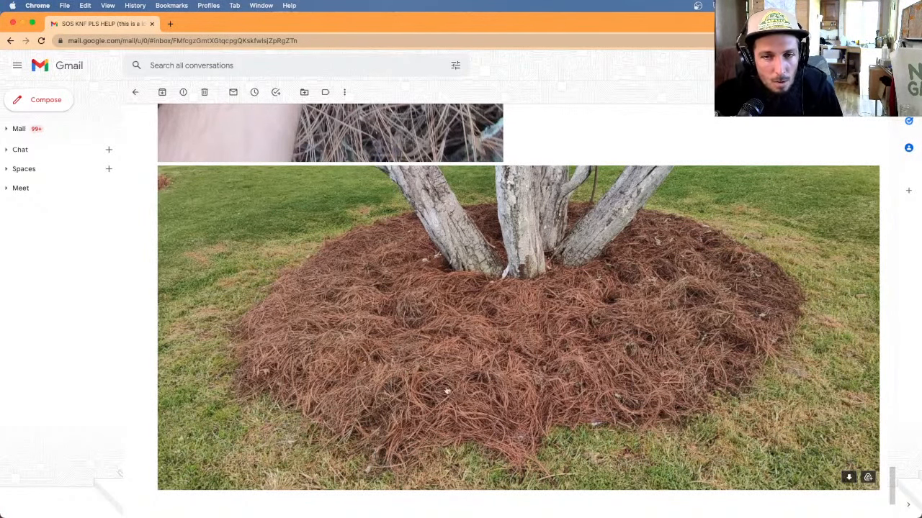
{"action": "scroll", "scroll_direction": "down", "scroll_amount": 3}
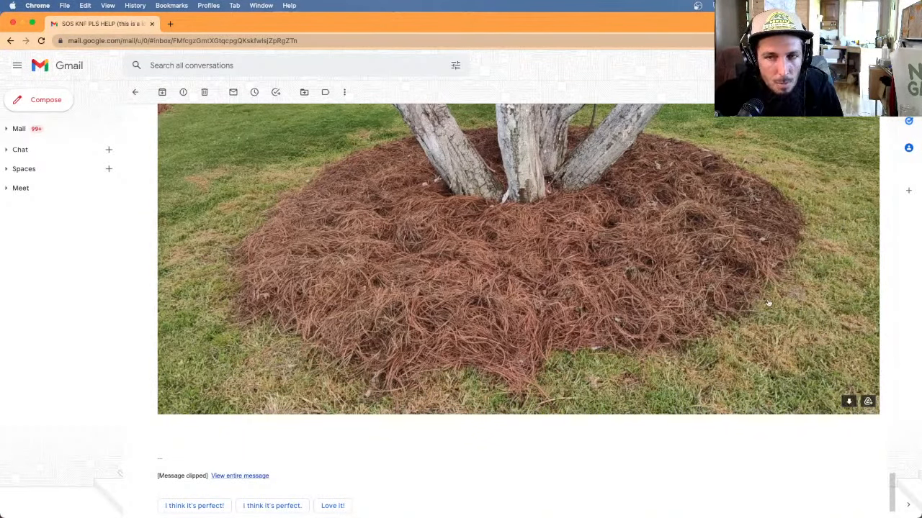
{"action": "mouse_move", "coordinate": [582, 253]}
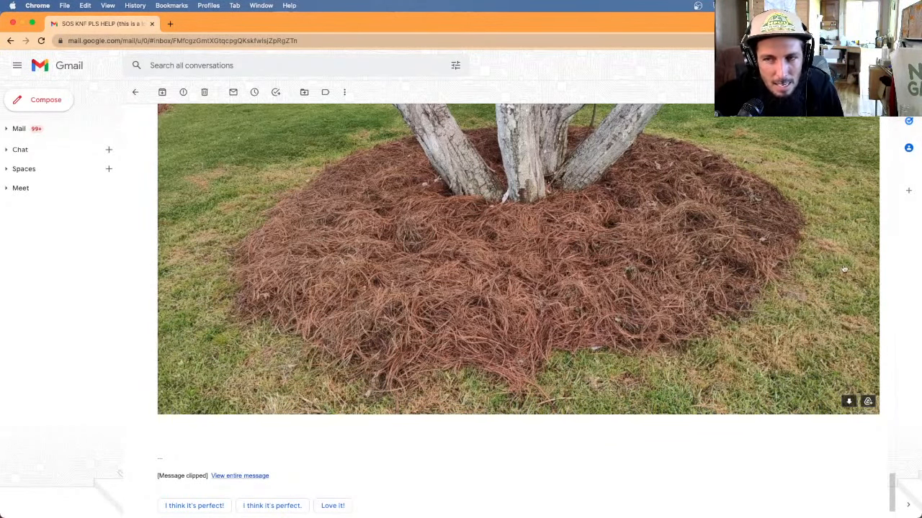
{"action": "scroll", "scroll_direction": "down", "scroll_amount": 3}
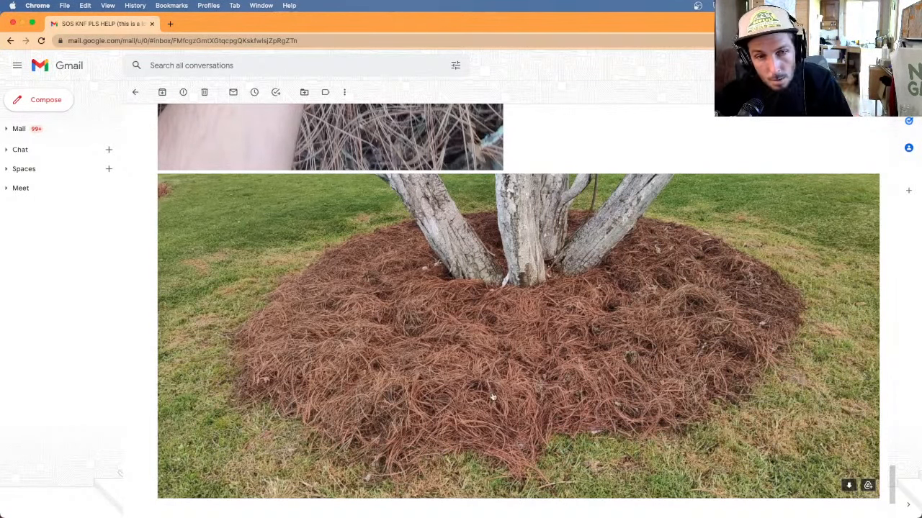
{"action": "mouse_move", "coordinate": [760, 320]}
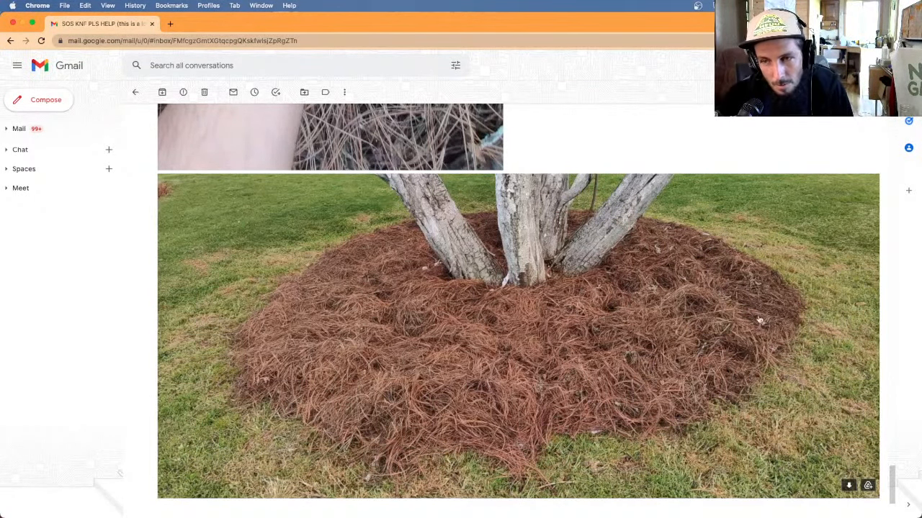
{"action": "mouse_move", "coordinate": [792, 455]}
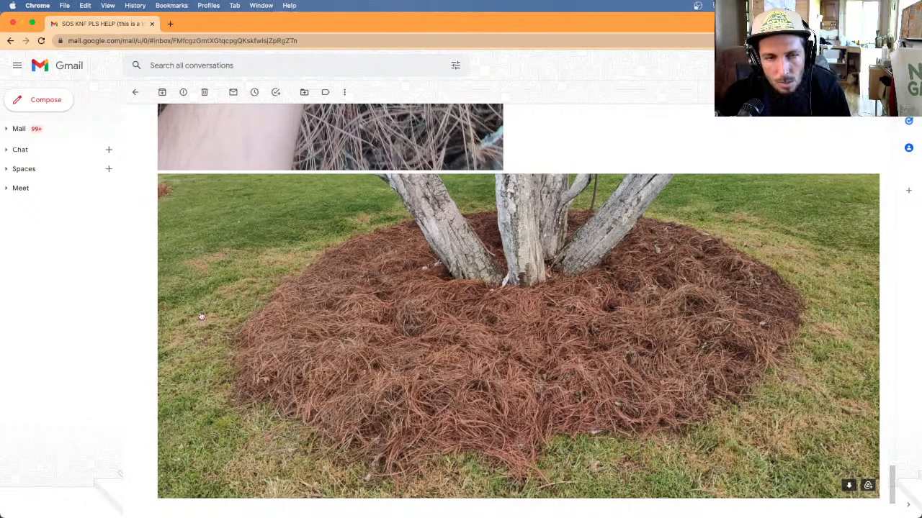
{"action": "mouse_move", "coordinate": [282, 259]}
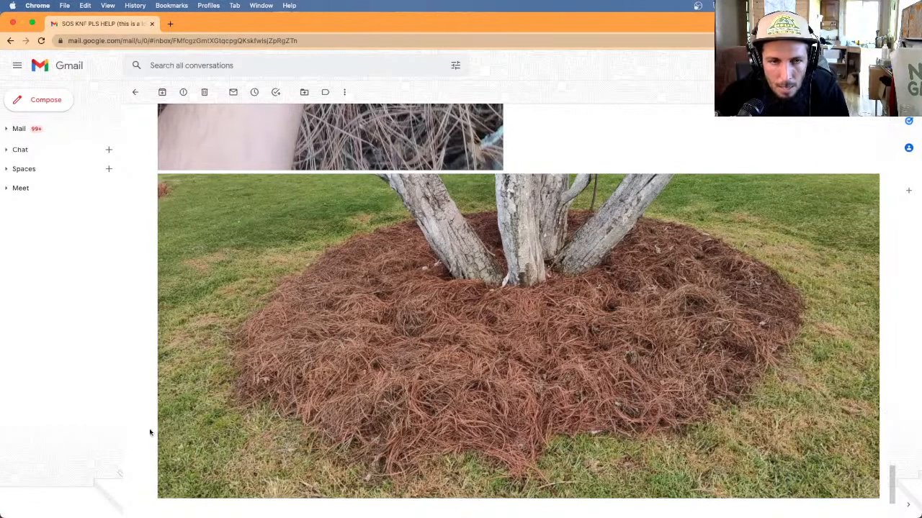
{"action": "mouse_move", "coordinate": [227, 265]}
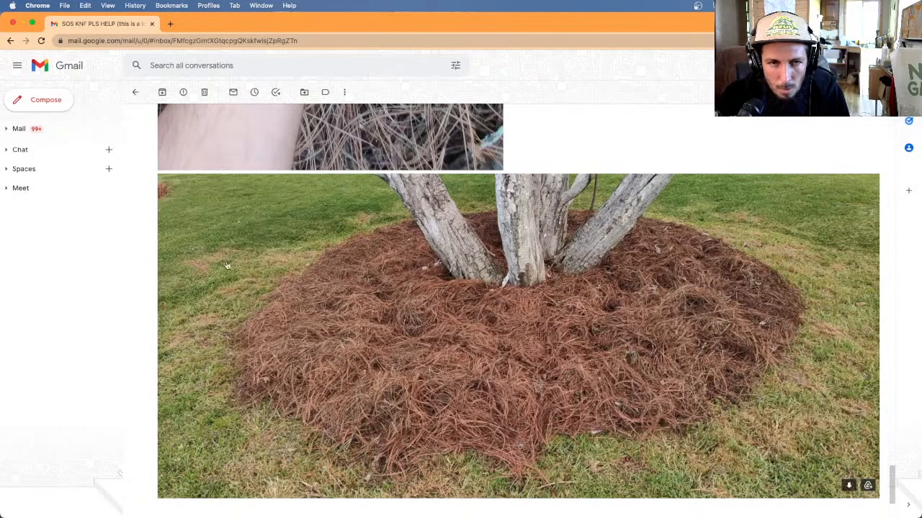
{"action": "mouse_move", "coordinate": [205, 452]}
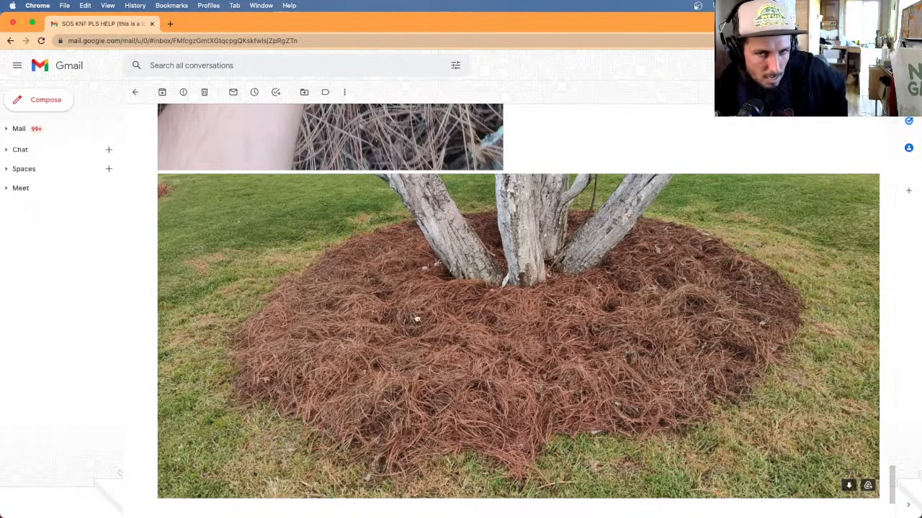
{"action": "mouse_move", "coordinate": [452, 294]}
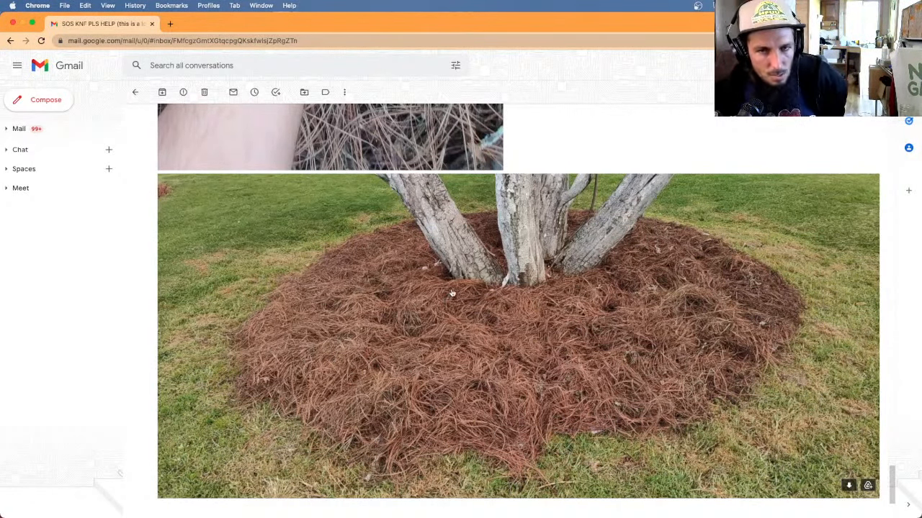
{"action": "mouse_move", "coordinate": [202, 351]}
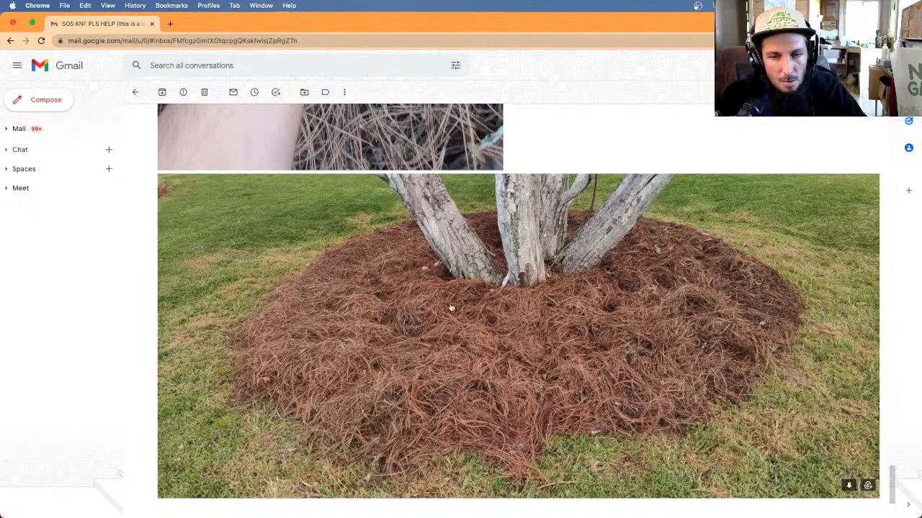
{"action": "scroll", "scroll_direction": "down", "scroll_amount": 3}
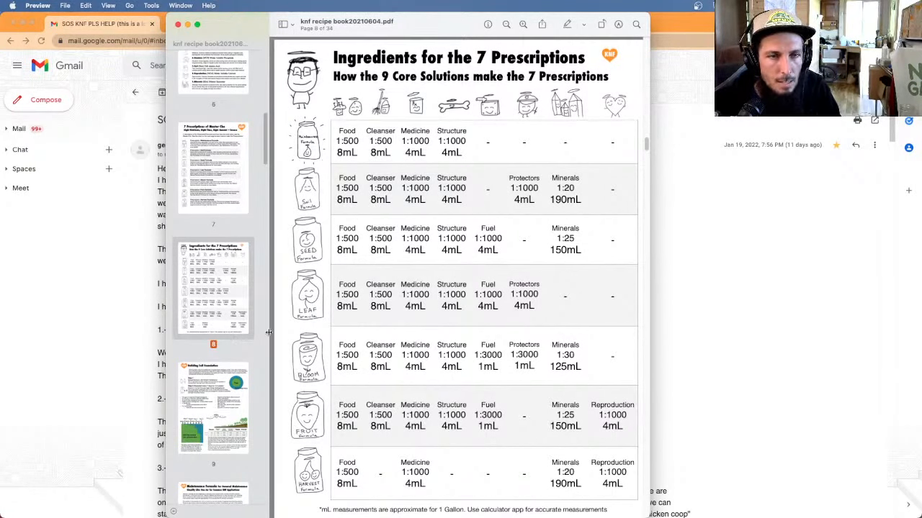
{"action": "scroll", "scroll_direction": "down", "scroll_amount": 3}
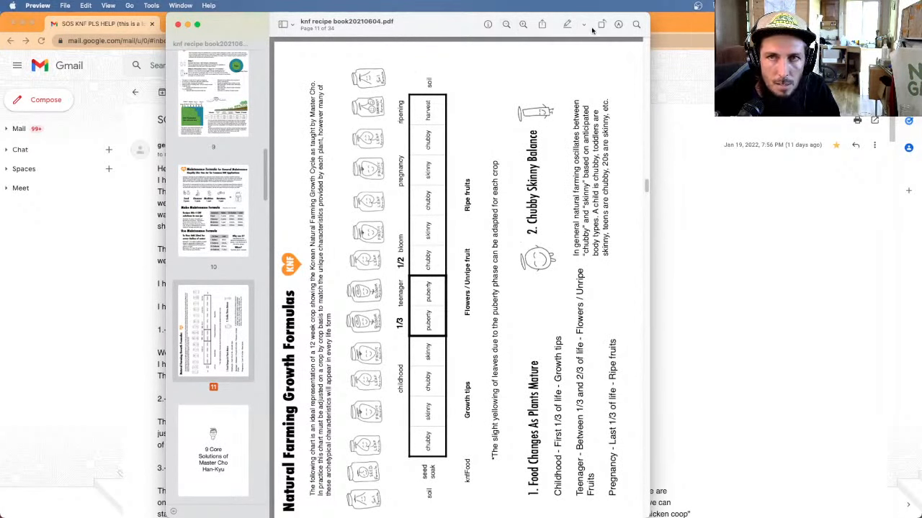
{"action": "mouse_move", "coordinate": [602, 24]}
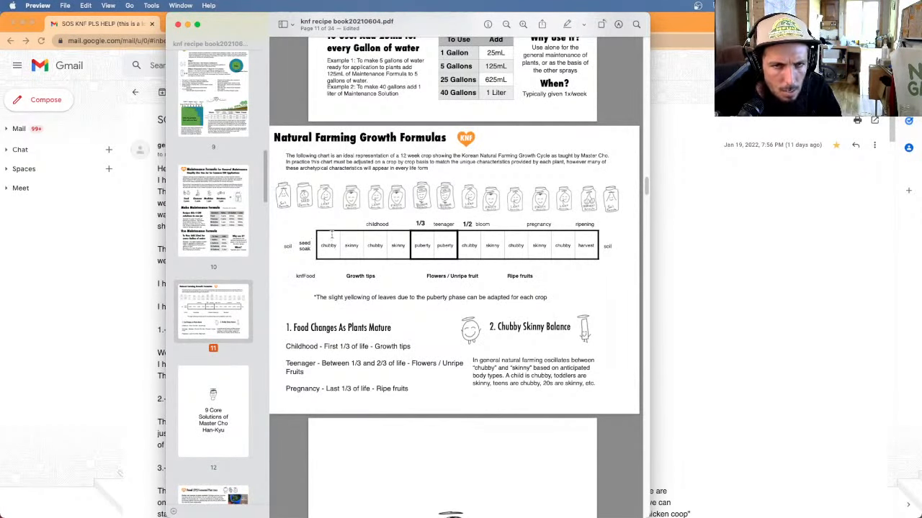
{"action": "mouse_move", "coordinate": [663, 242]}
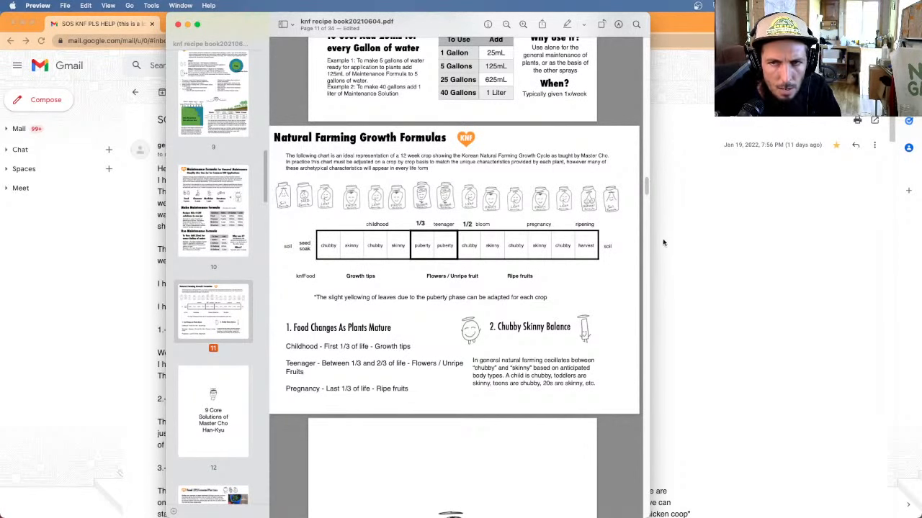
{"action": "scroll", "scroll_direction": "down", "scroll_amount": 3}
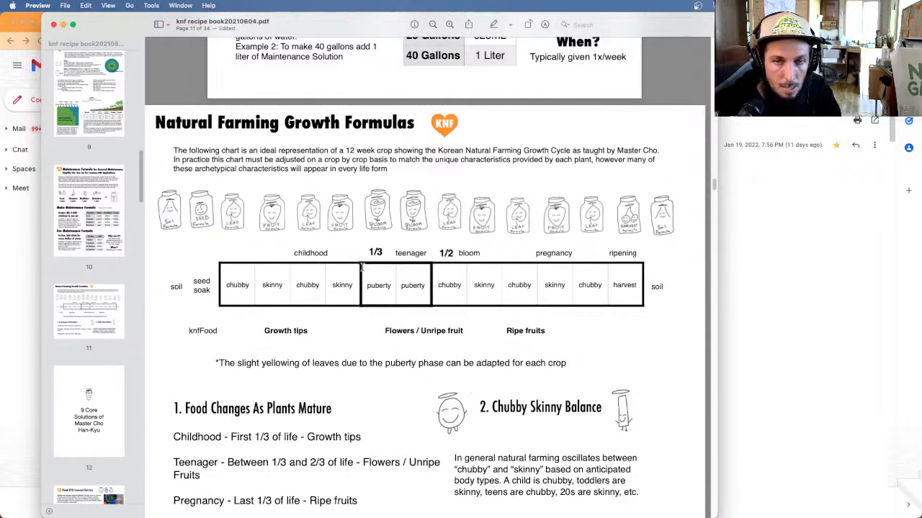
{"action": "mouse_move", "coordinate": [380, 269]}
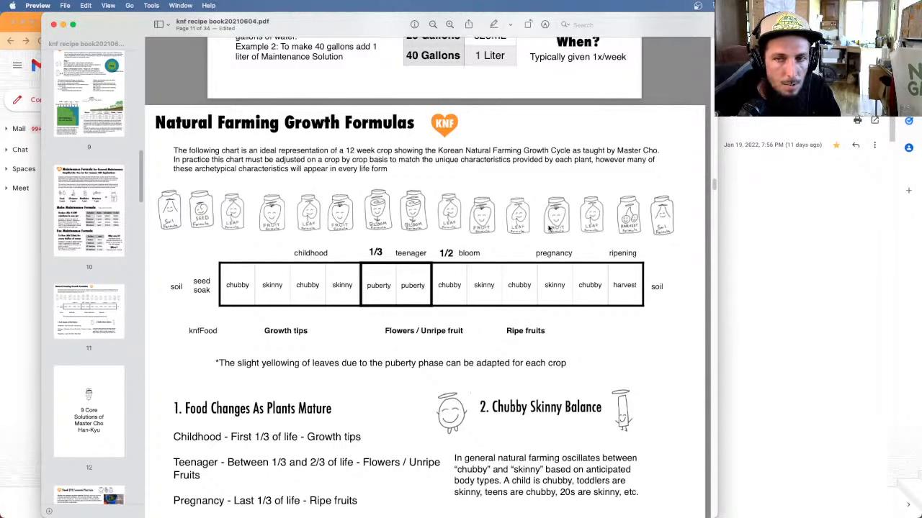
{"action": "mouse_move", "coordinate": [655, 233]}
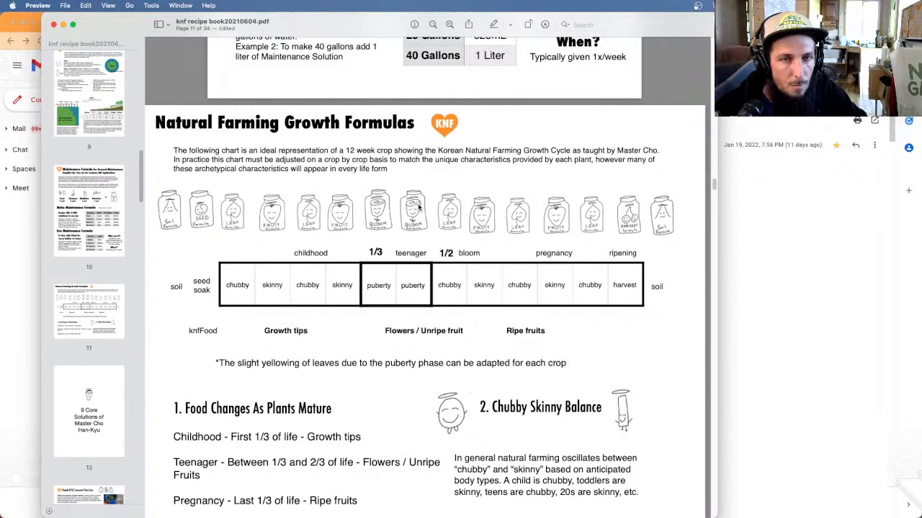
{"action": "scroll", "scroll_direction": "down", "scroll_amount": 3}
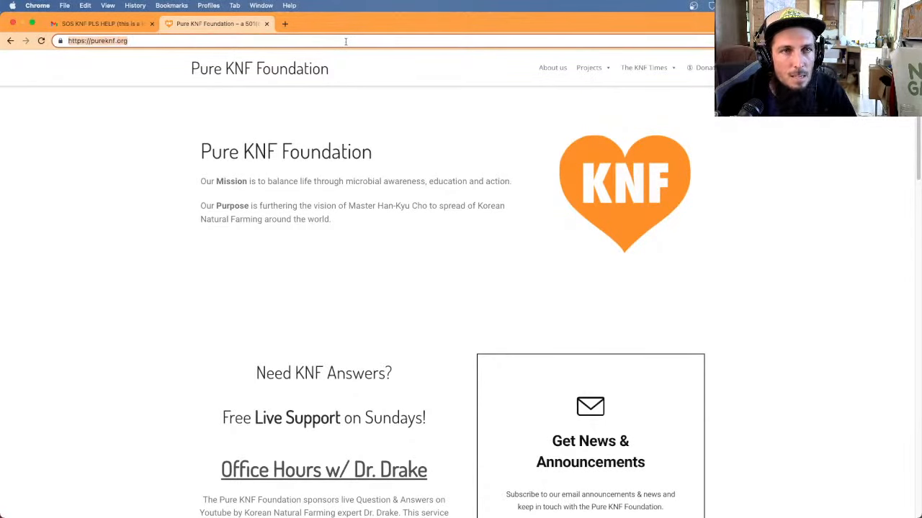
- Load knfsupport.com in a fresh tab and view the recent community questions
{"action": "left_click", "coordinate": [400, 23]}
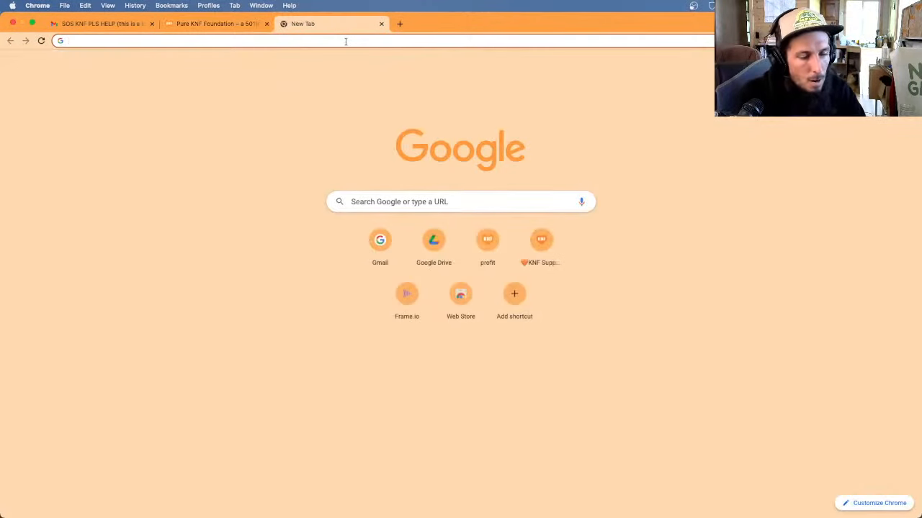
{"action": "type", "text": "knfsupport.com"}
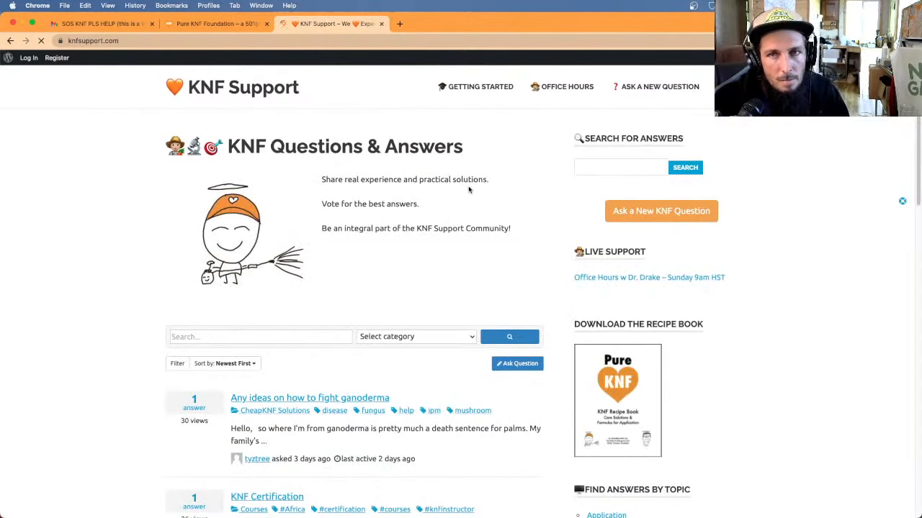
{"action": "scroll", "scroll_direction": "down", "scroll_amount": 3}
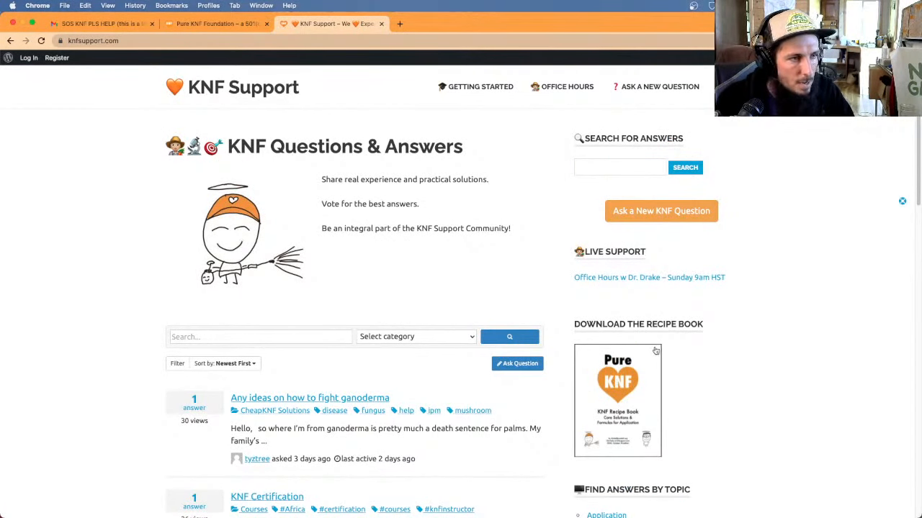
{"action": "mouse_move", "coordinate": [640, 296]}
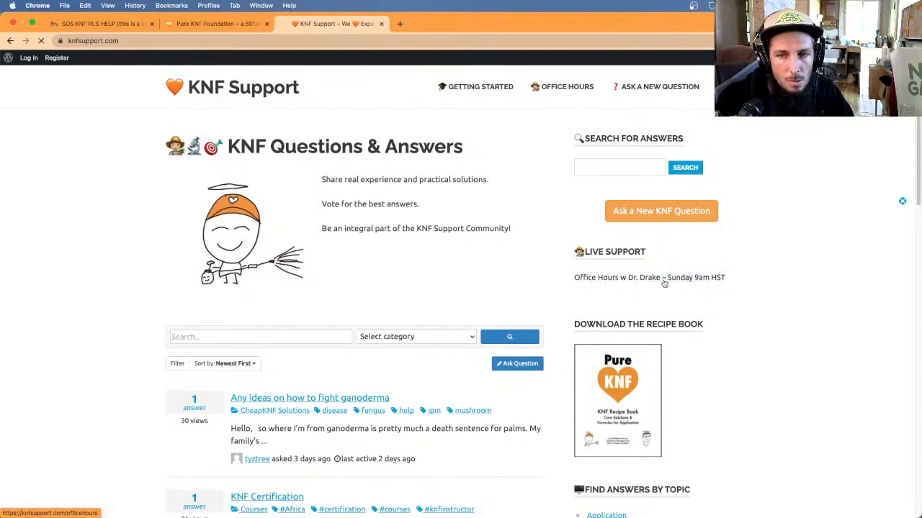
- Browse the Office Hours archive through the Jan 2 and Jan 9, 2022 livestream posts
{"action": "left_click", "coordinate": [648, 277]}
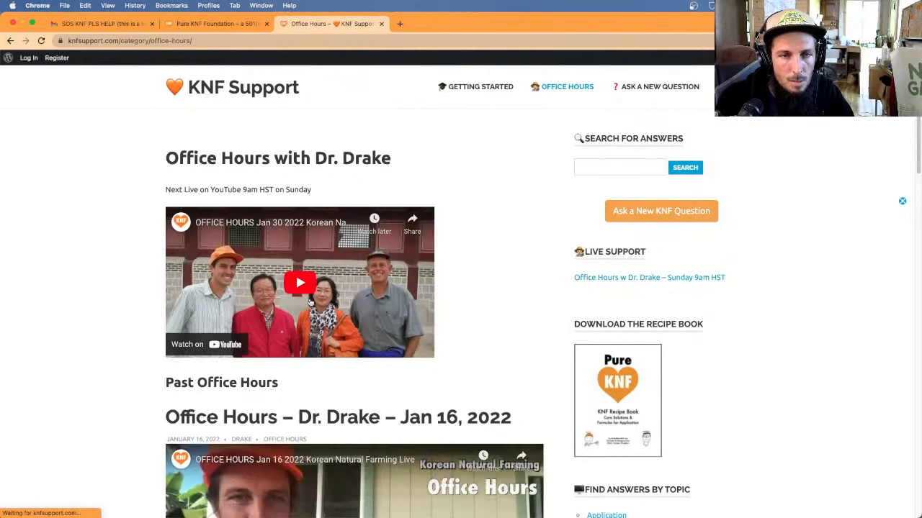
{"action": "scroll", "scroll_direction": "down", "scroll_amount": 3}
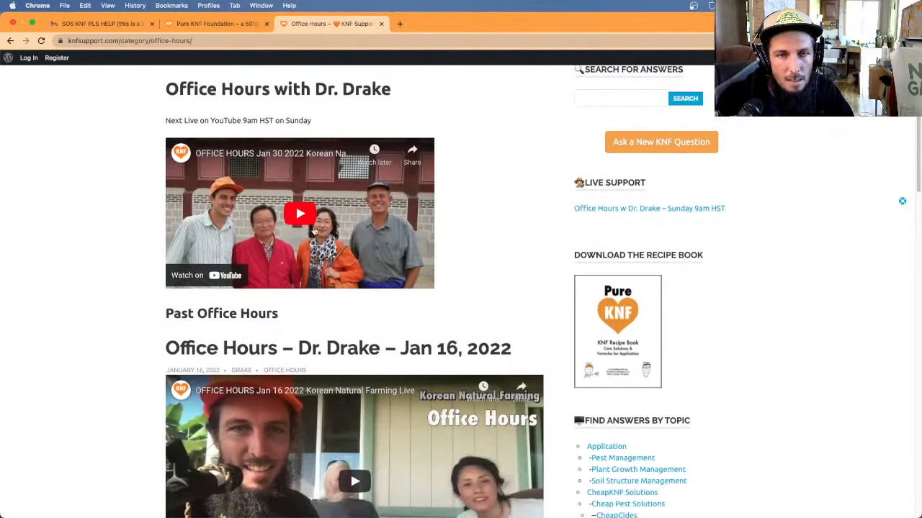
{"action": "scroll", "scroll_direction": "down", "scroll_amount": 3}
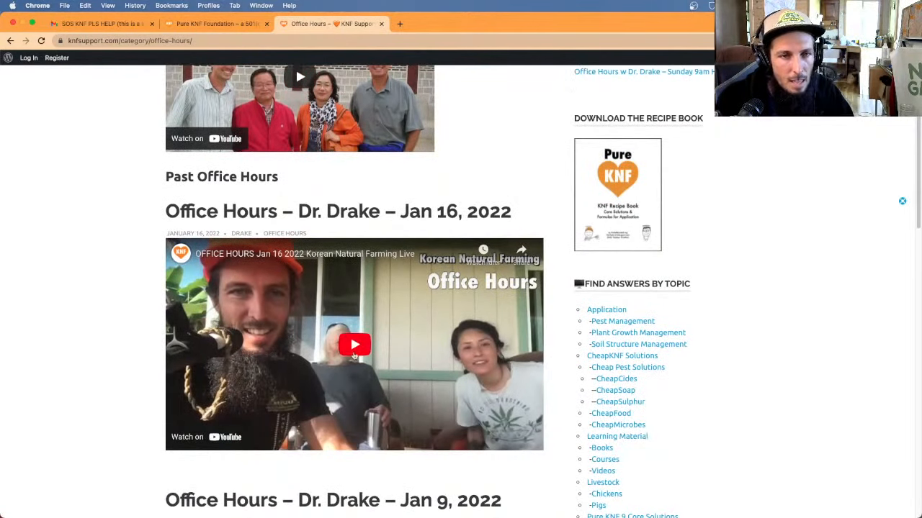
{"action": "scroll", "scroll_direction": "down", "scroll_amount": 3}
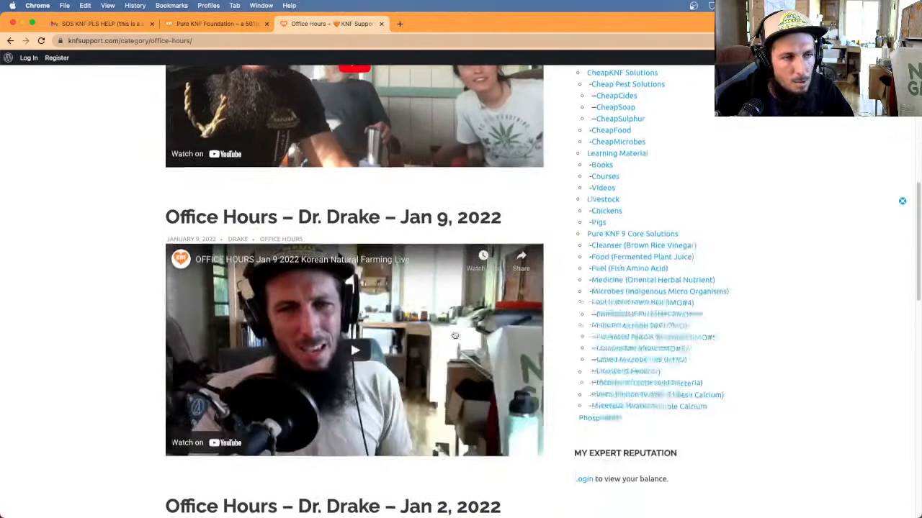
{"action": "scroll", "scroll_direction": "down", "scroll_amount": 3}
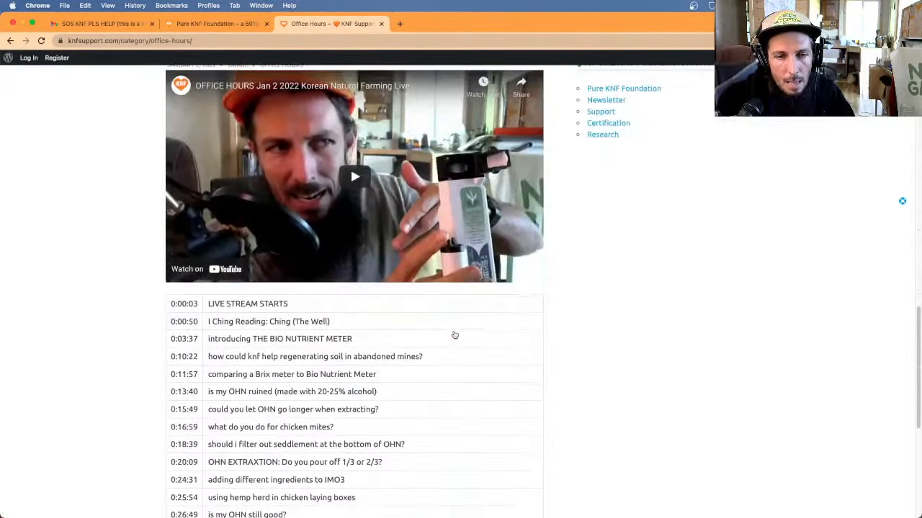
{"action": "scroll", "scroll_direction": "down", "scroll_amount": 3}
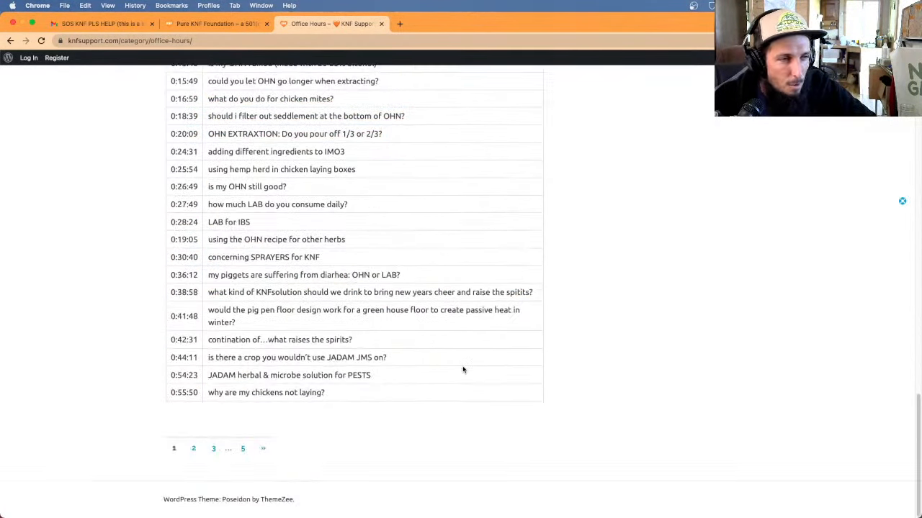
{"action": "scroll", "scroll_direction": "up", "scroll_amount": 3}
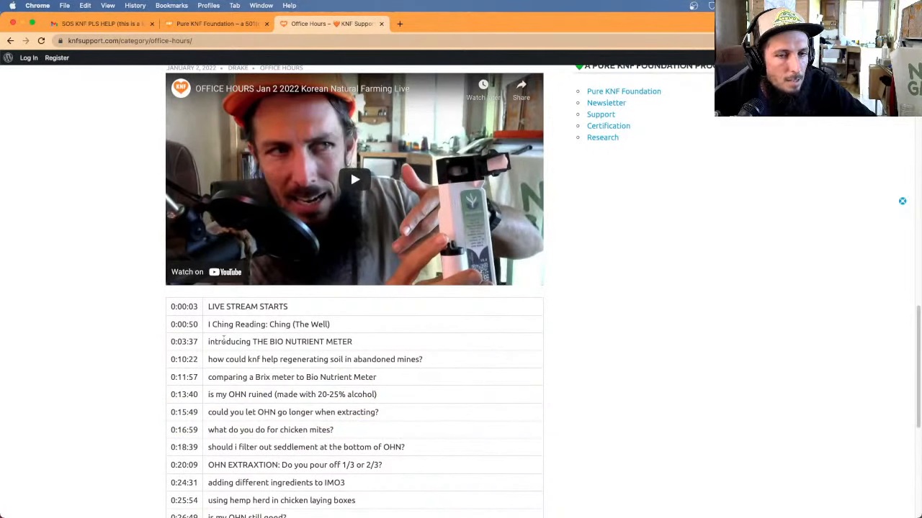
- Jump to the daily LAB consumption question in the timestamped list and read further down
{"action": "scroll", "scroll_direction": "down", "scroll_amount": 3}
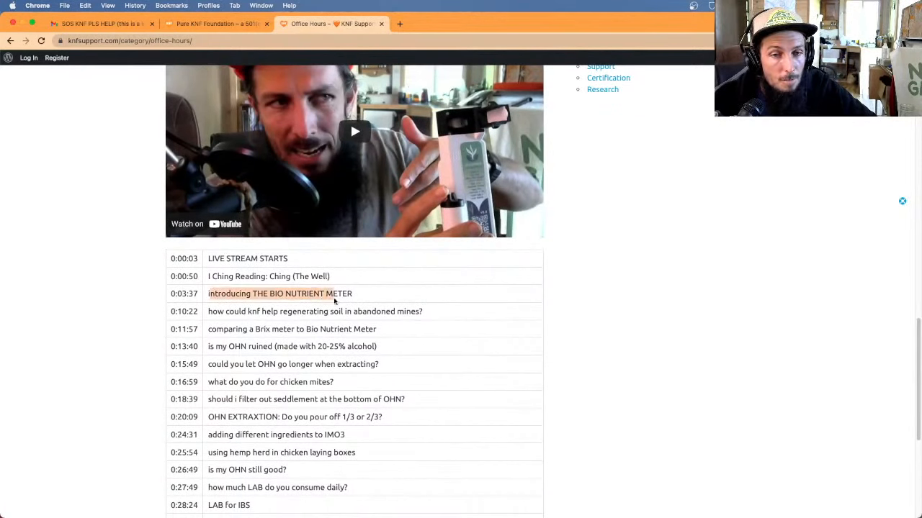
{"action": "scroll", "scroll_direction": "down", "scroll_amount": 3}
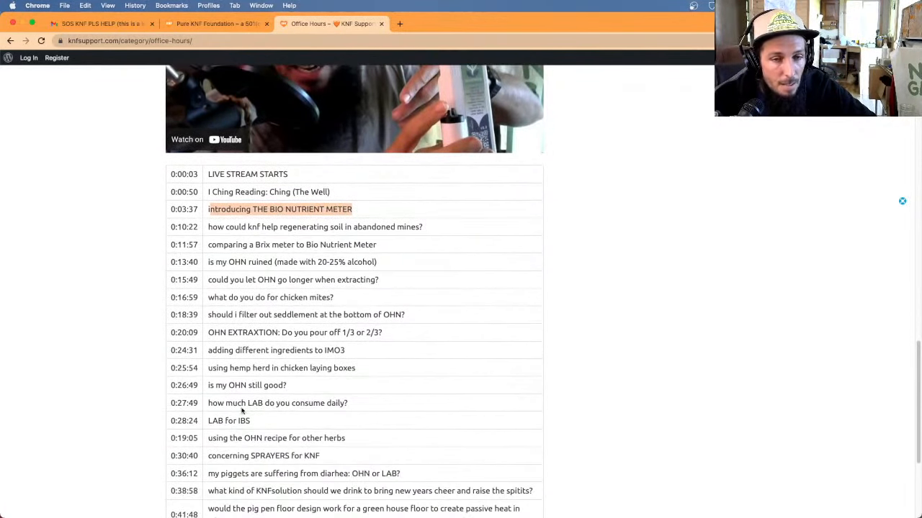
{"action": "left_click", "coordinate": [276, 404]}
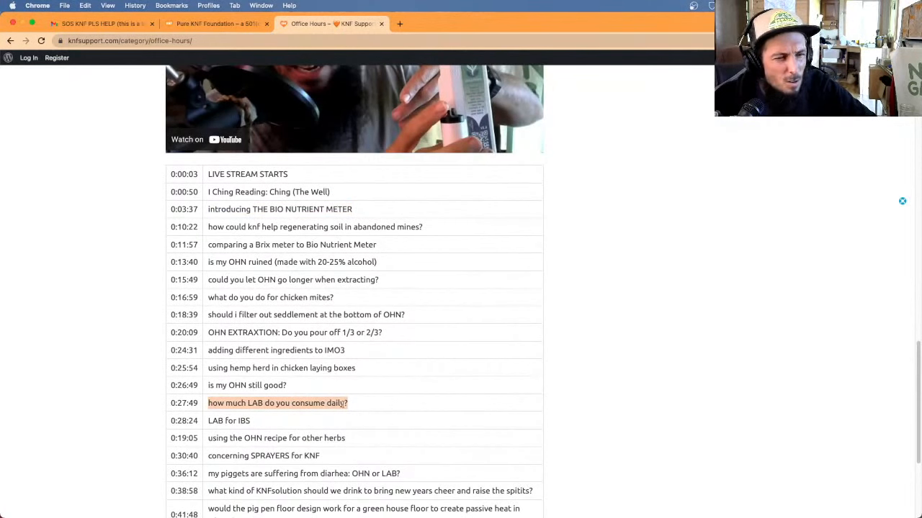
{"action": "scroll", "scroll_direction": "down", "scroll_amount": 3}
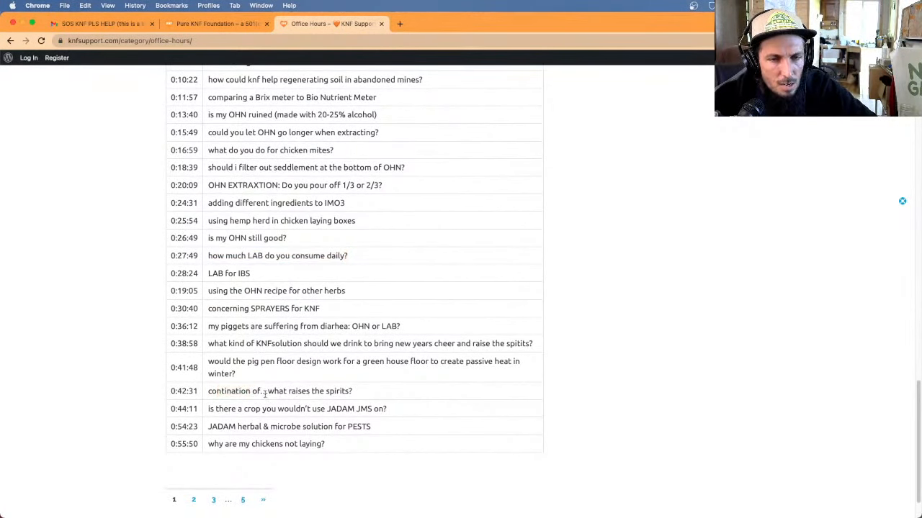
{"action": "mouse_move", "coordinate": [377, 389]}
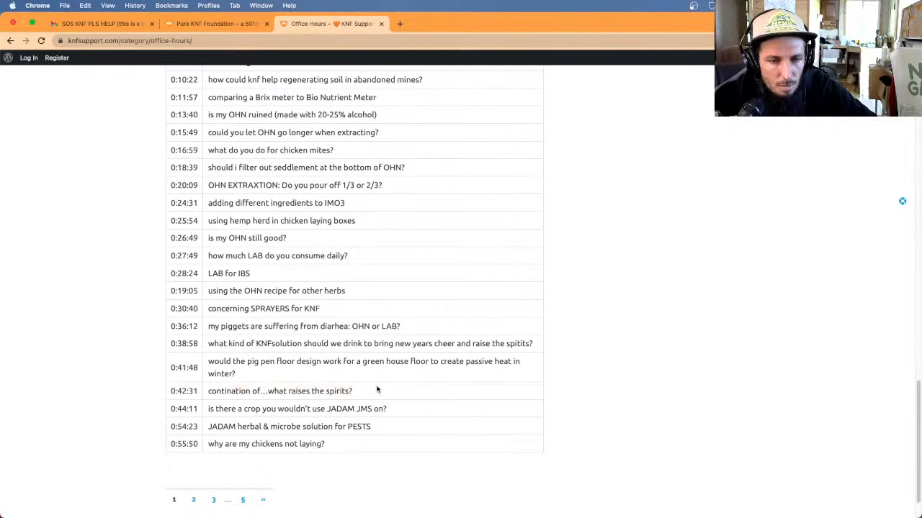
{"action": "mouse_move", "coordinate": [294, 374]}
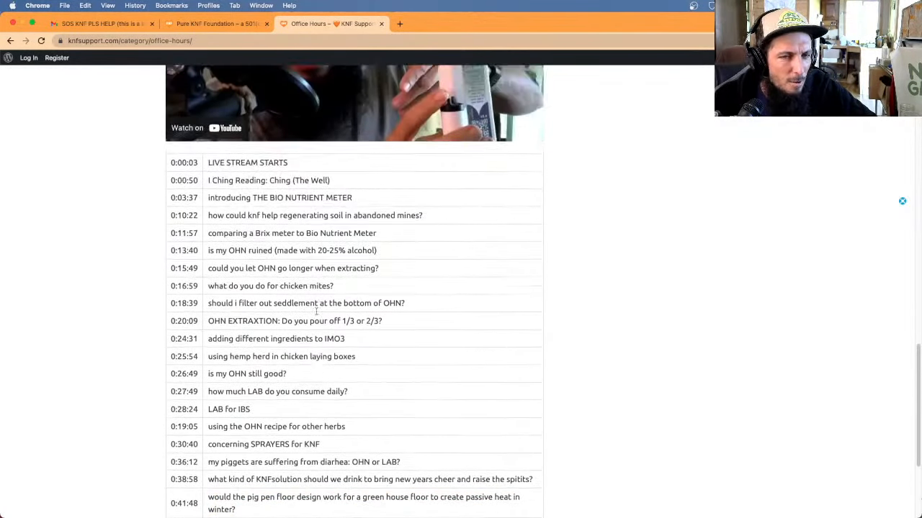
{"action": "scroll", "scroll_direction": "down", "scroll_amount": 3}
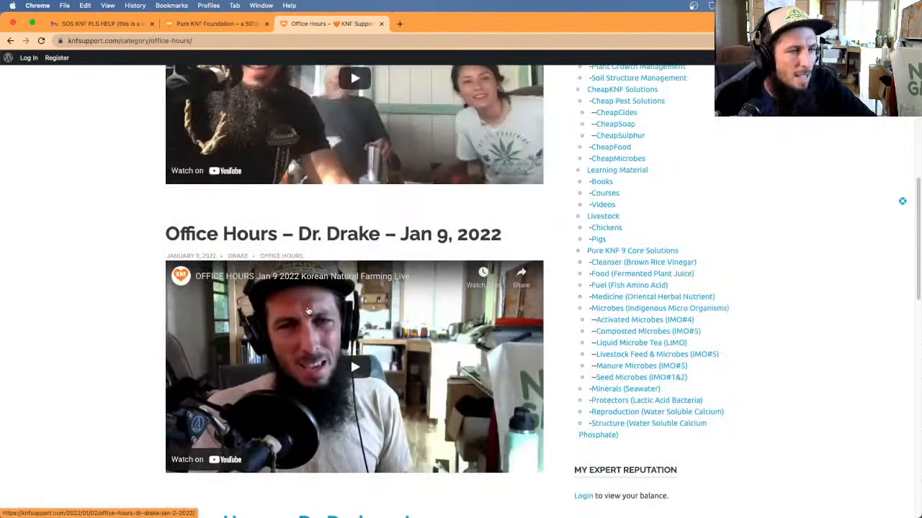